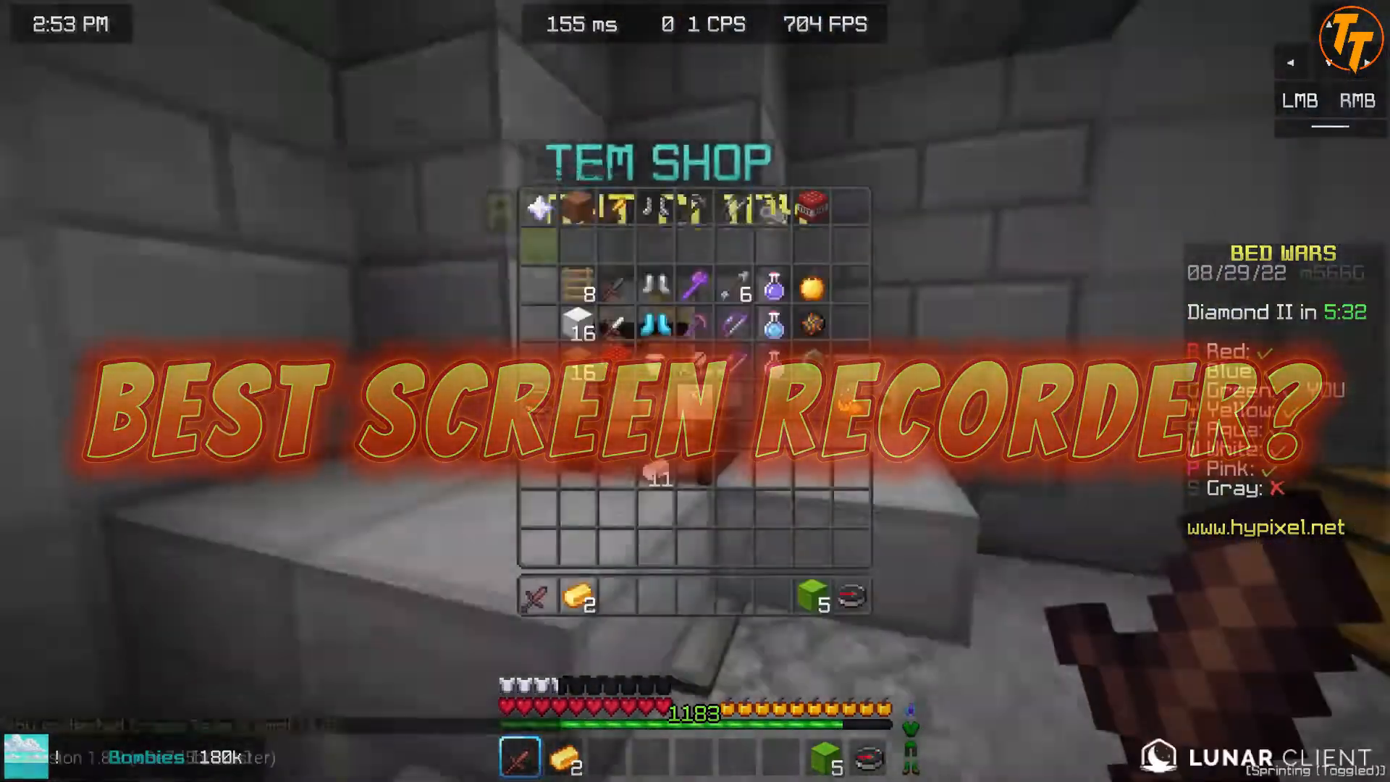
- Close the item shop, then buy more wool from the Bed Wars shop
key("escape")
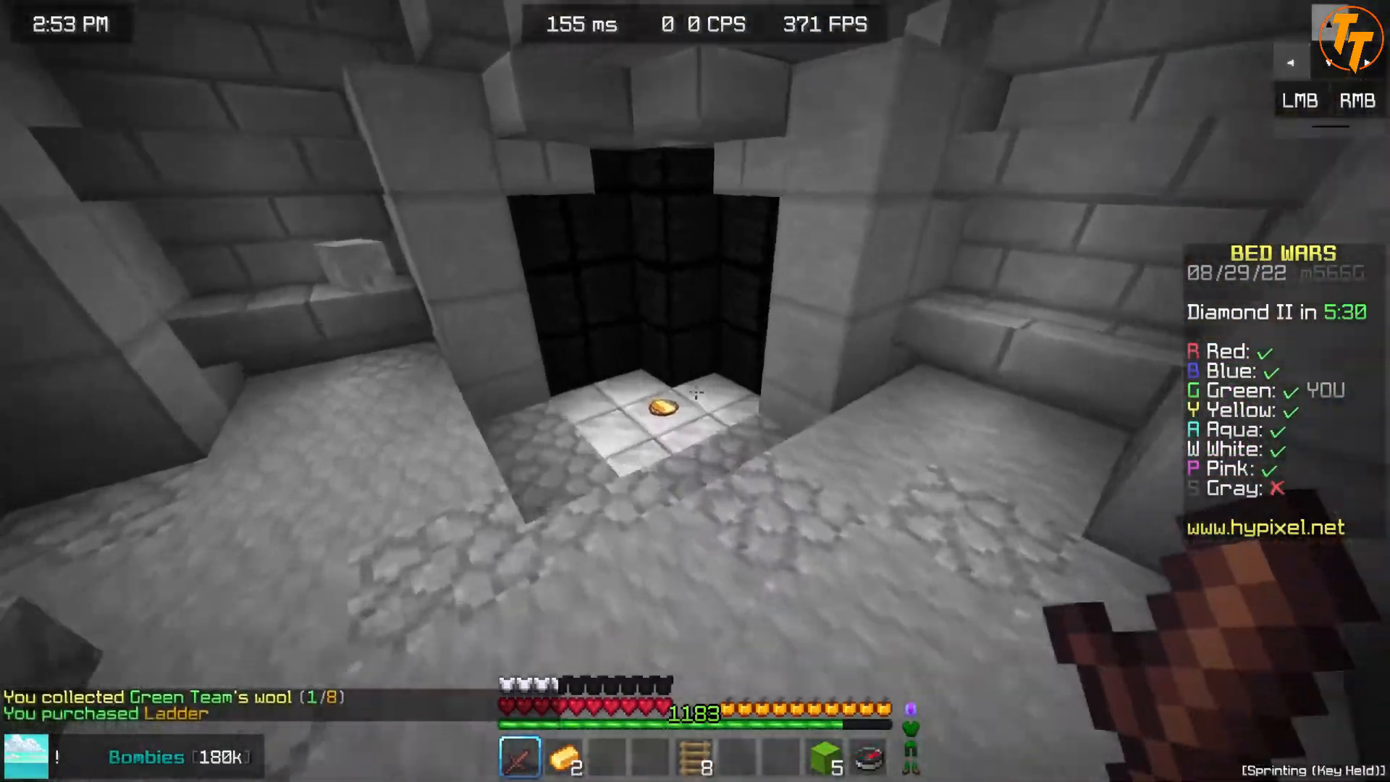
mouse_move(695, 391)
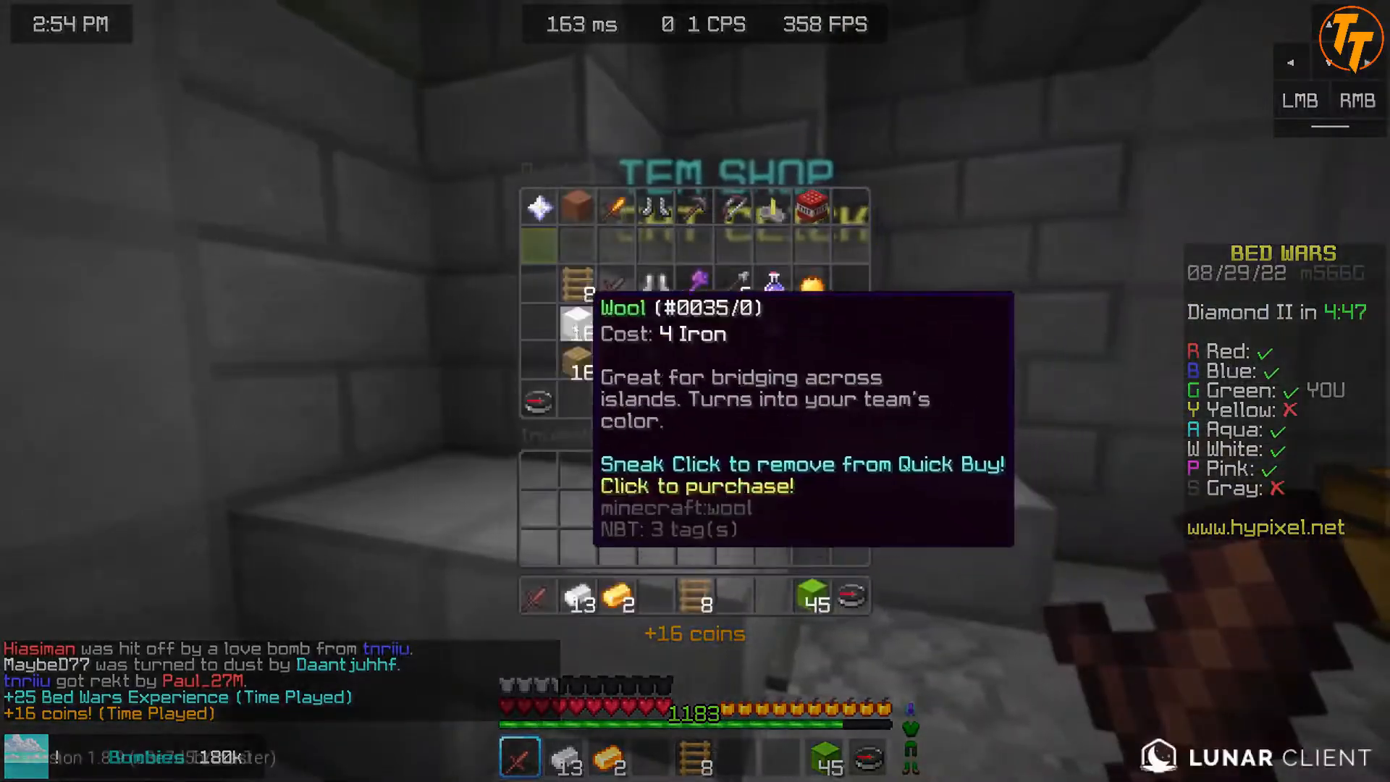
left_click(582, 320)
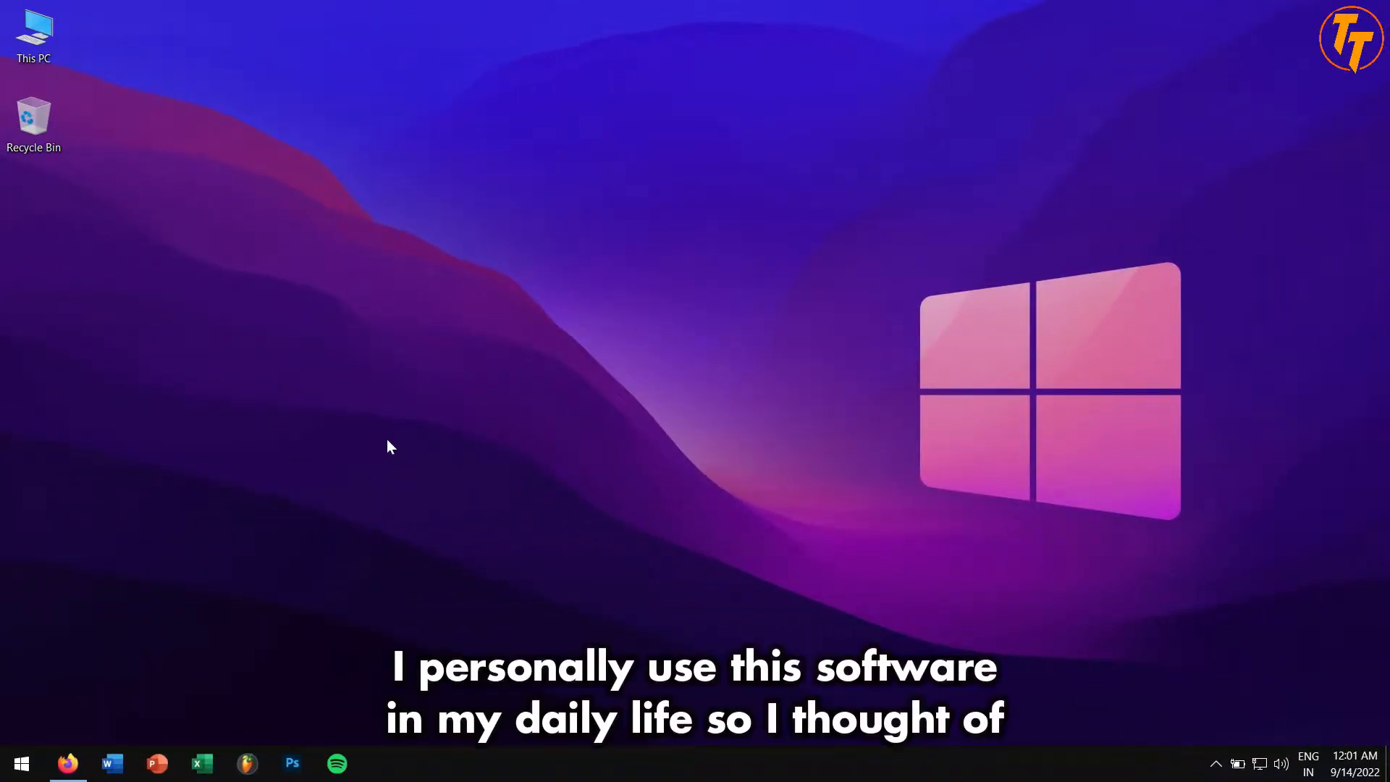
mouse_move(304, 434)
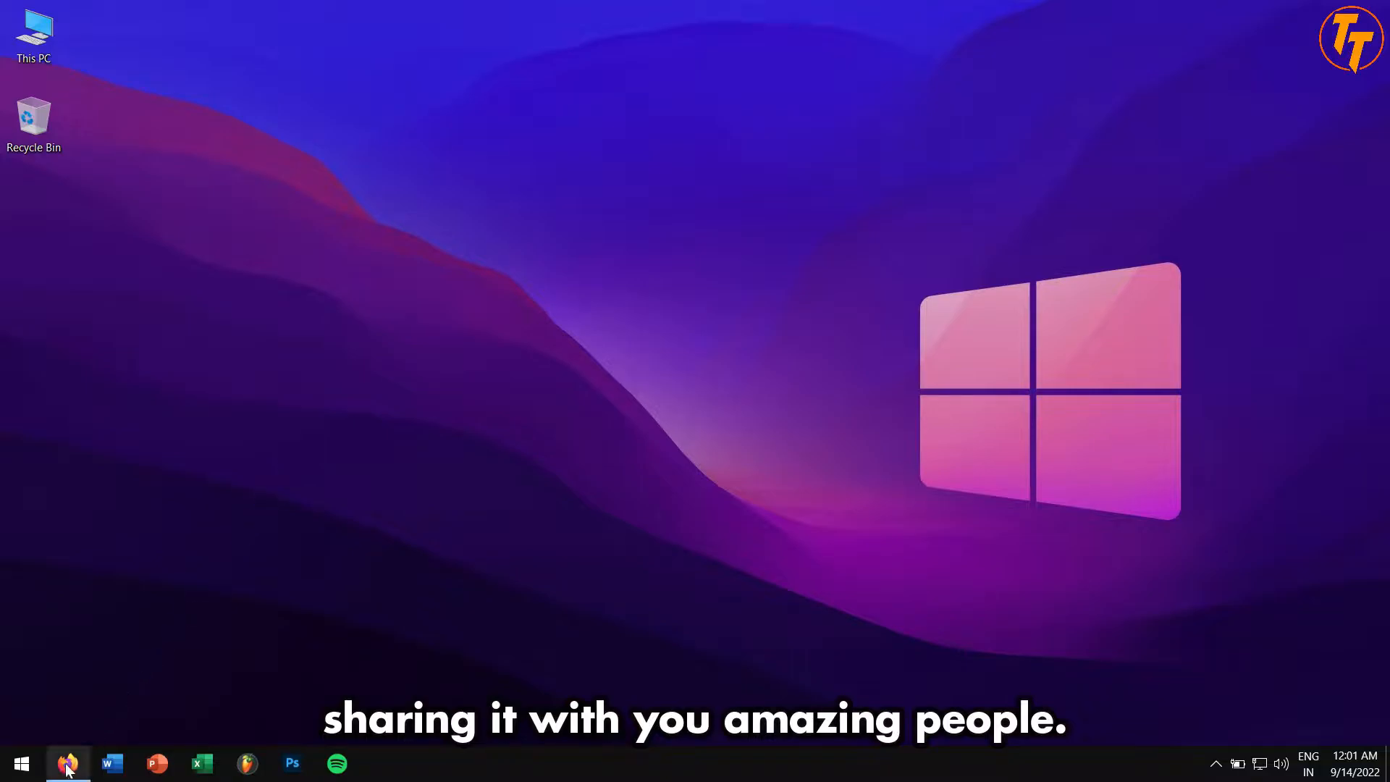
- Bring up the oCam download page in Firefox and reach the OhSoft Download button below the specs
left_click(68, 763)
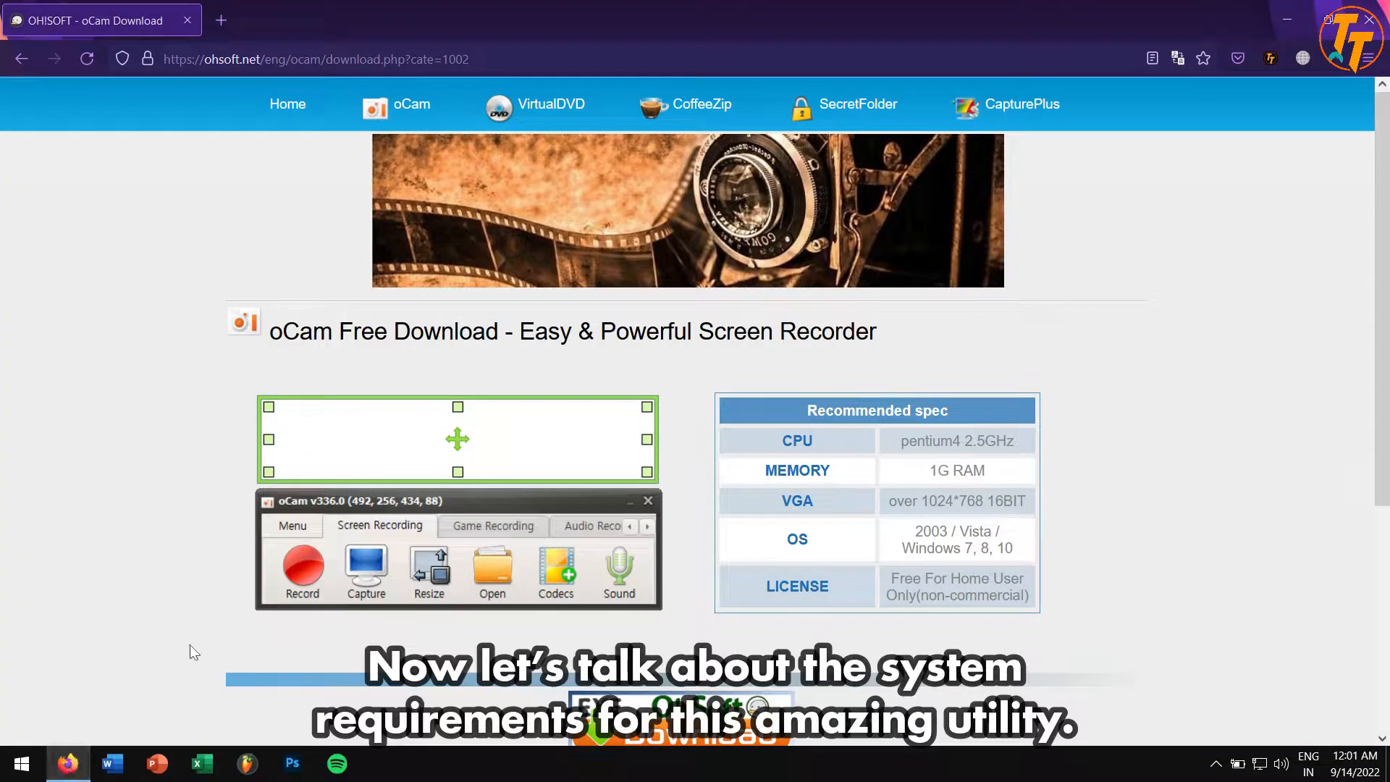
mouse_move(740, 385)
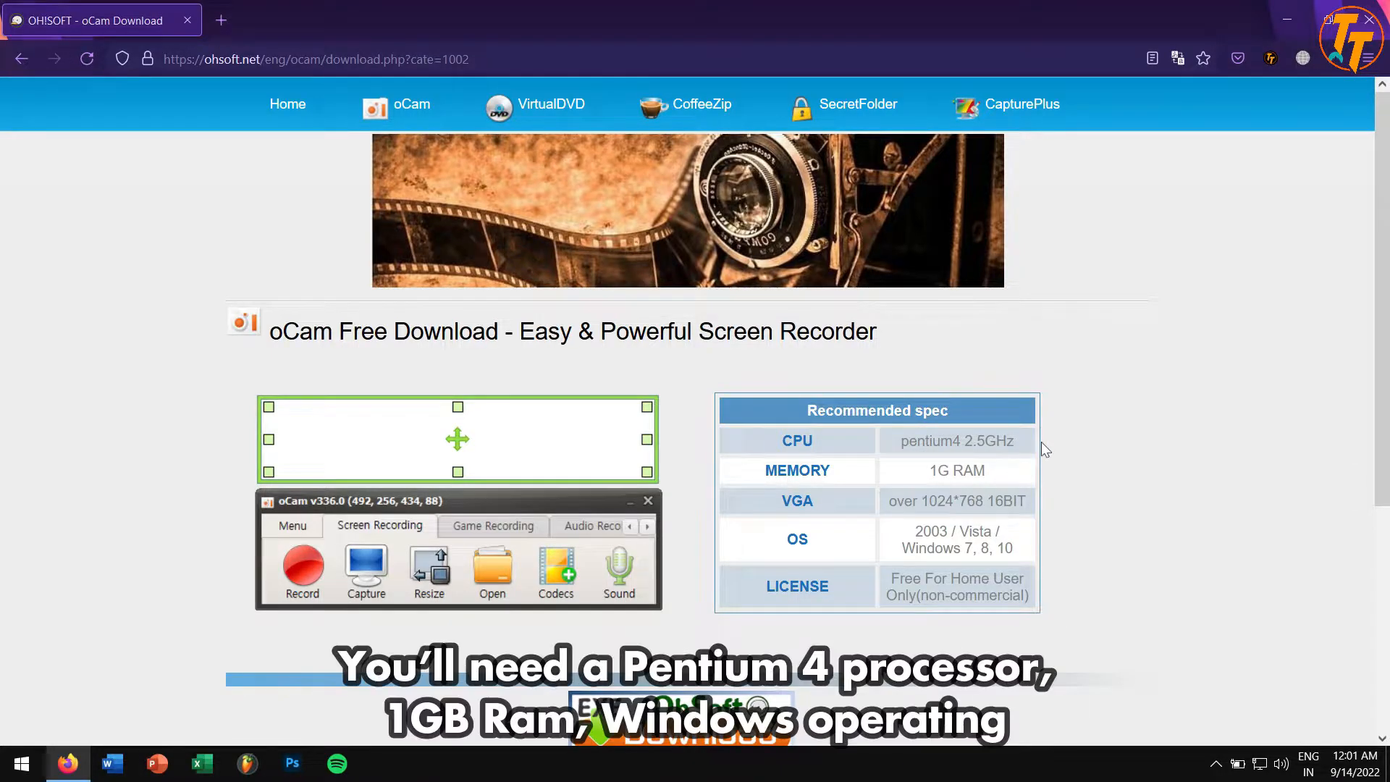
mouse_move(1024, 550)
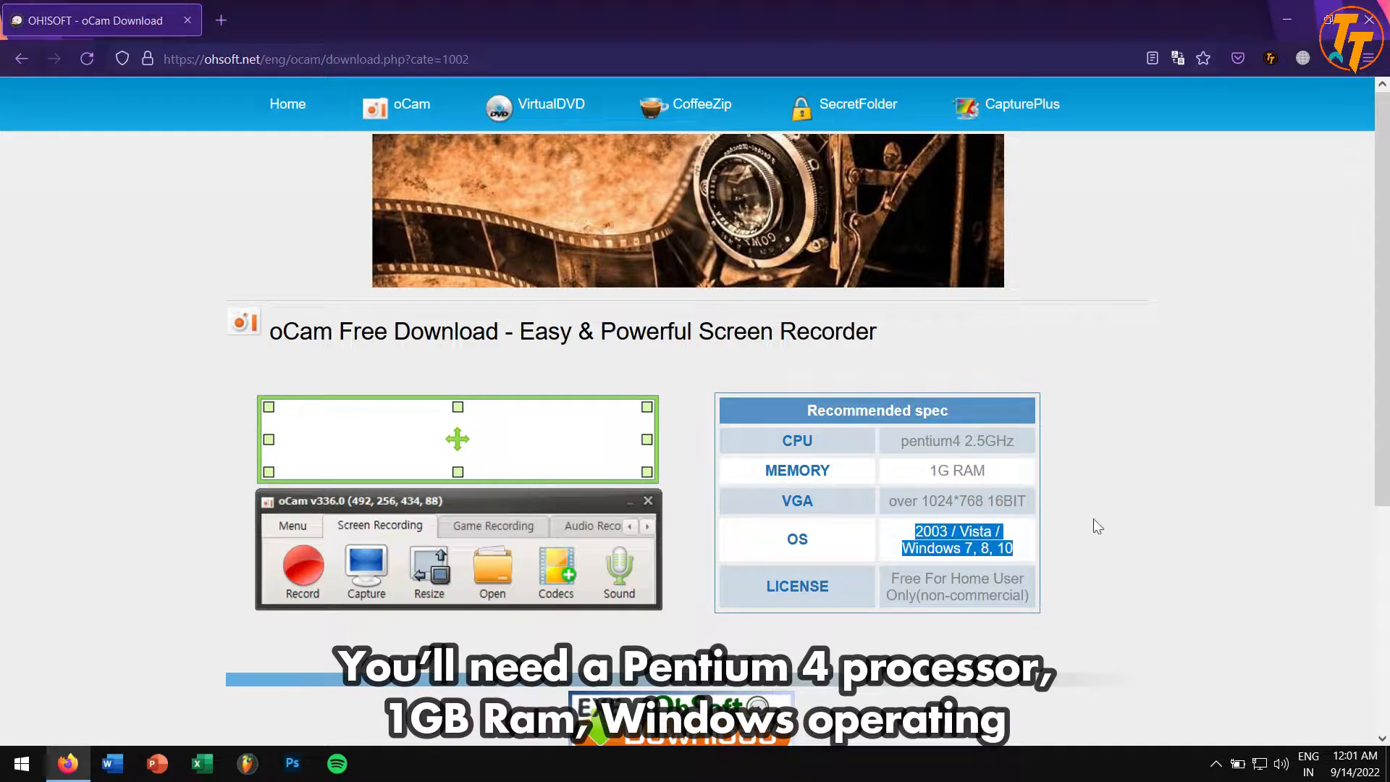
left_click(957, 469)
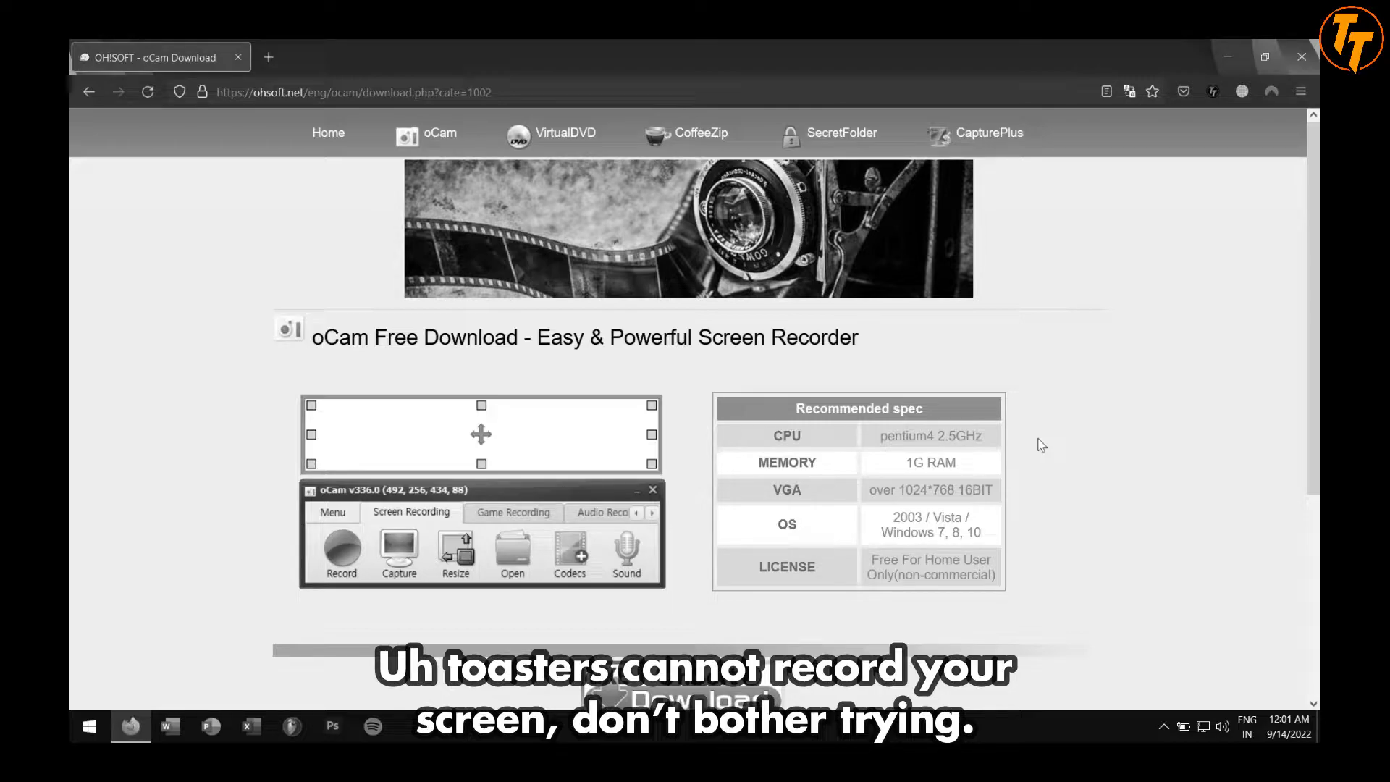
mouse_move(1302, 325)
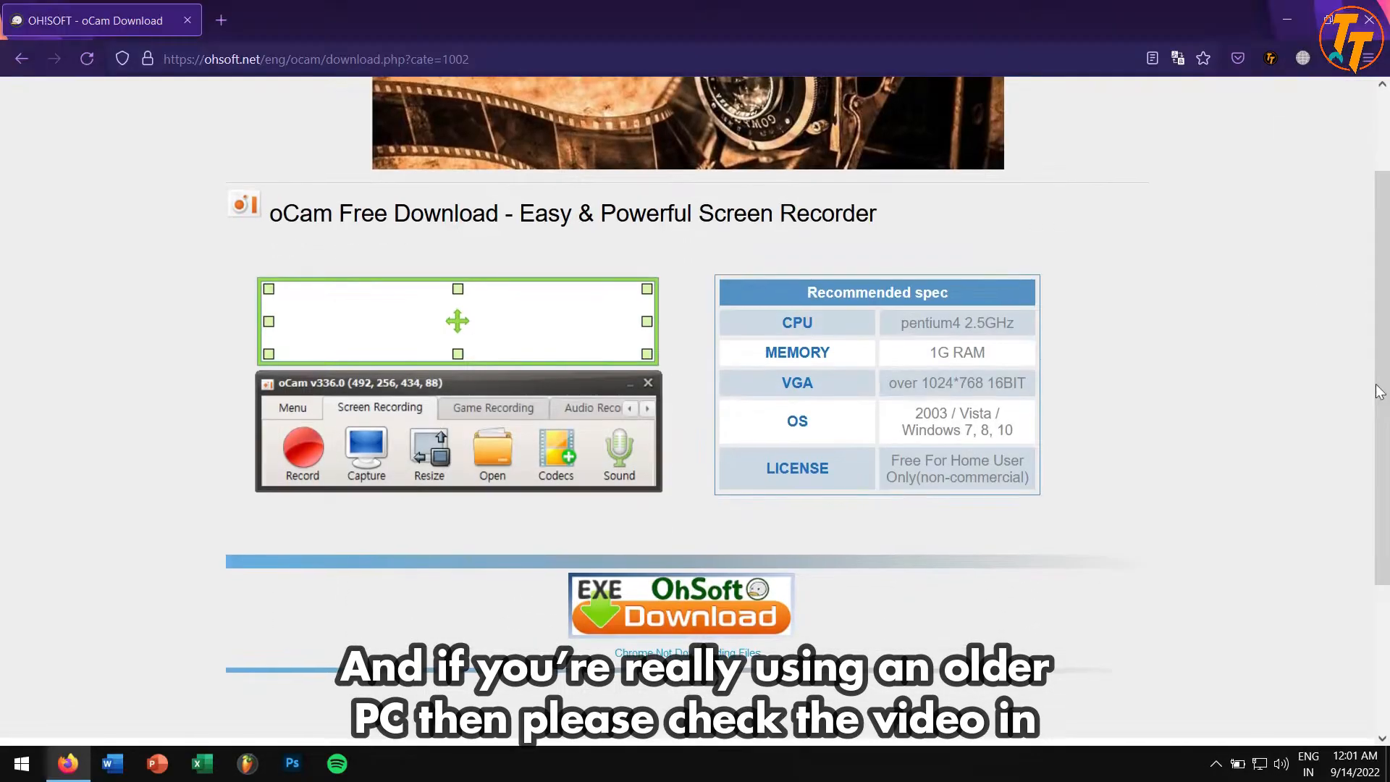
mouse_move(1294, 140)
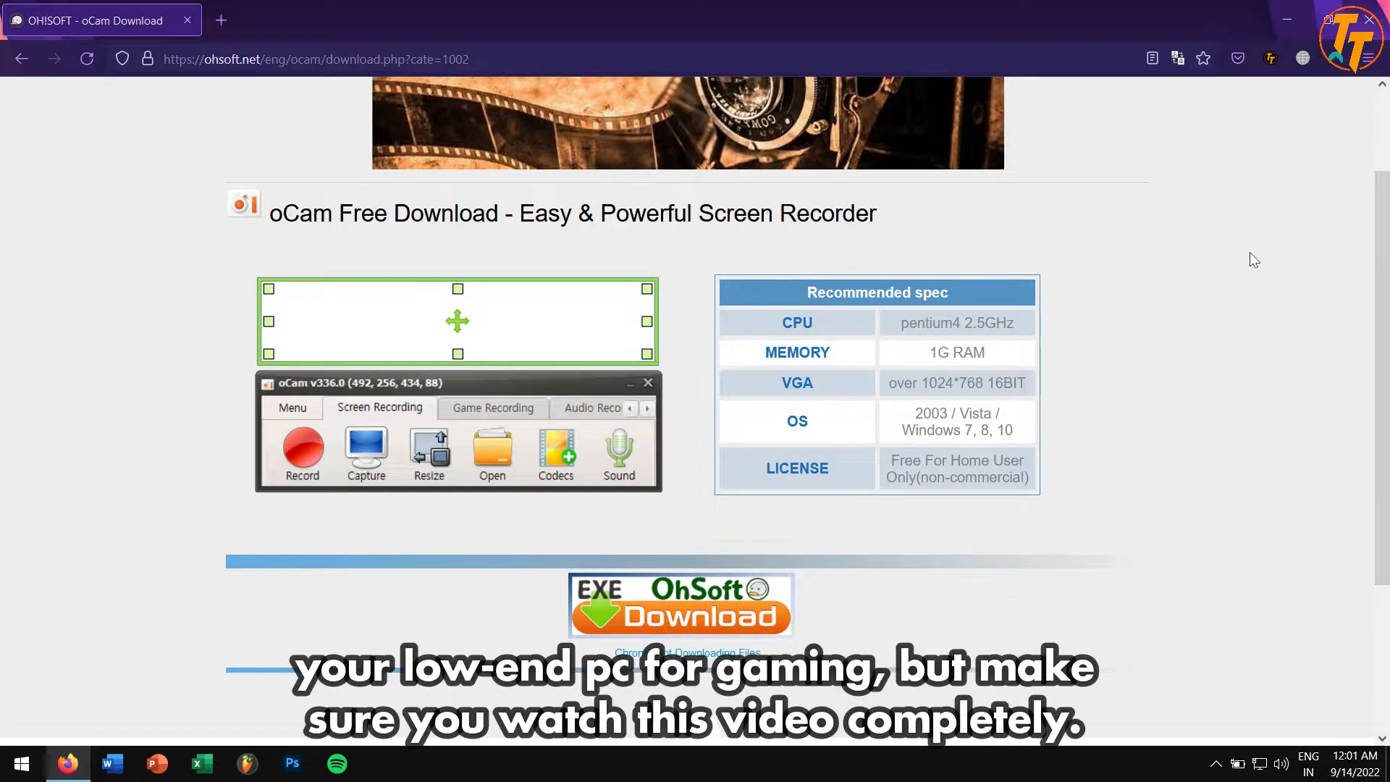
scroll("down", 3)
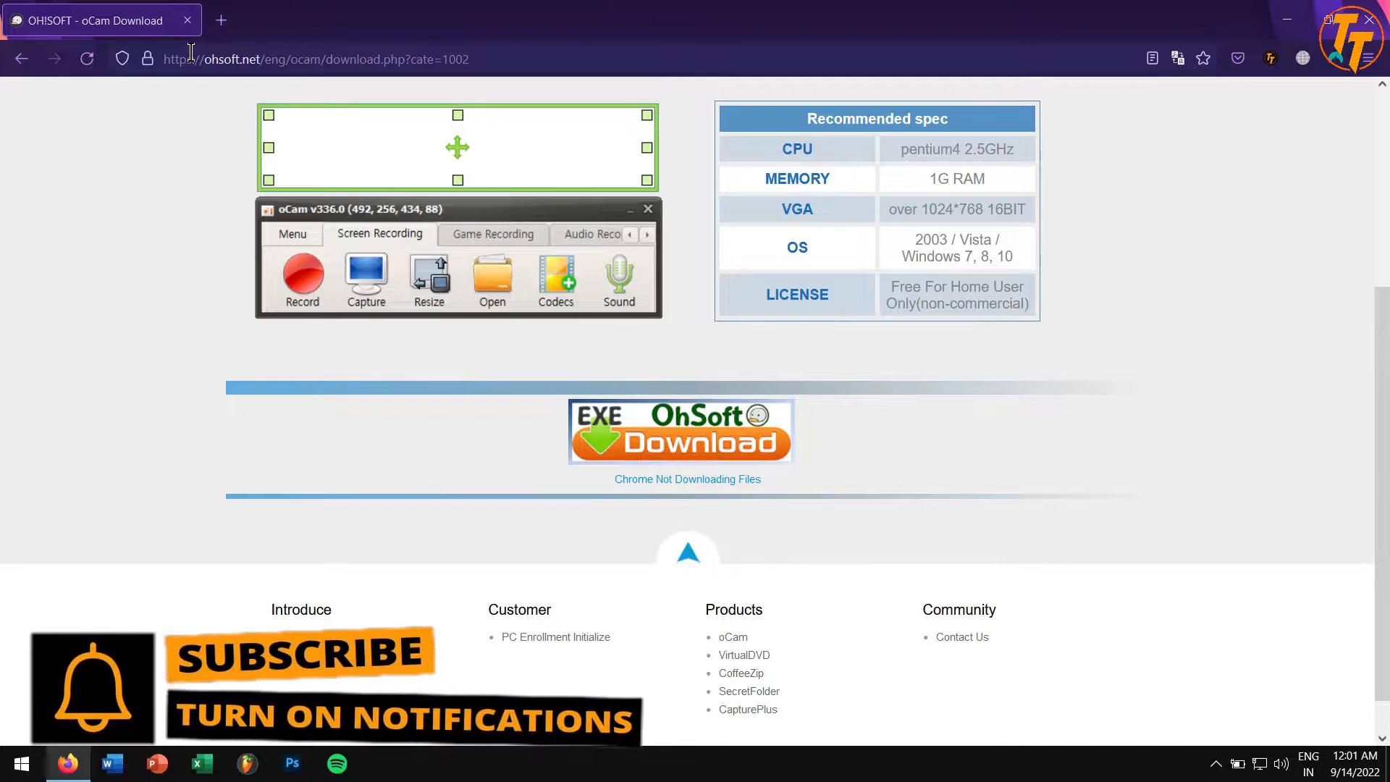
mouse_move(484, 417)
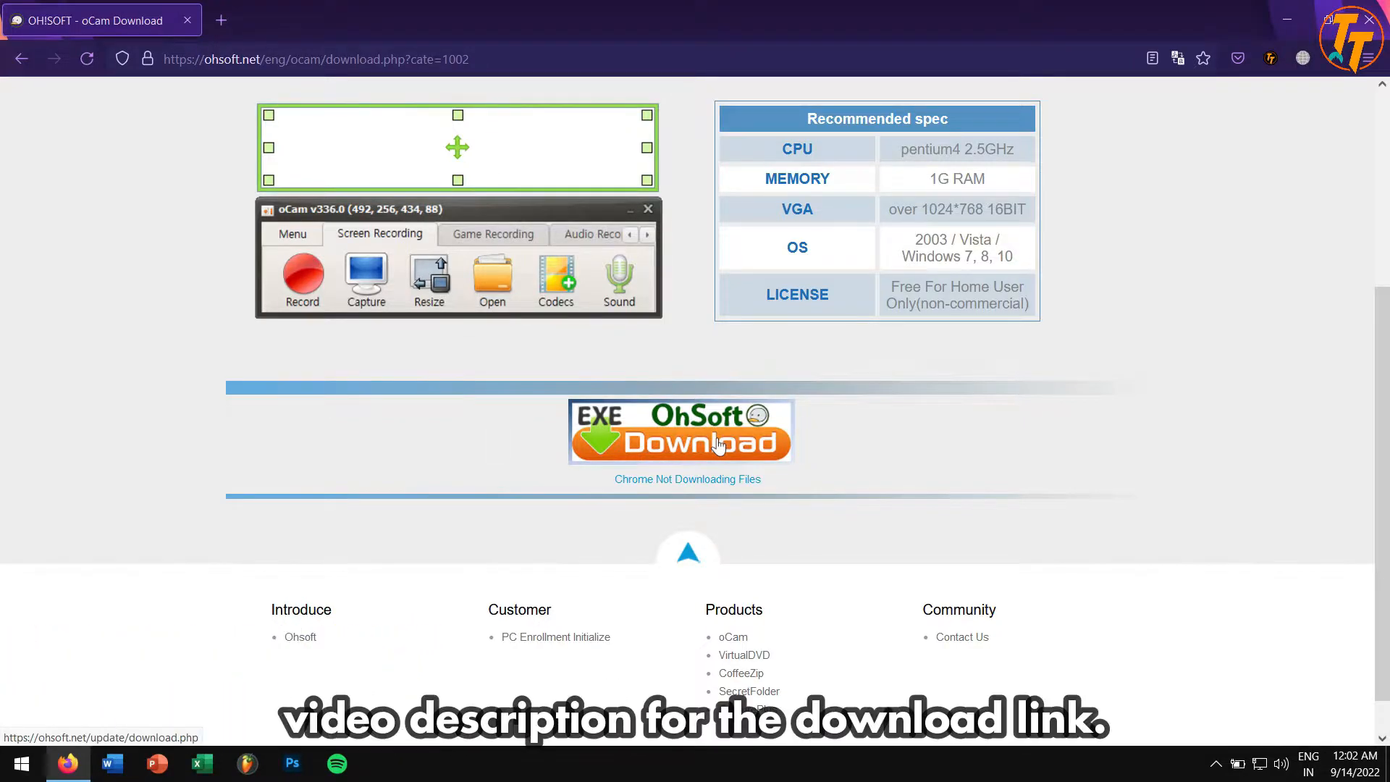
mouse_move(824, 534)
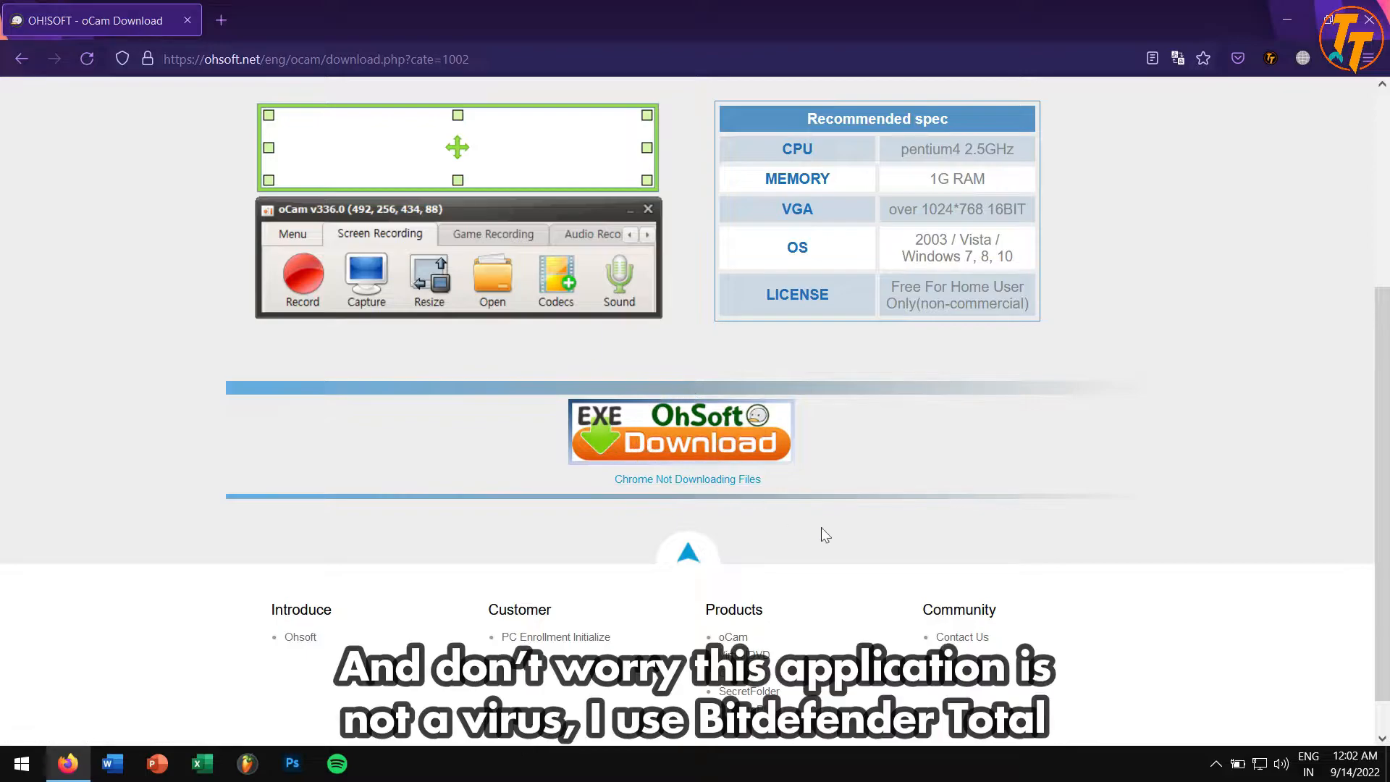
left_click(1215, 763)
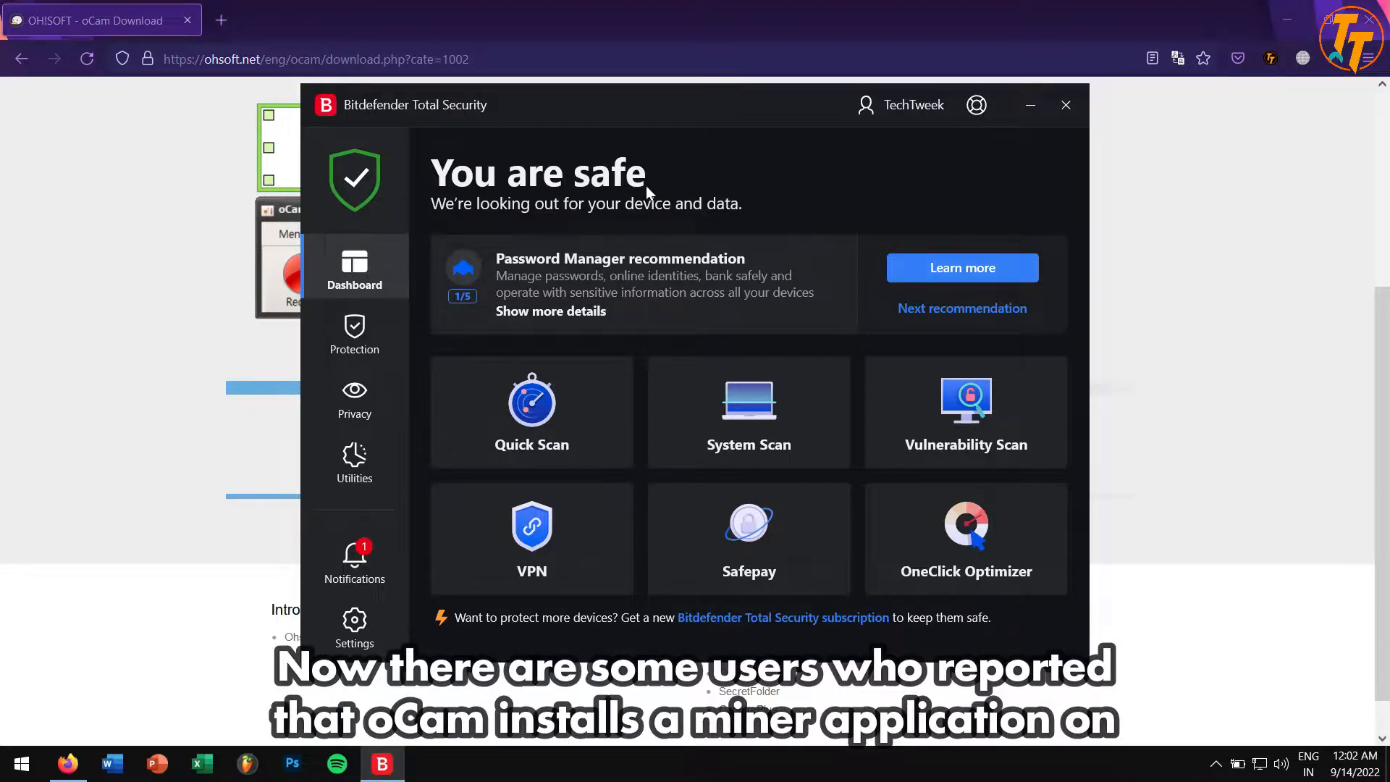
mouse_move(1079, 113)
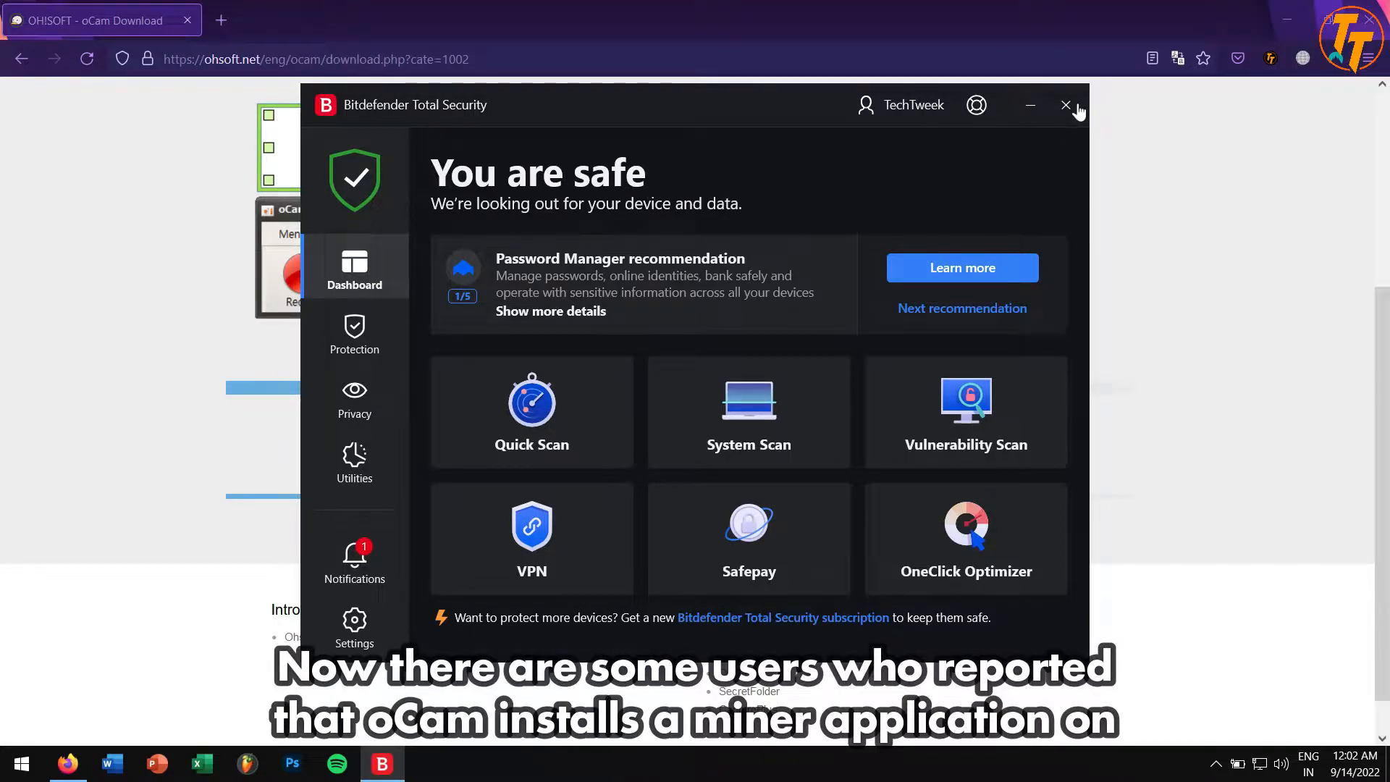
left_click(1066, 104)
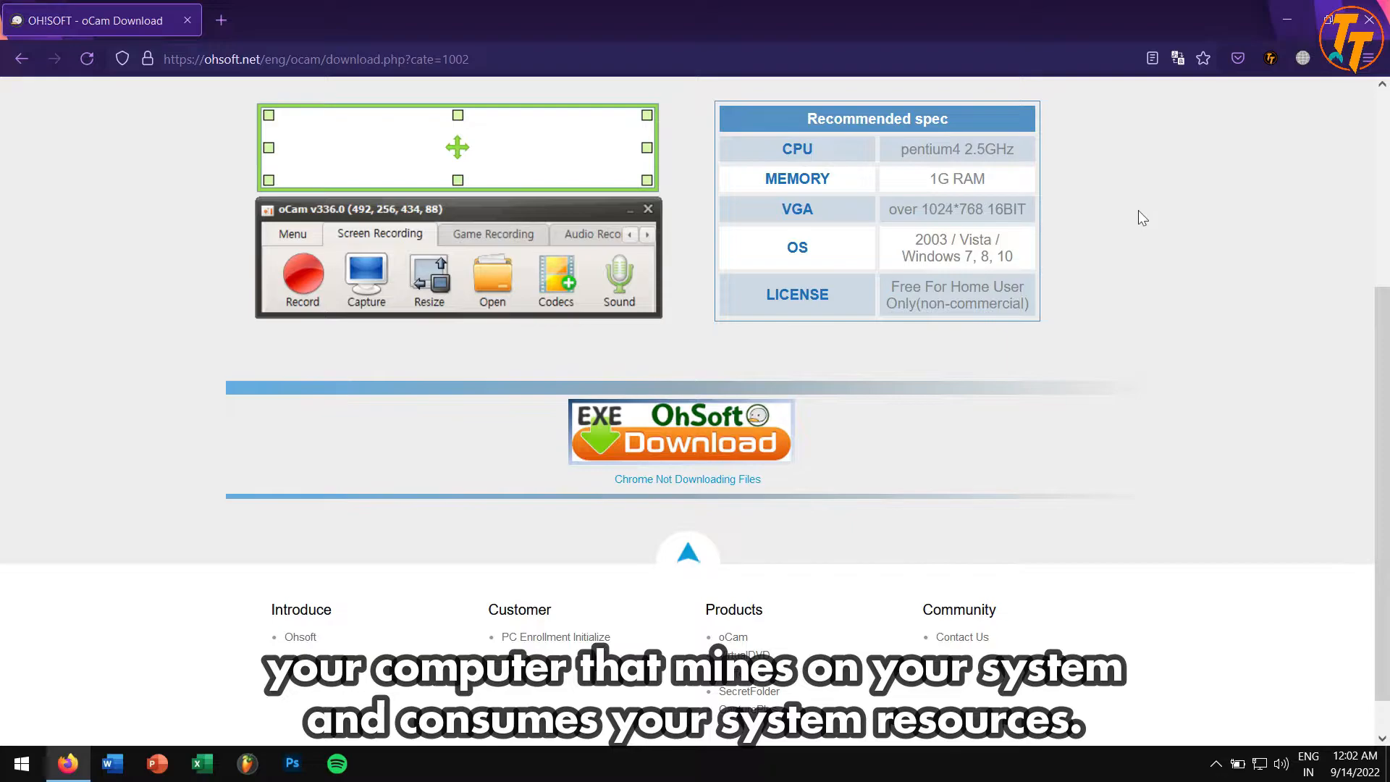
scroll("down", 3)
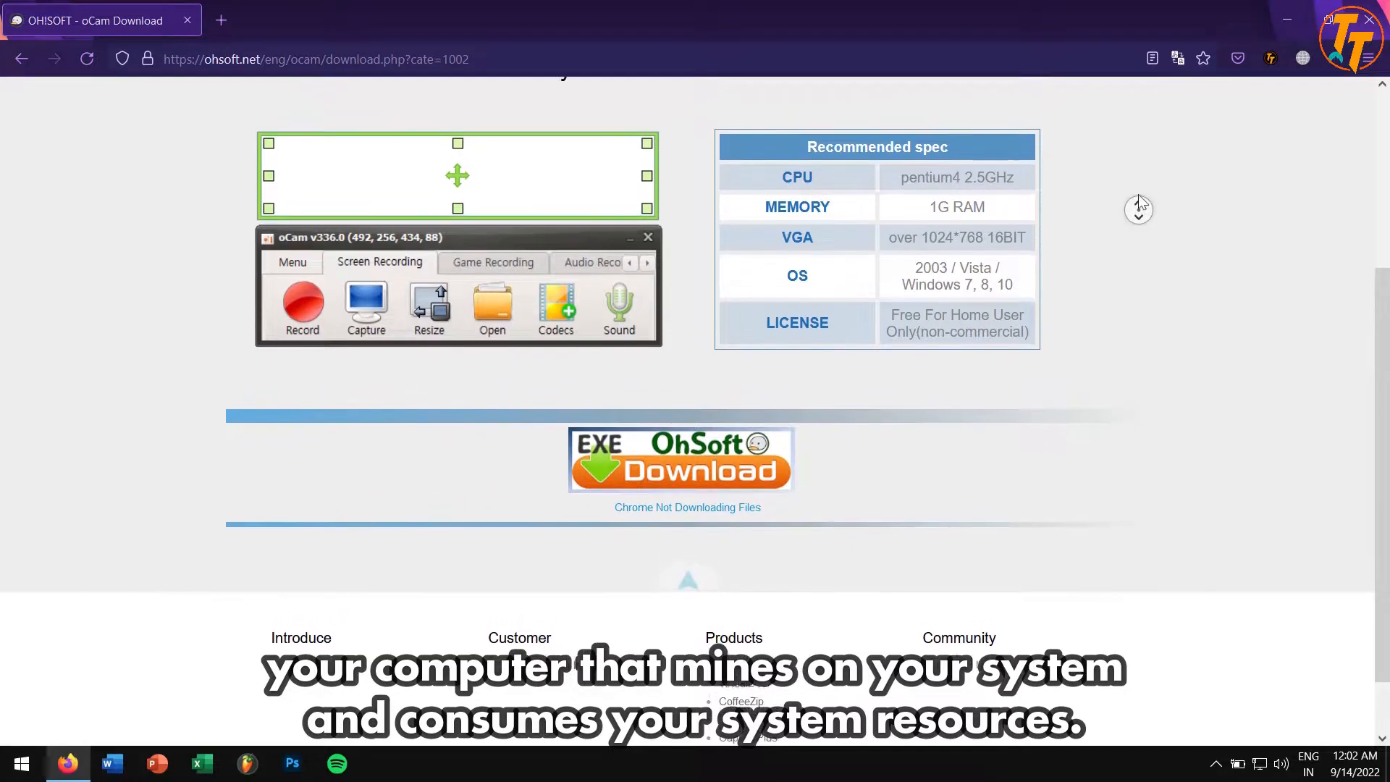
scroll("up", 3)
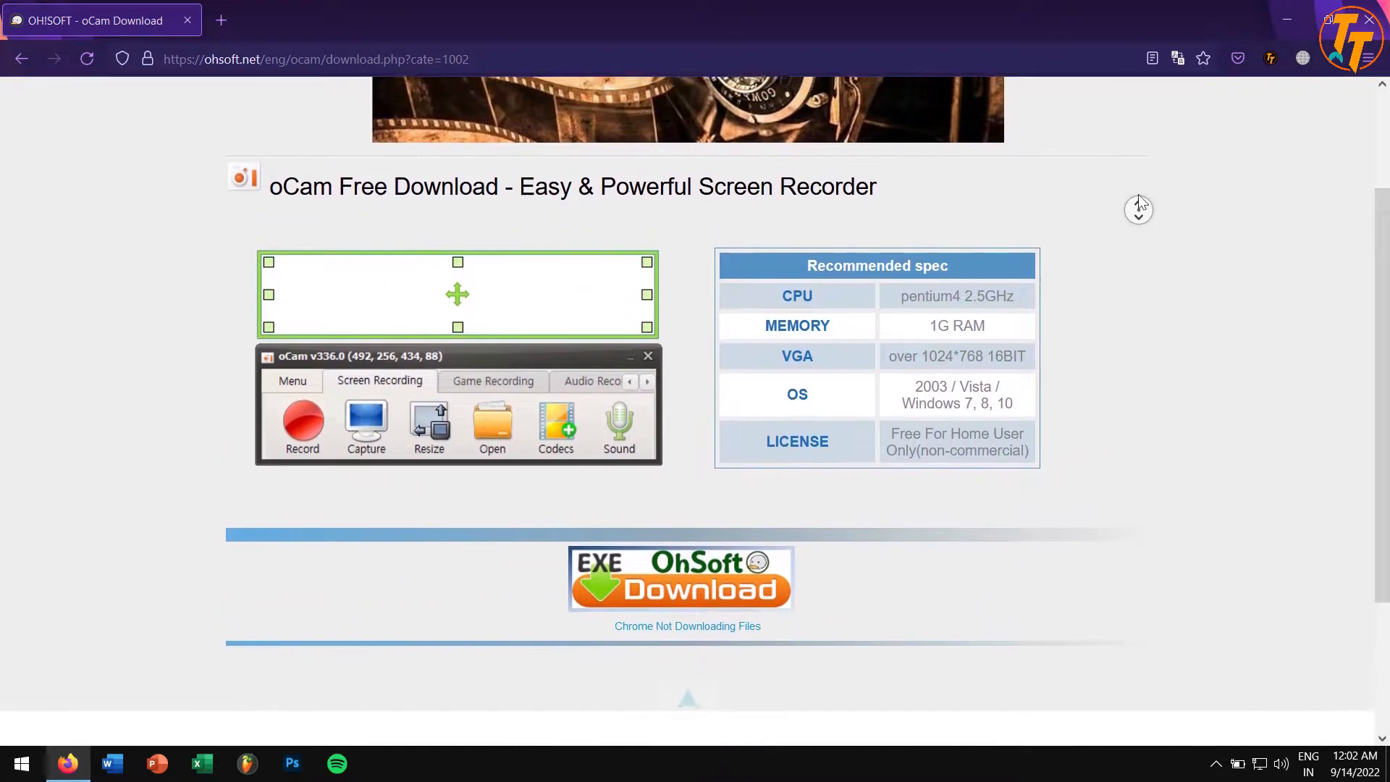
scroll("up", 3)
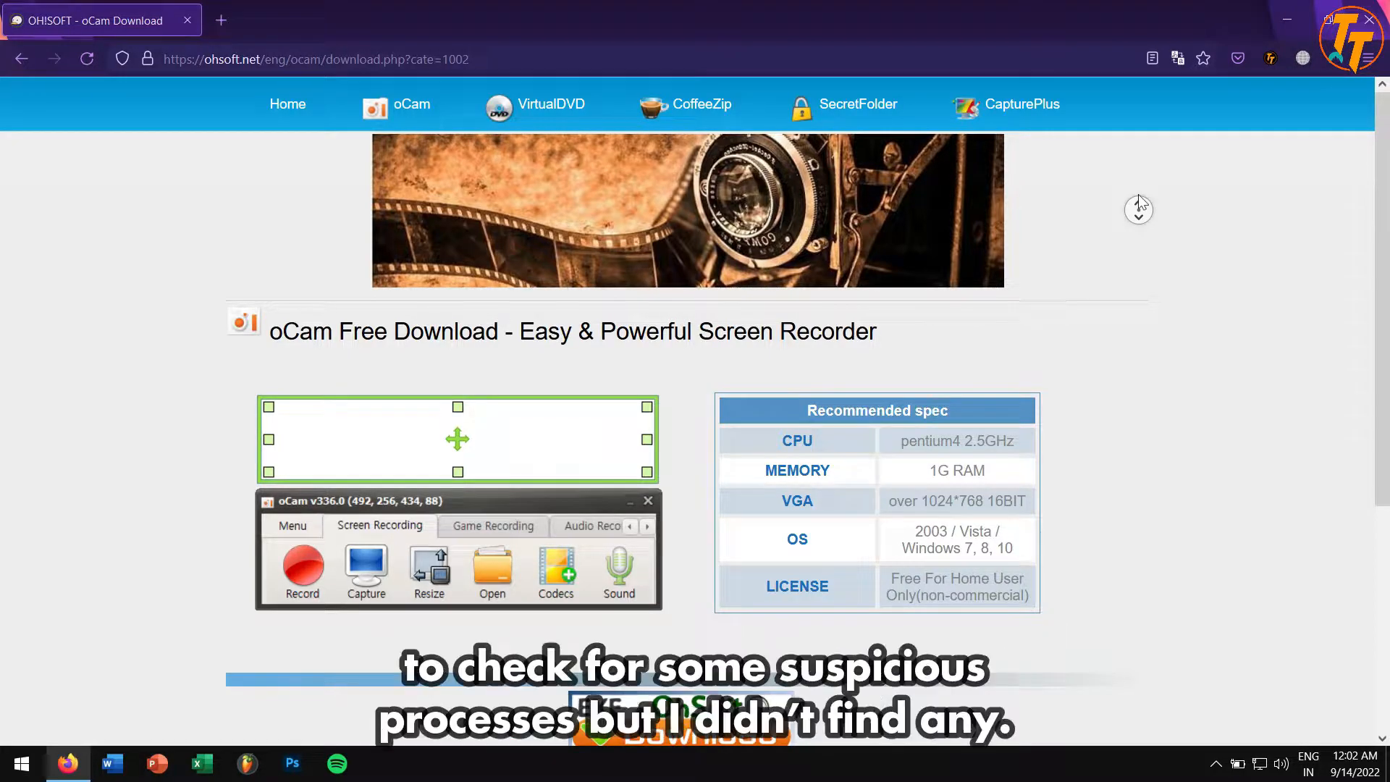
mouse_move(1141, 201)
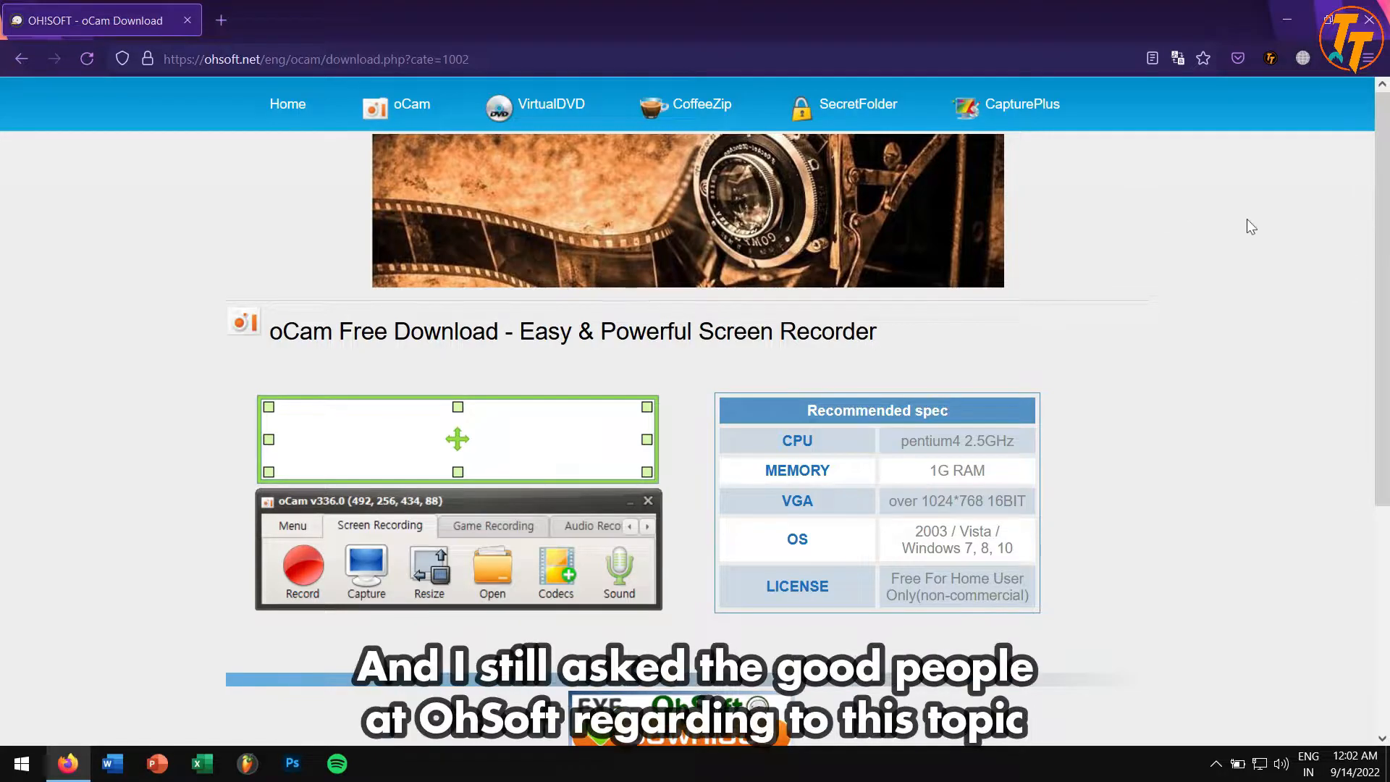
scroll("down", 3)
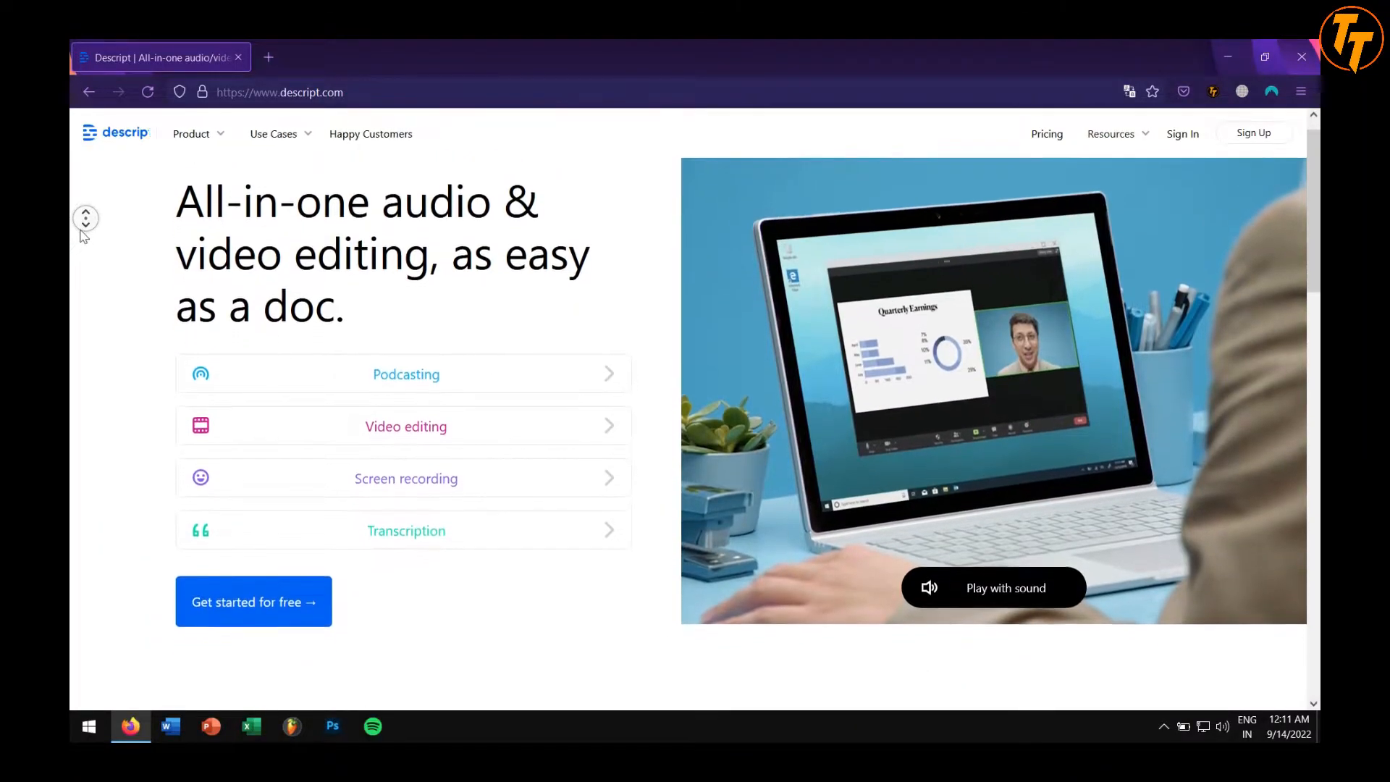
- Look down the descript.com homepage, then show the Longform Promo project in the Descript desktop app
scroll("down", 3)
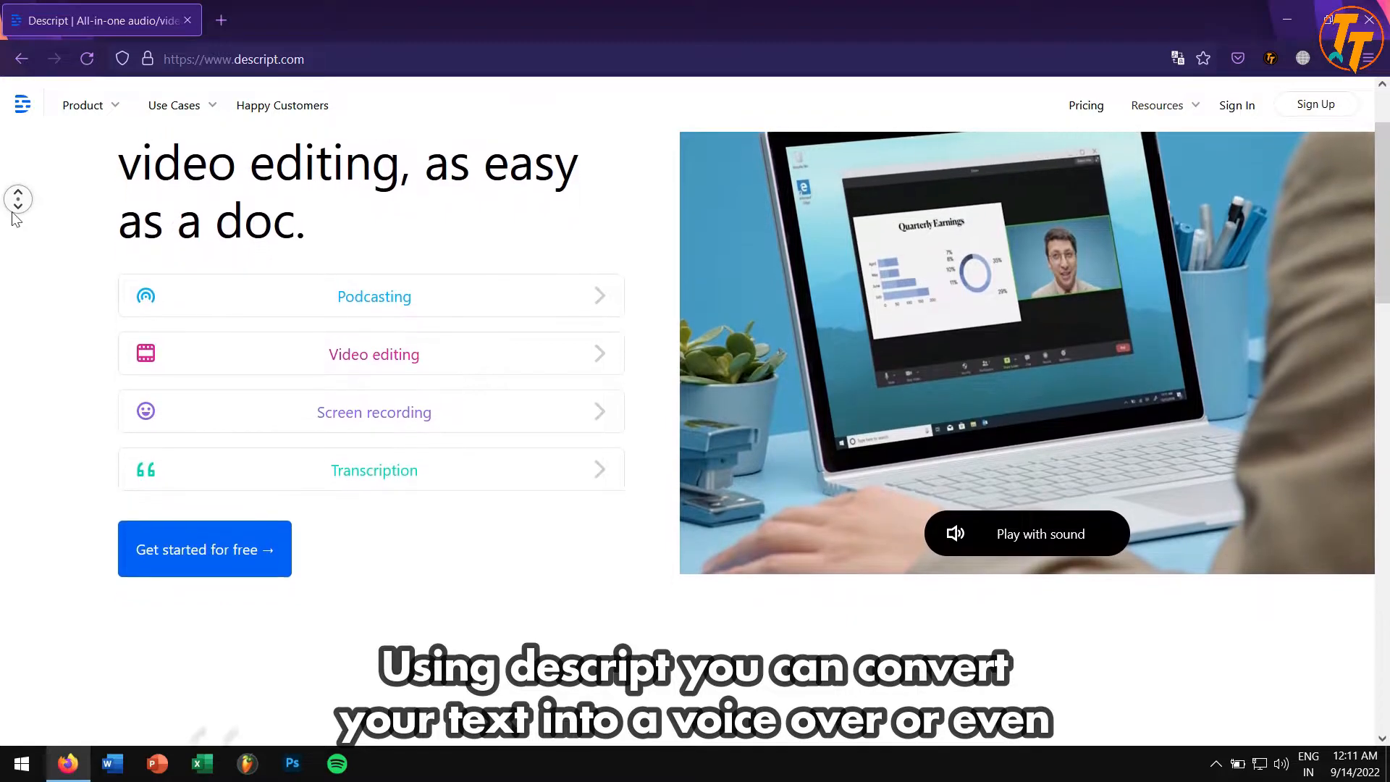
scroll("down", 3)
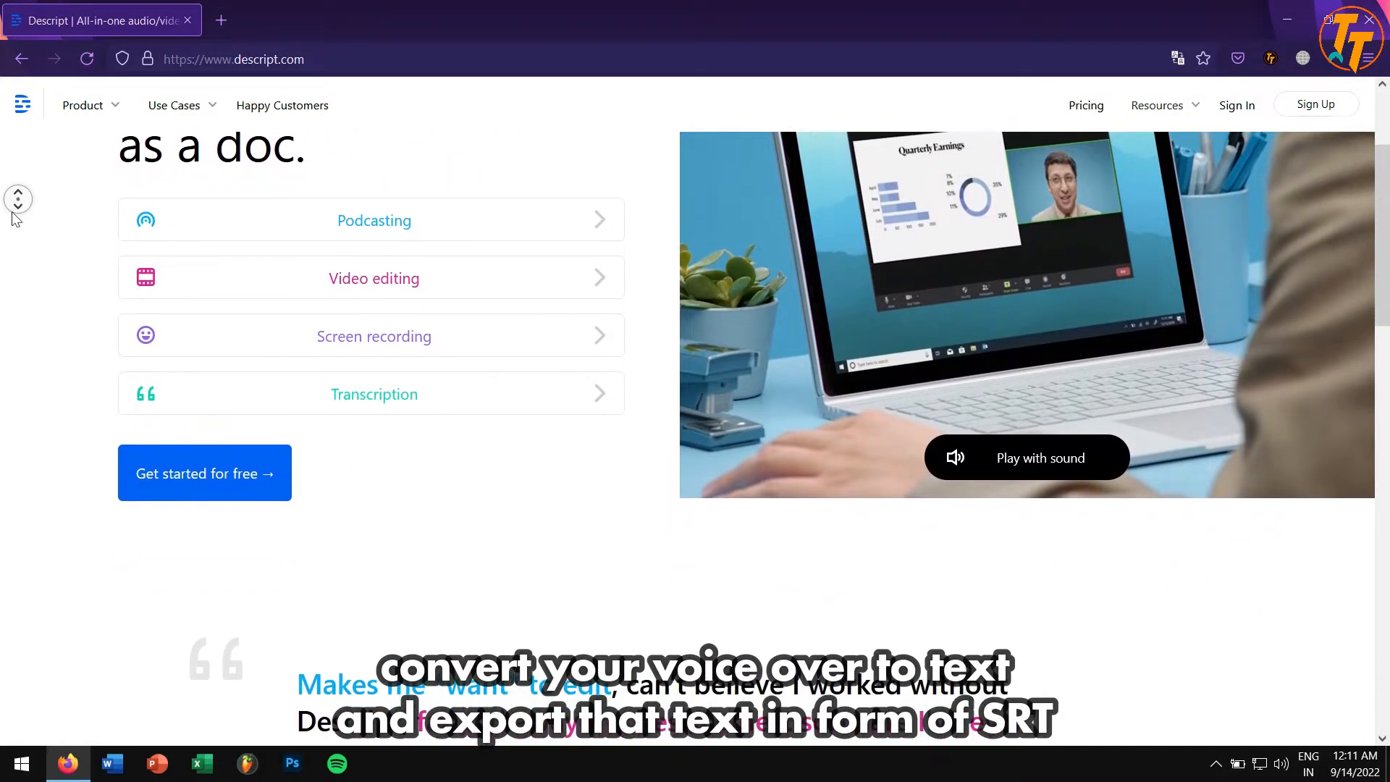
scroll("down", 3)
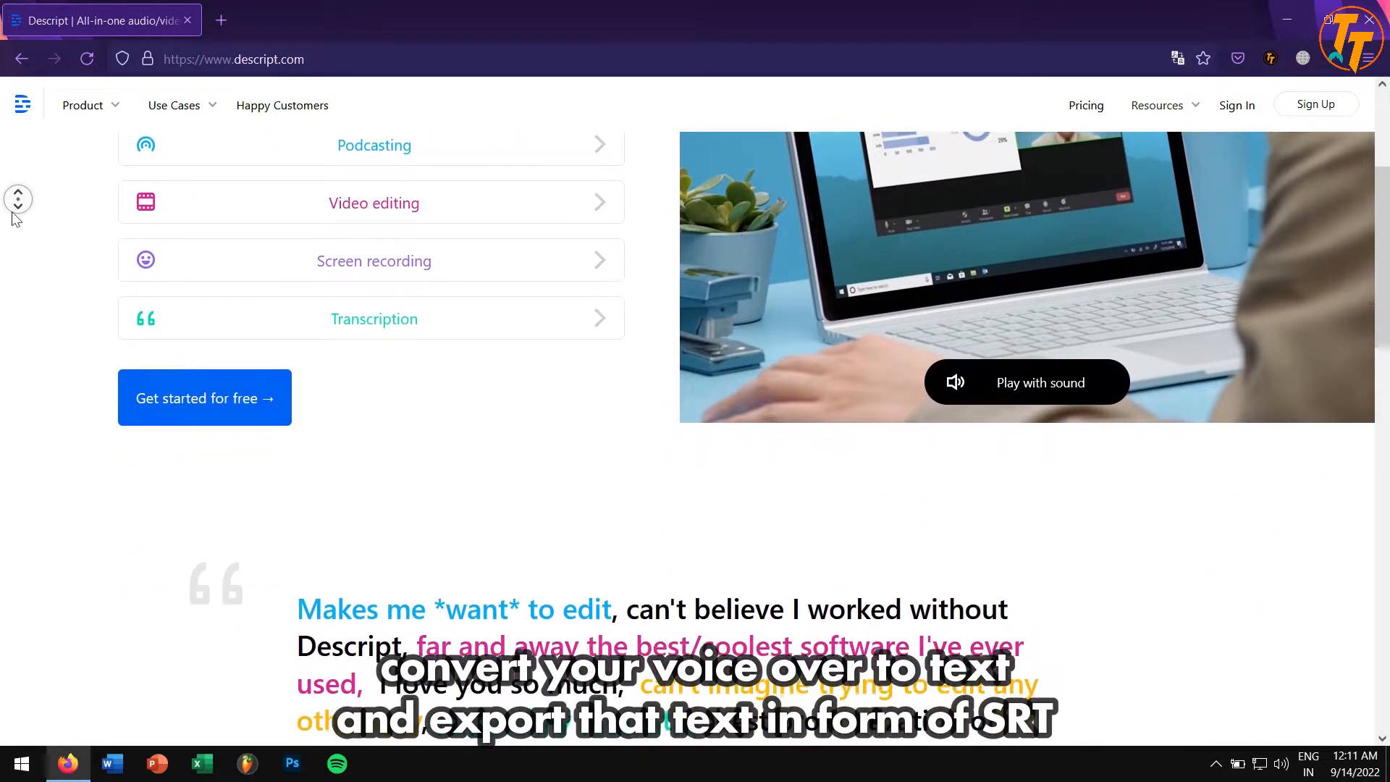
left_click(382, 762)
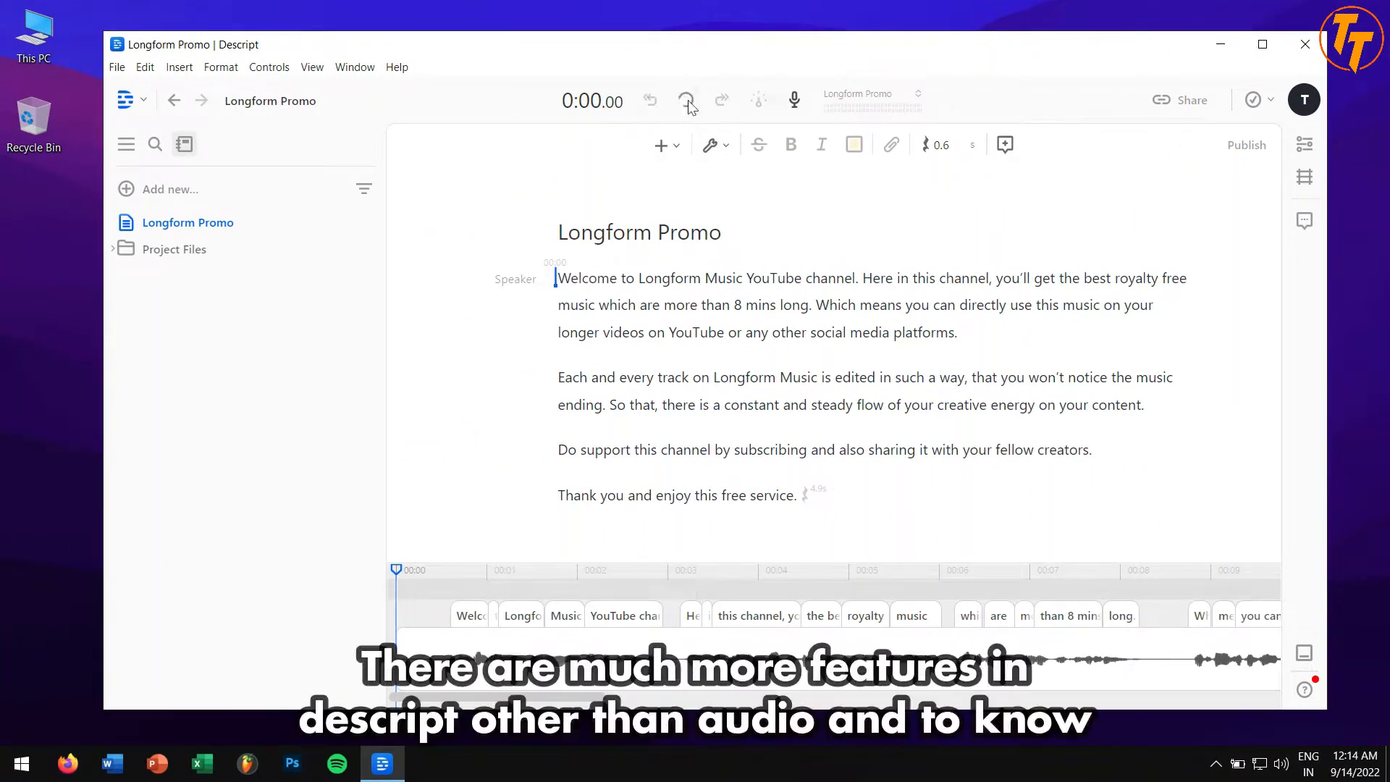
left_click(686, 100)
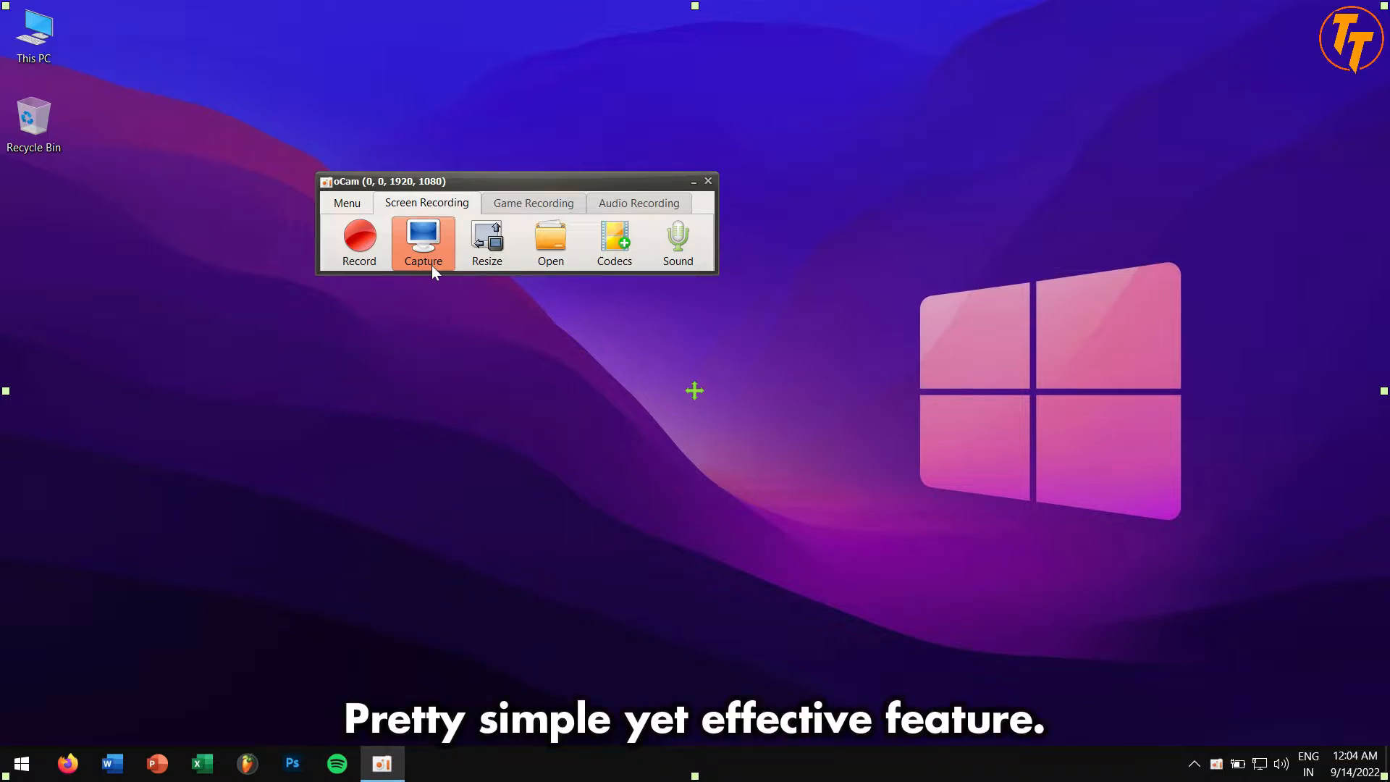
mouse_move(487, 238)
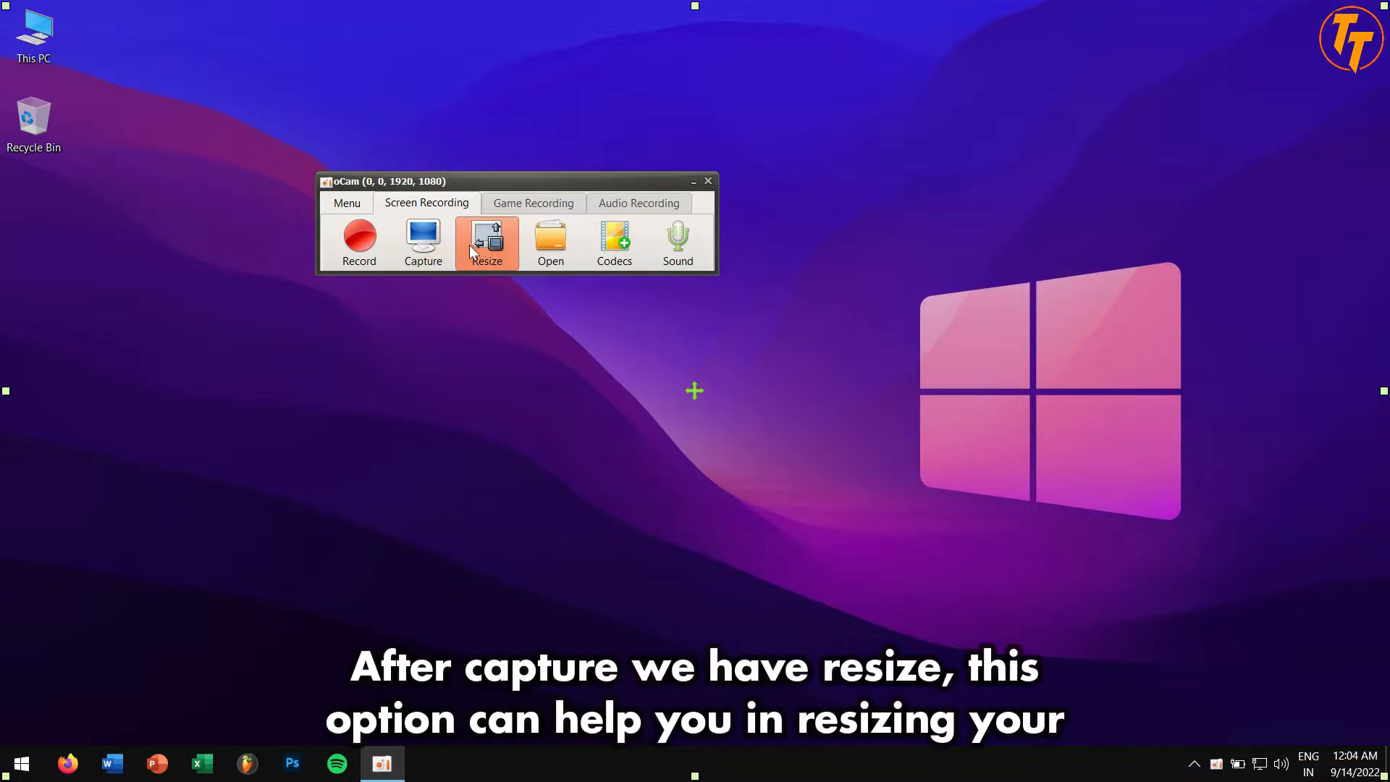
- View the Resize presets with the Youtube submenu, then show the empty Output folder in Explorer
left_click(486, 238)
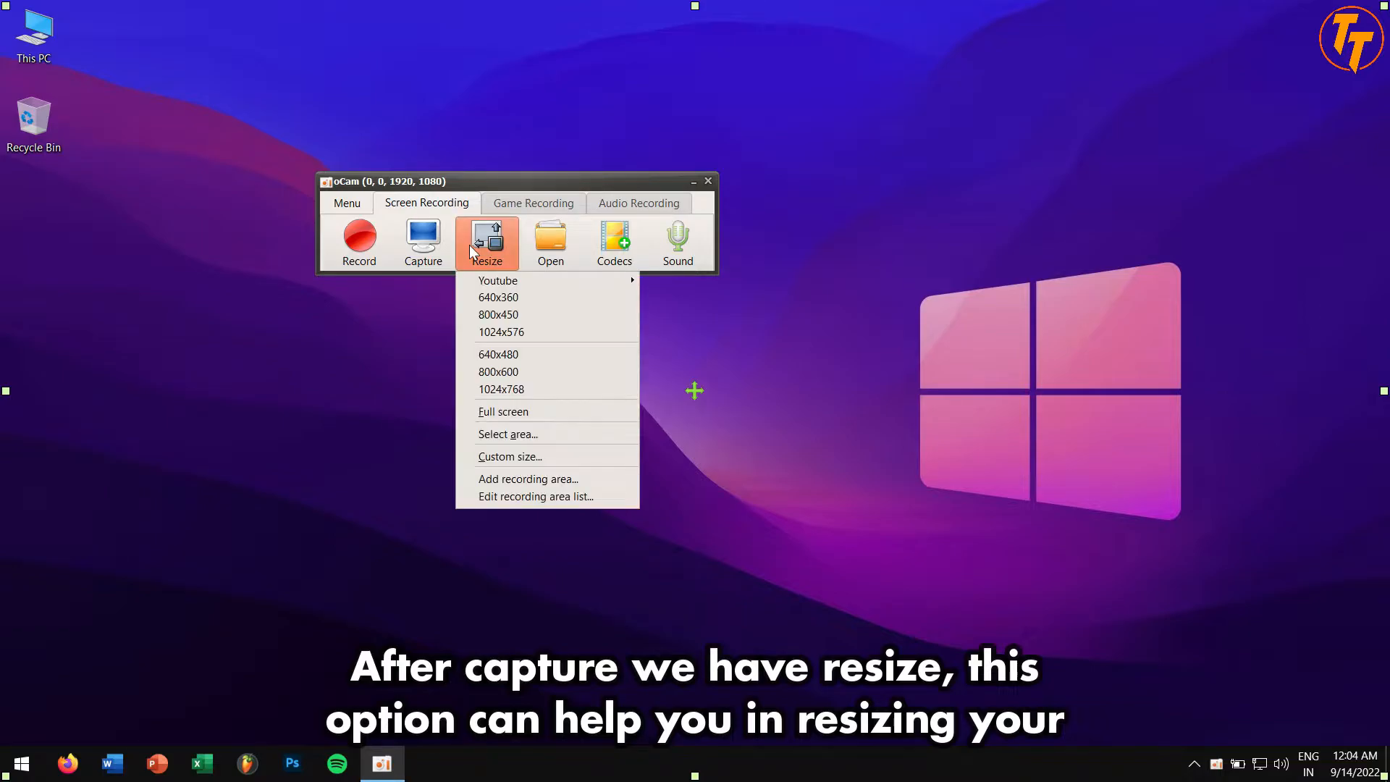
mouse_move(497, 281)
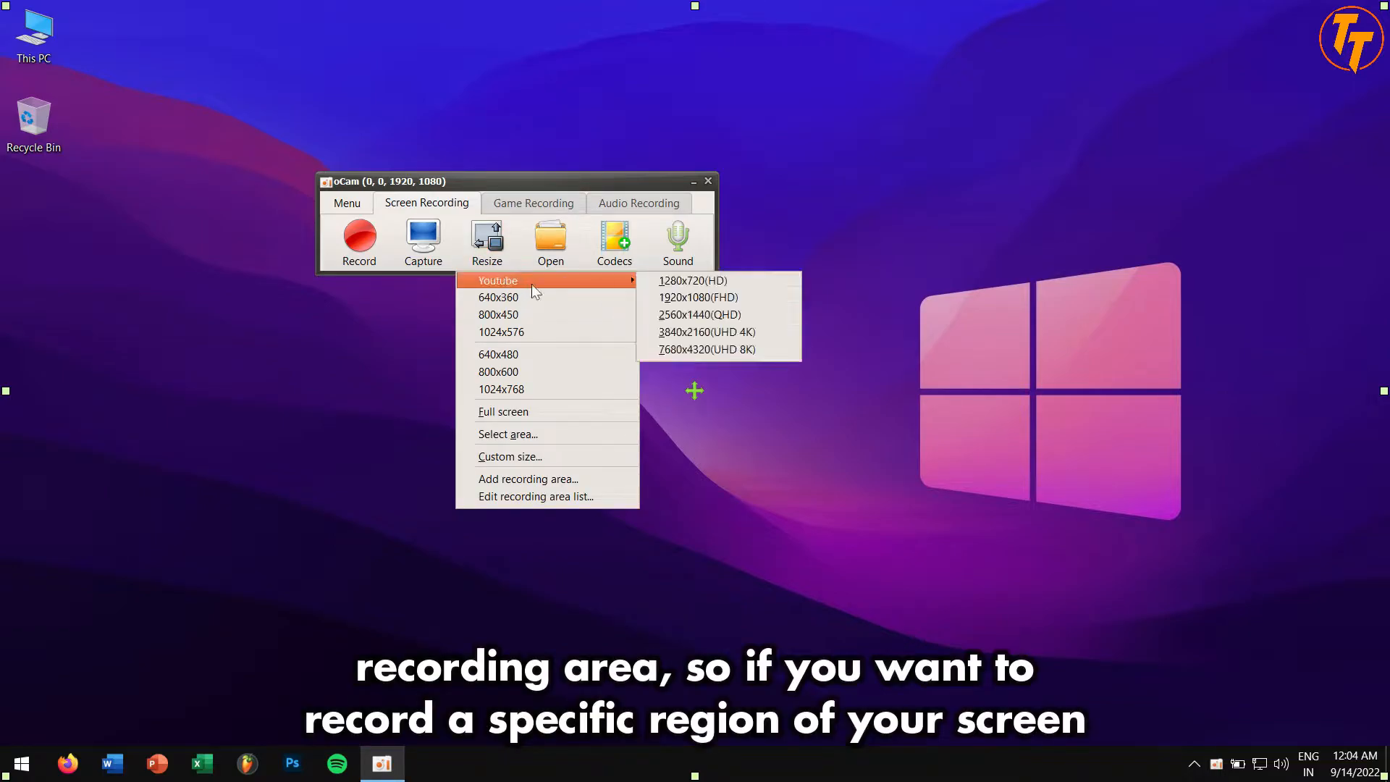
mouse_move(576, 433)
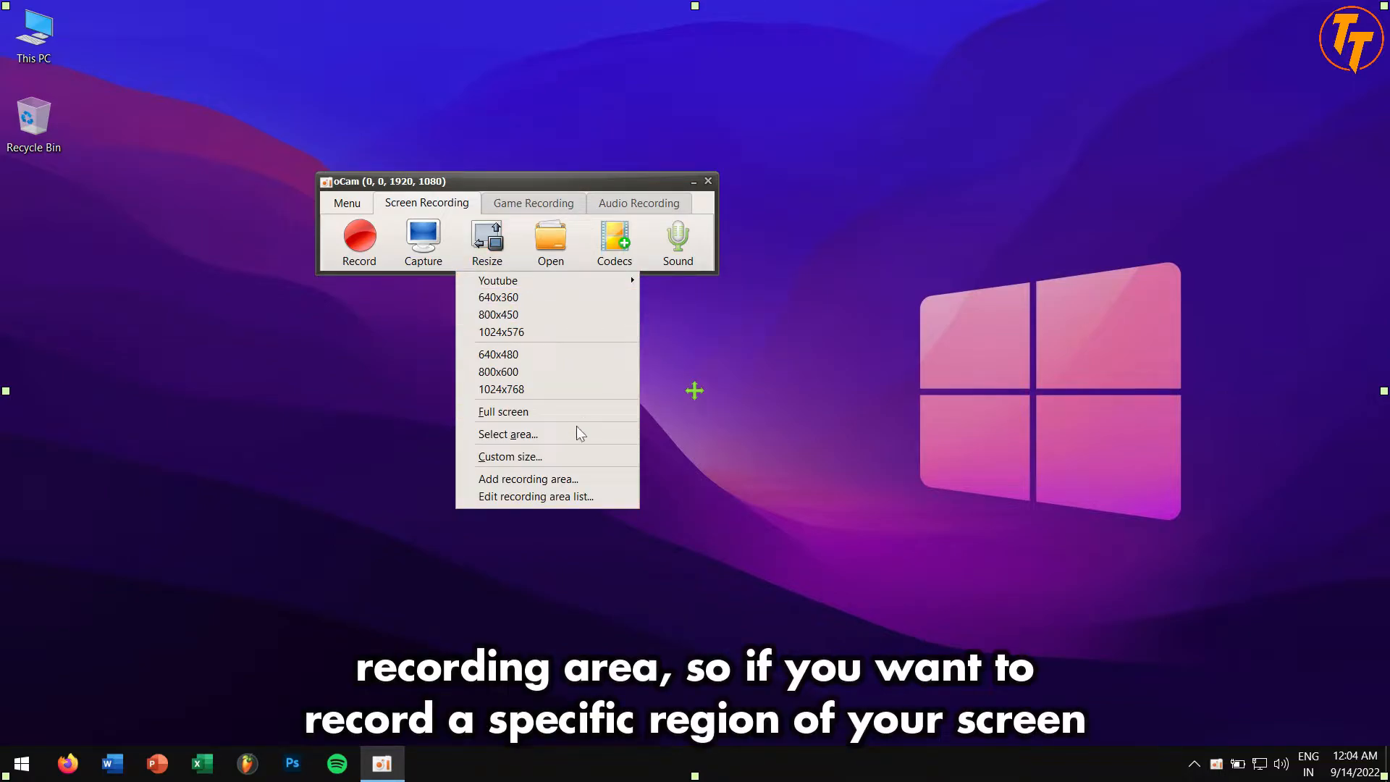
mouse_move(497, 279)
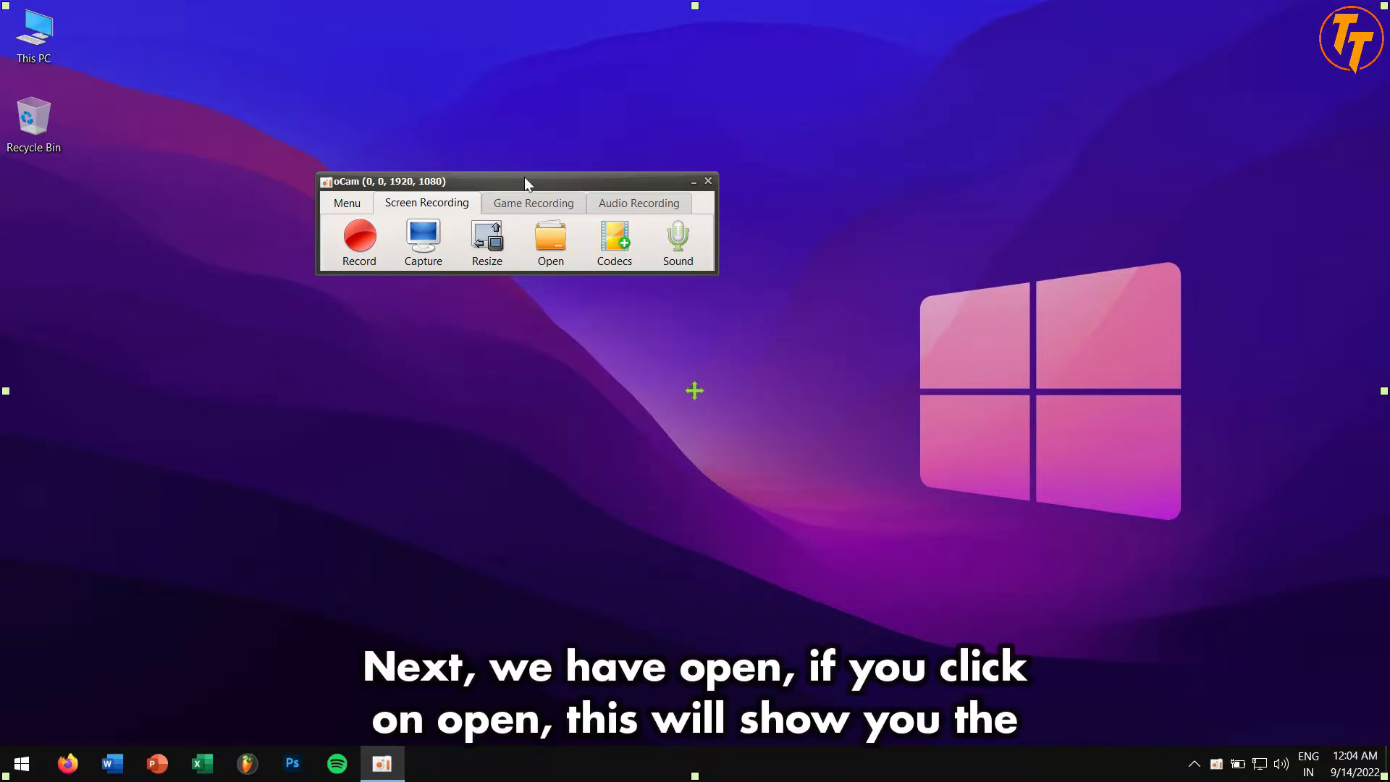
left_click(550, 242)
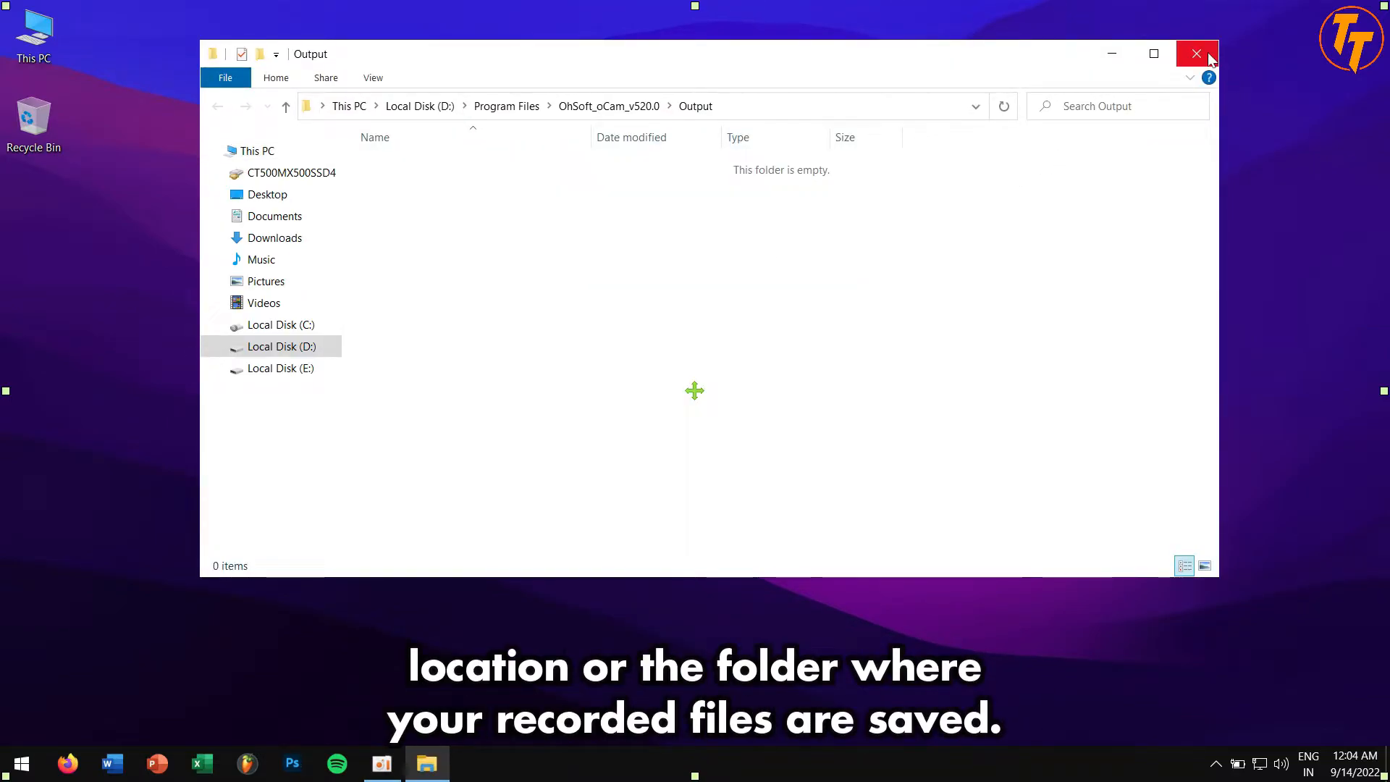
- Close the Output folder and list the available containers and codecs, including MP4 and MKV
left_click(1195, 54)
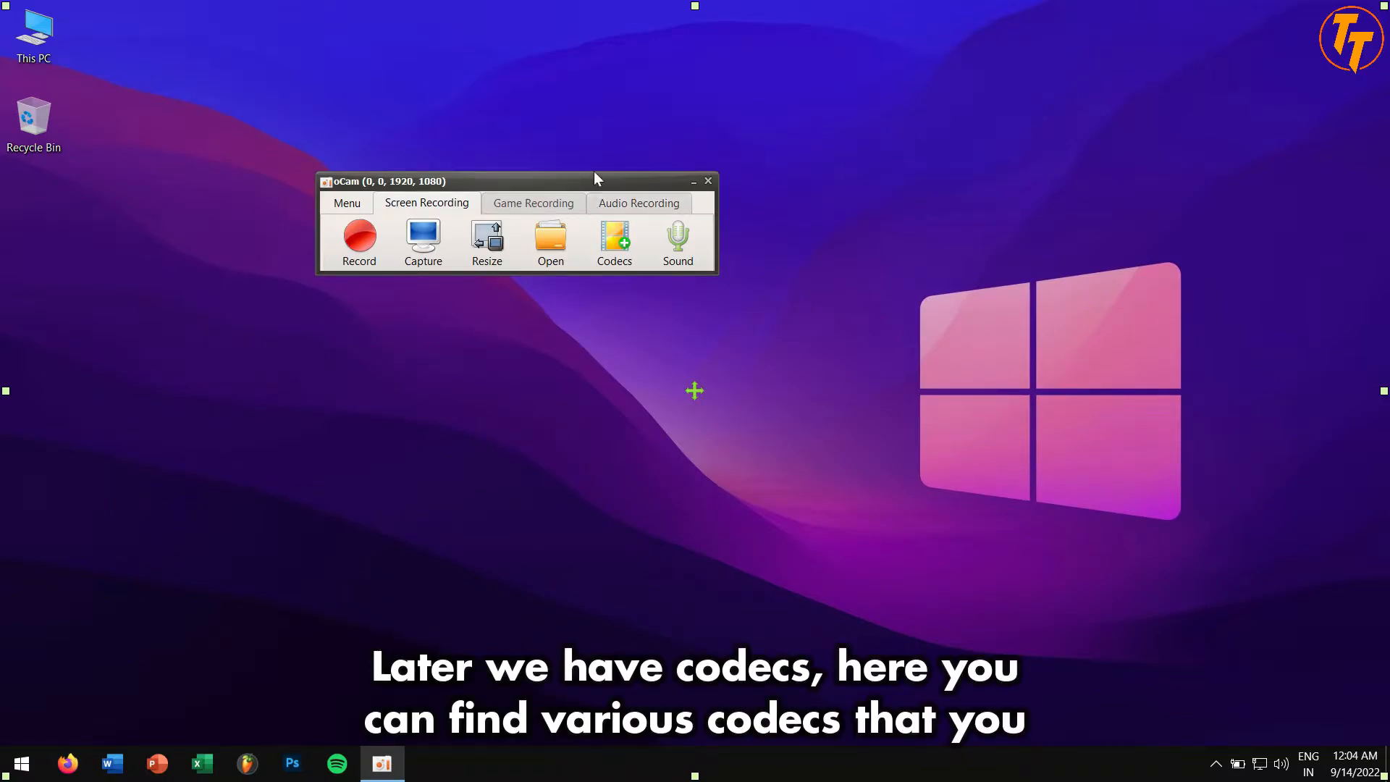
left_click(614, 238)
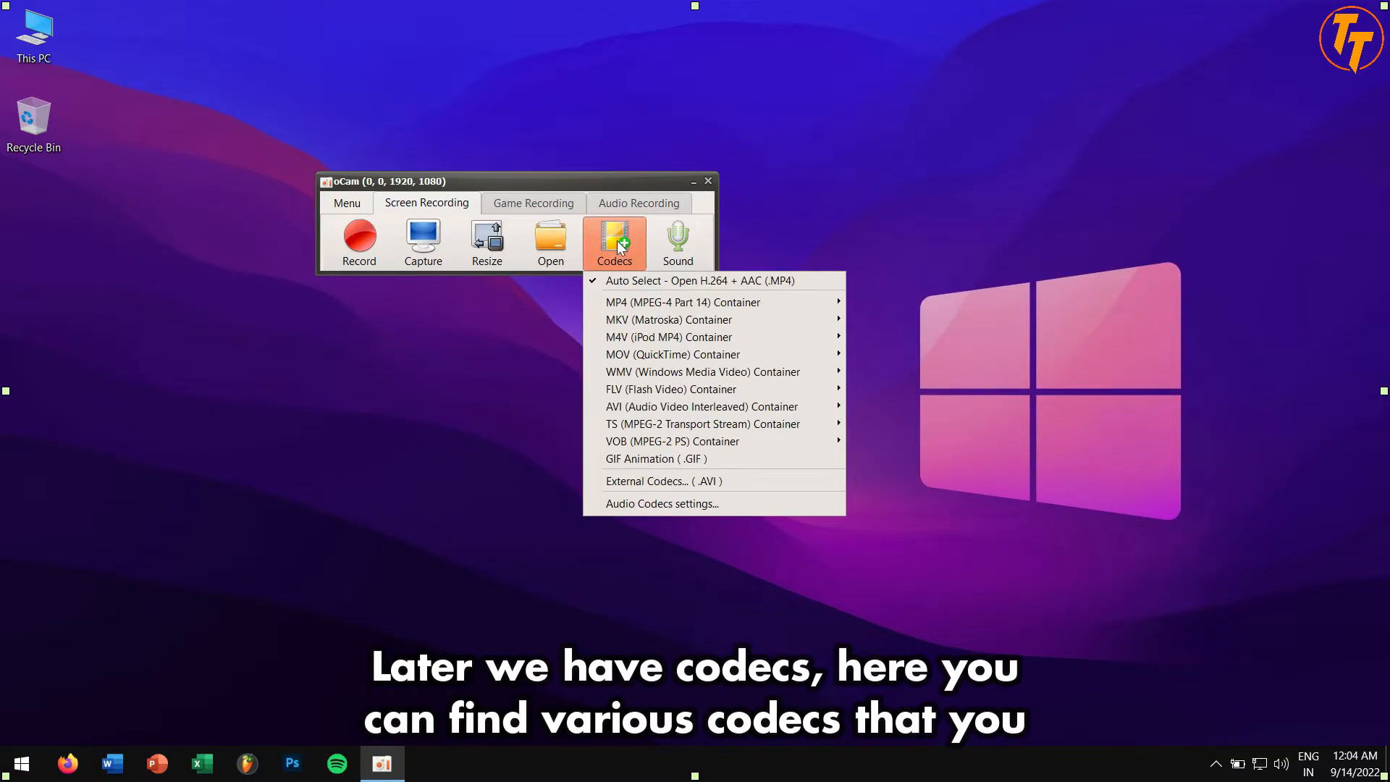
mouse_move(681, 303)
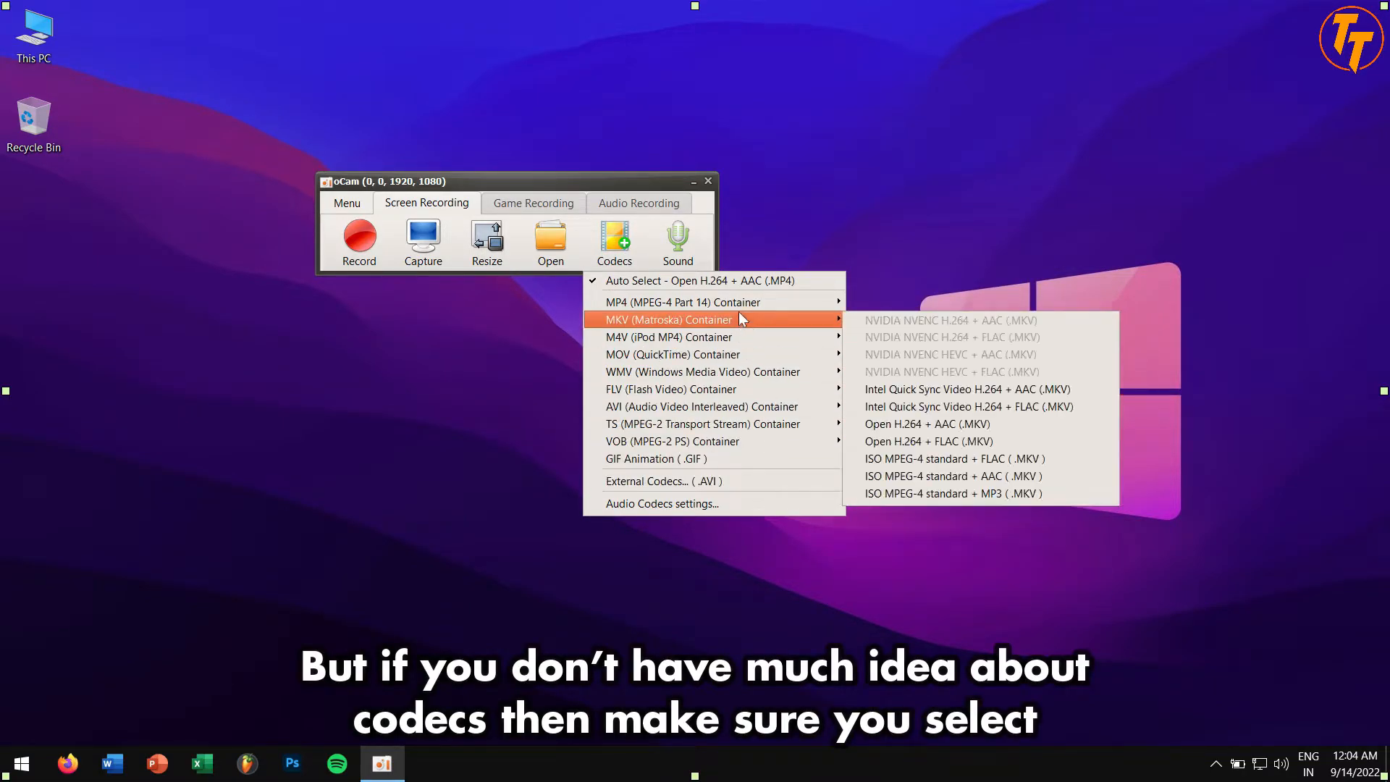
mouse_move(700, 279)
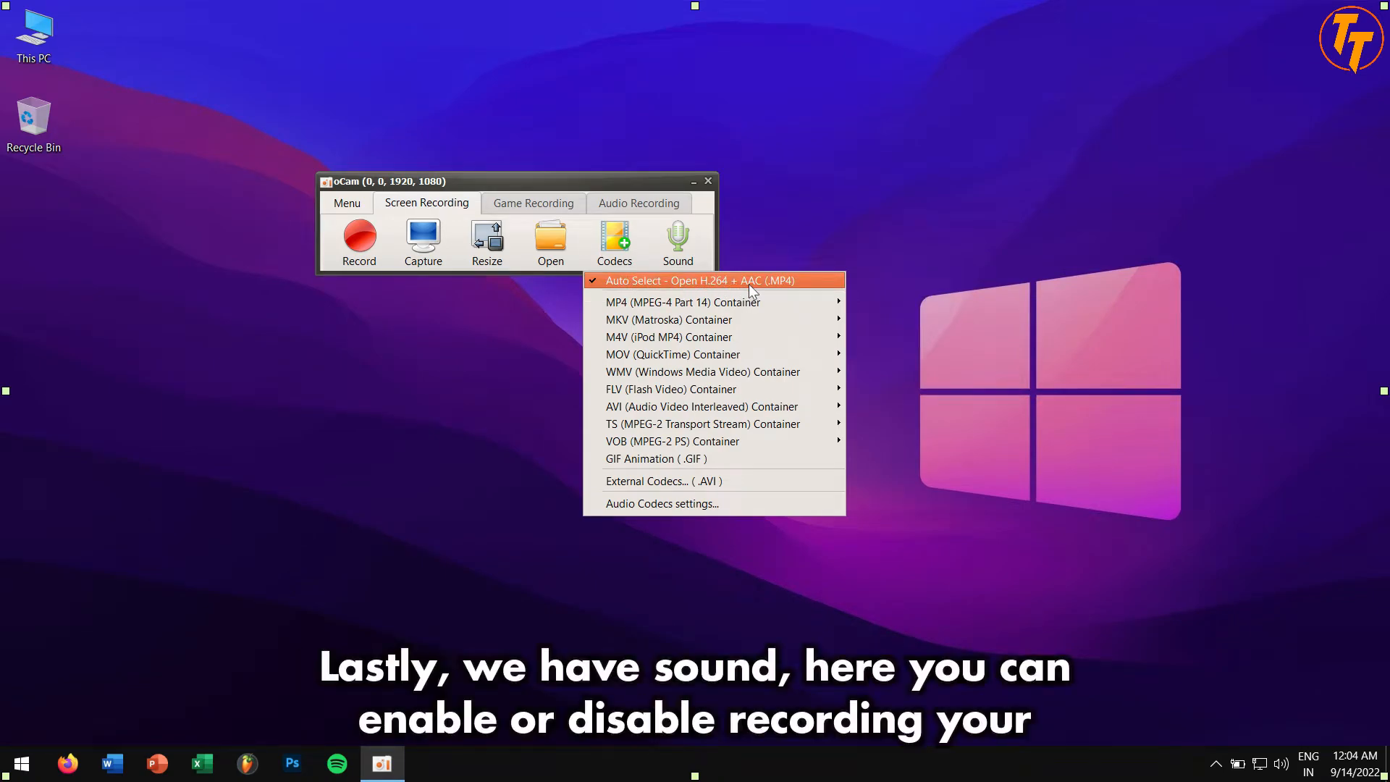
- Show the Sound choices for recording system audio and the microphone
left_click(677, 242)
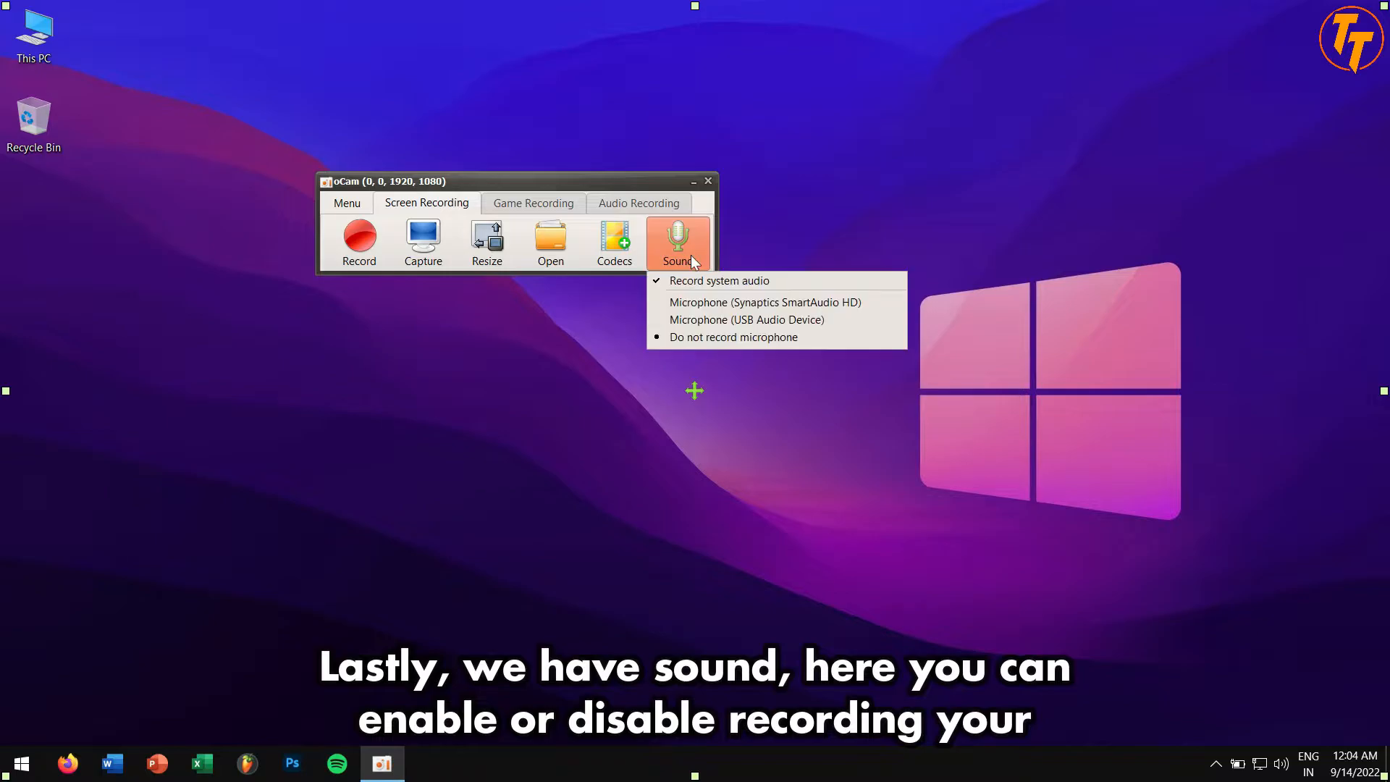
mouse_move(771, 285)
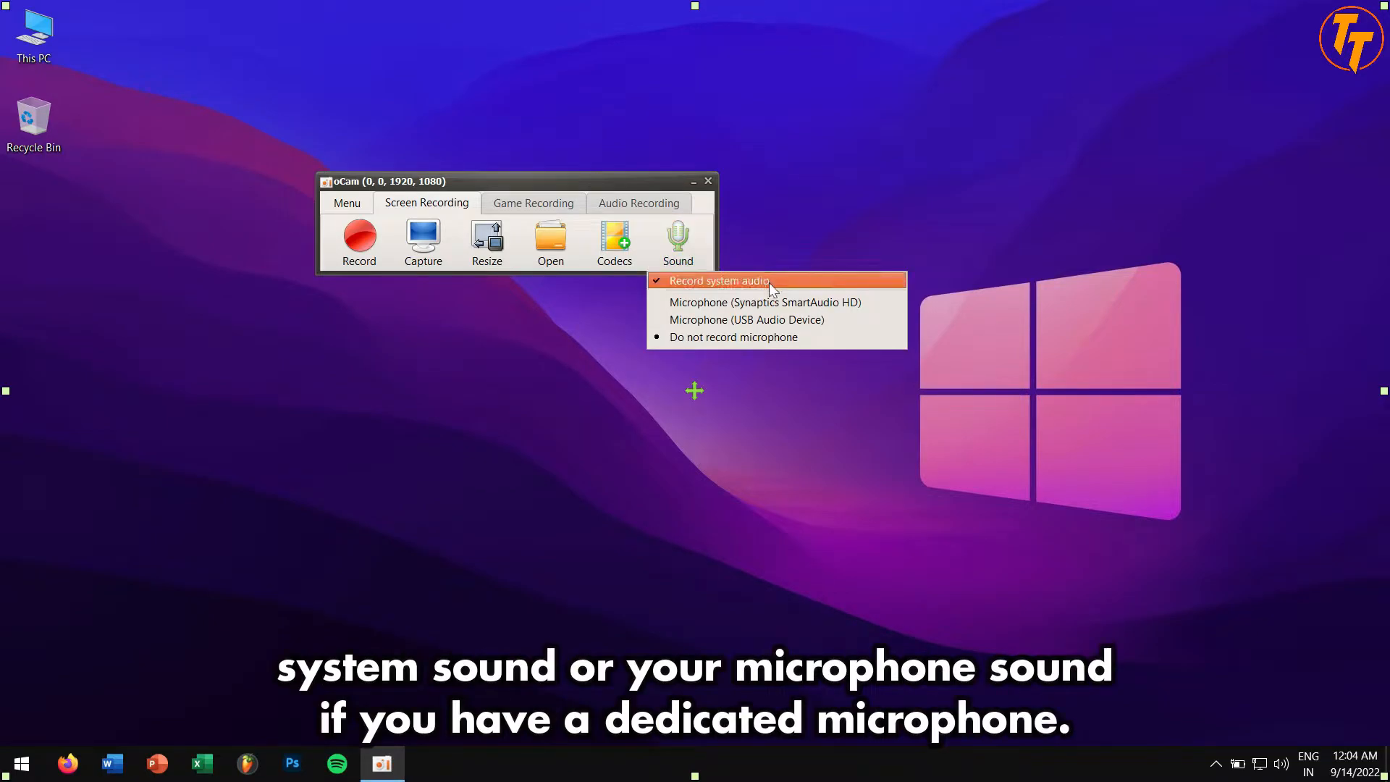
mouse_move(814, 337)
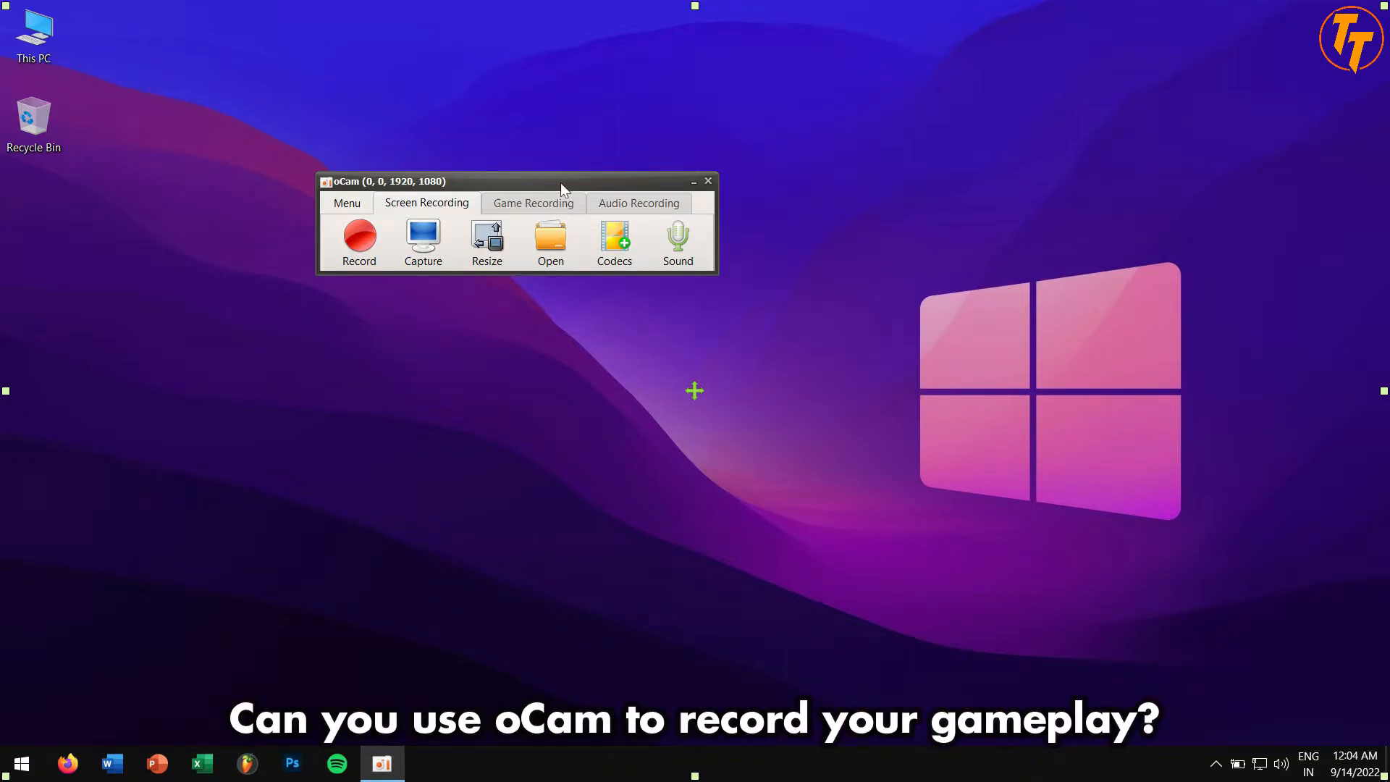
- Move the oCam window up-left and switch to the Game Recording tab
left_click_drag(561, 183, 507, 150)
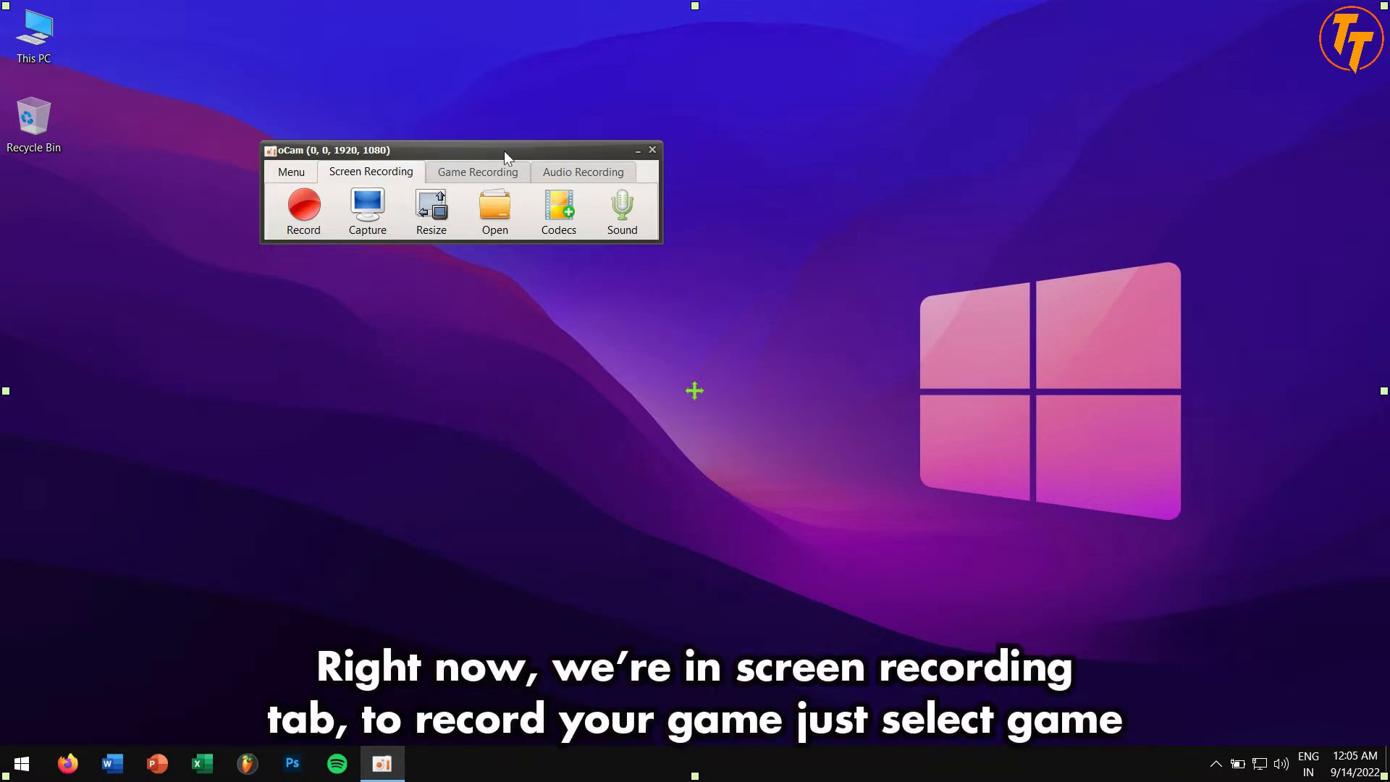
left_click(476, 172)
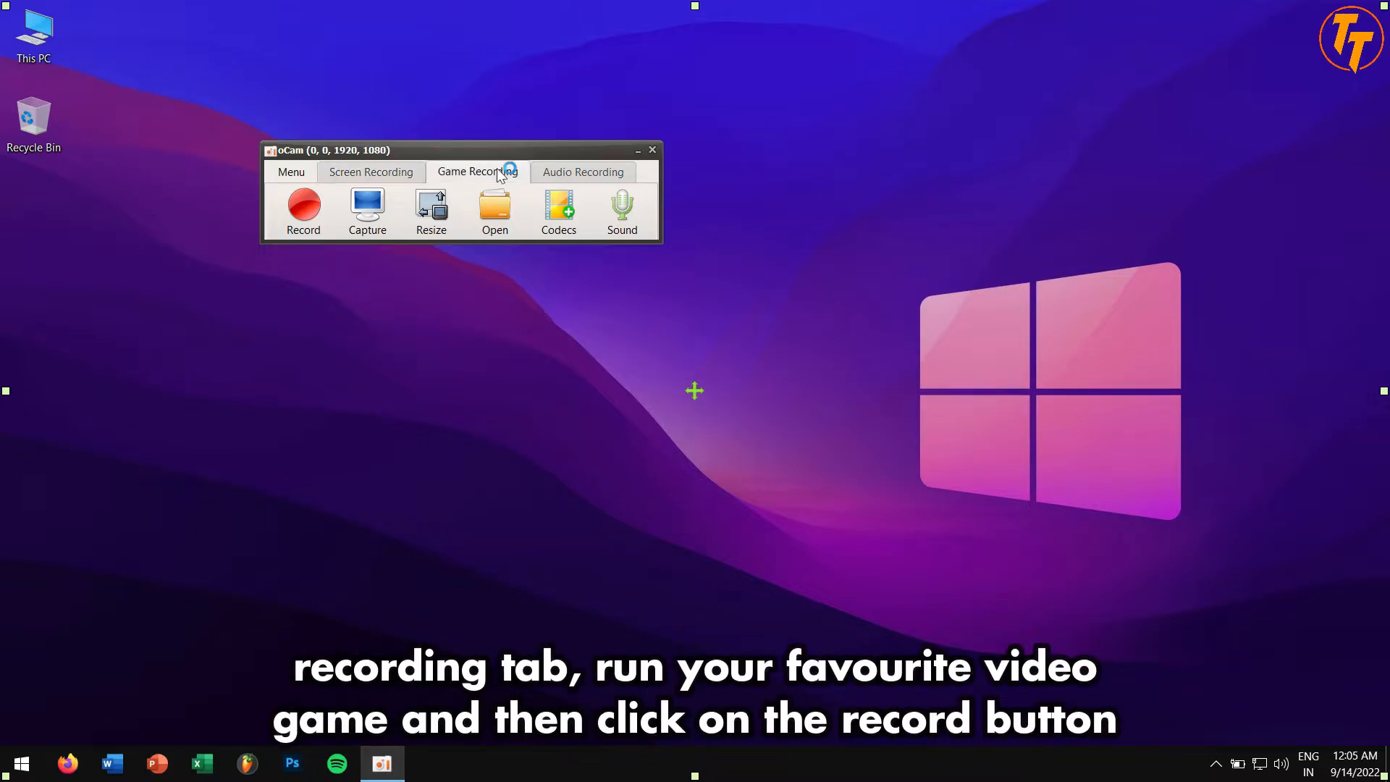
left_click(476, 173)
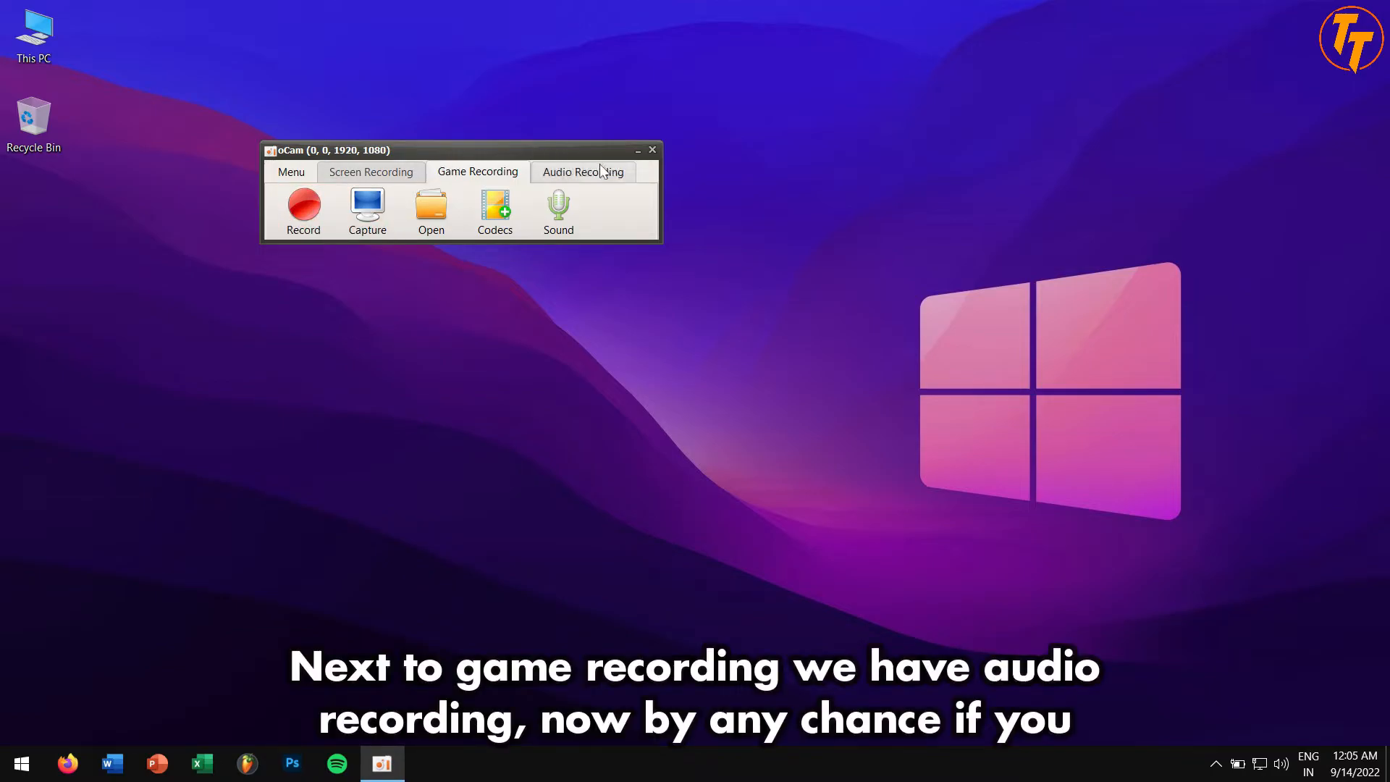
- Look at the Audio Recording tab's tools, then return to the Screen Recording tab
left_click(582, 171)
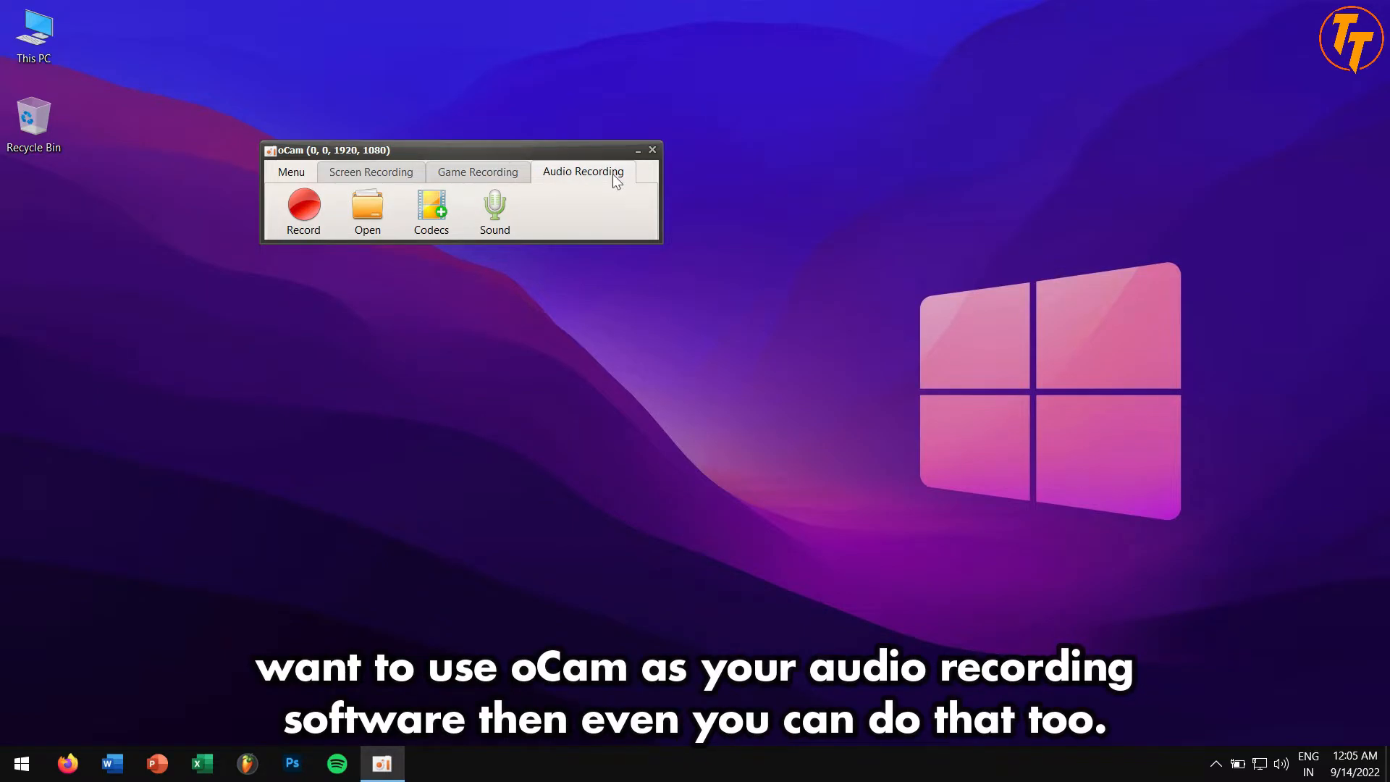
mouse_move(310, 282)
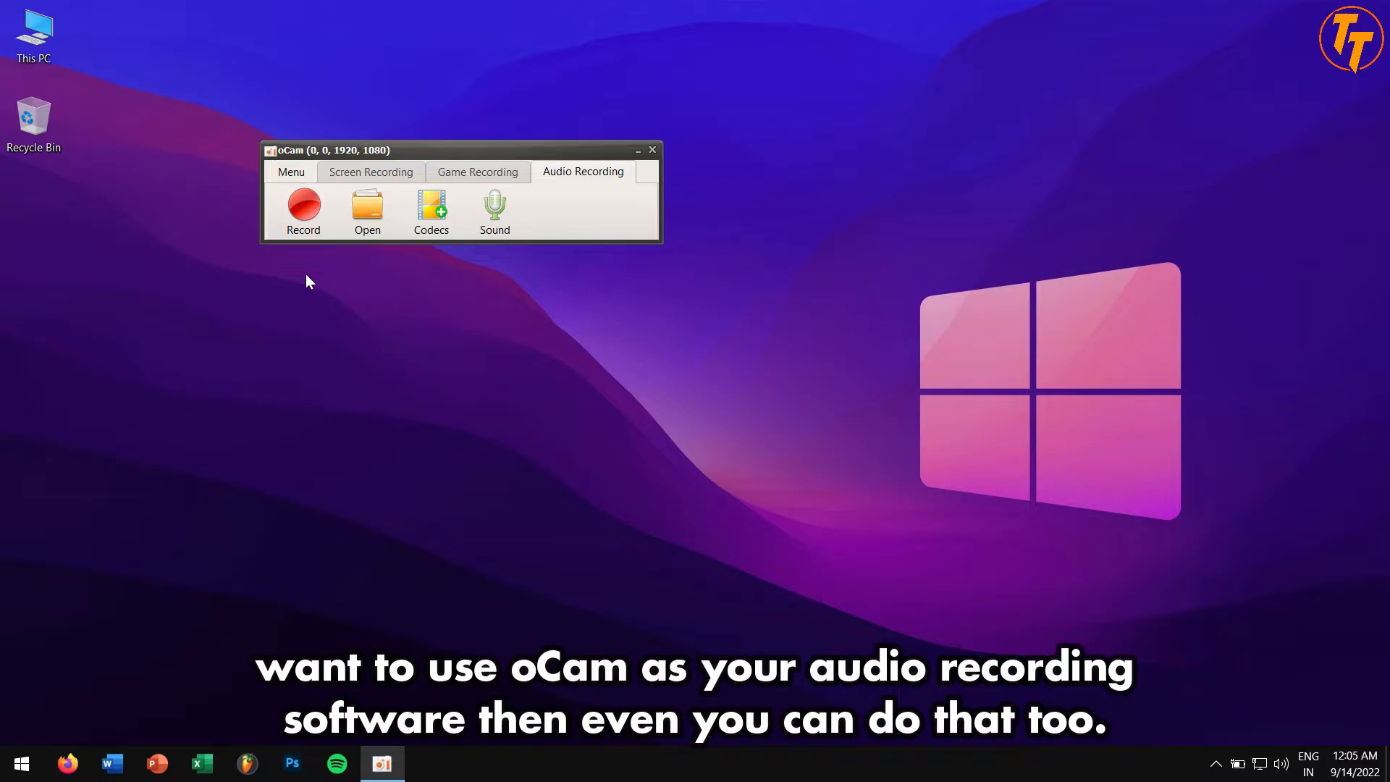
mouse_move(410, 255)
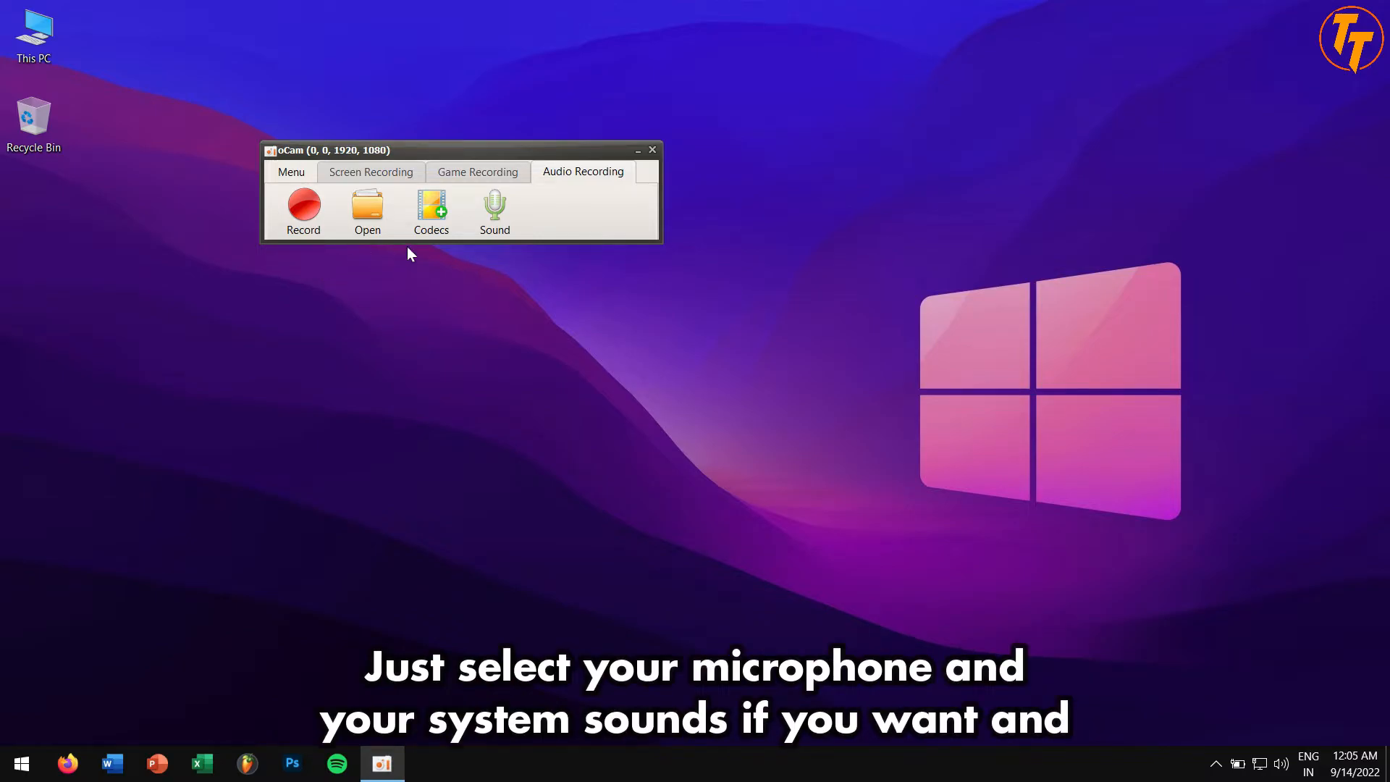
left_click(494, 211)
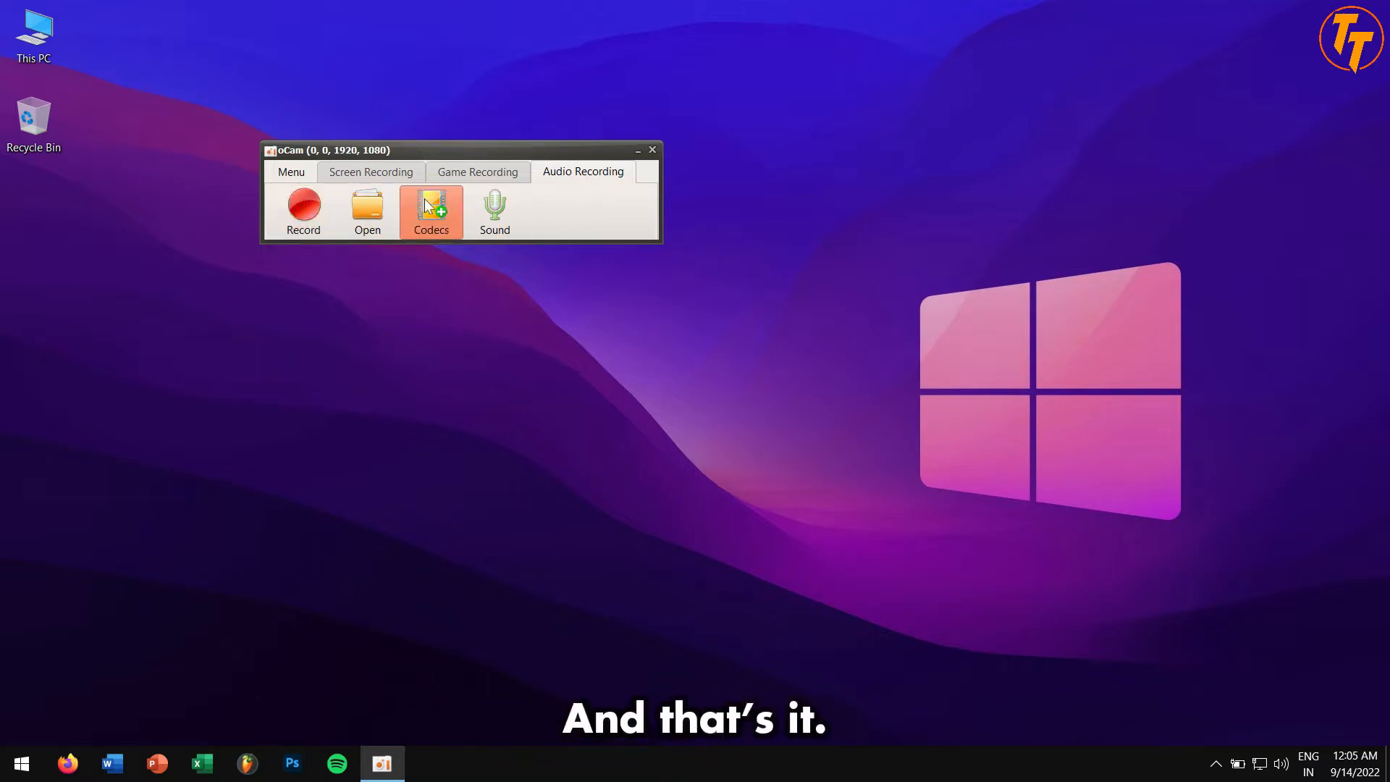
mouse_move(563, 206)
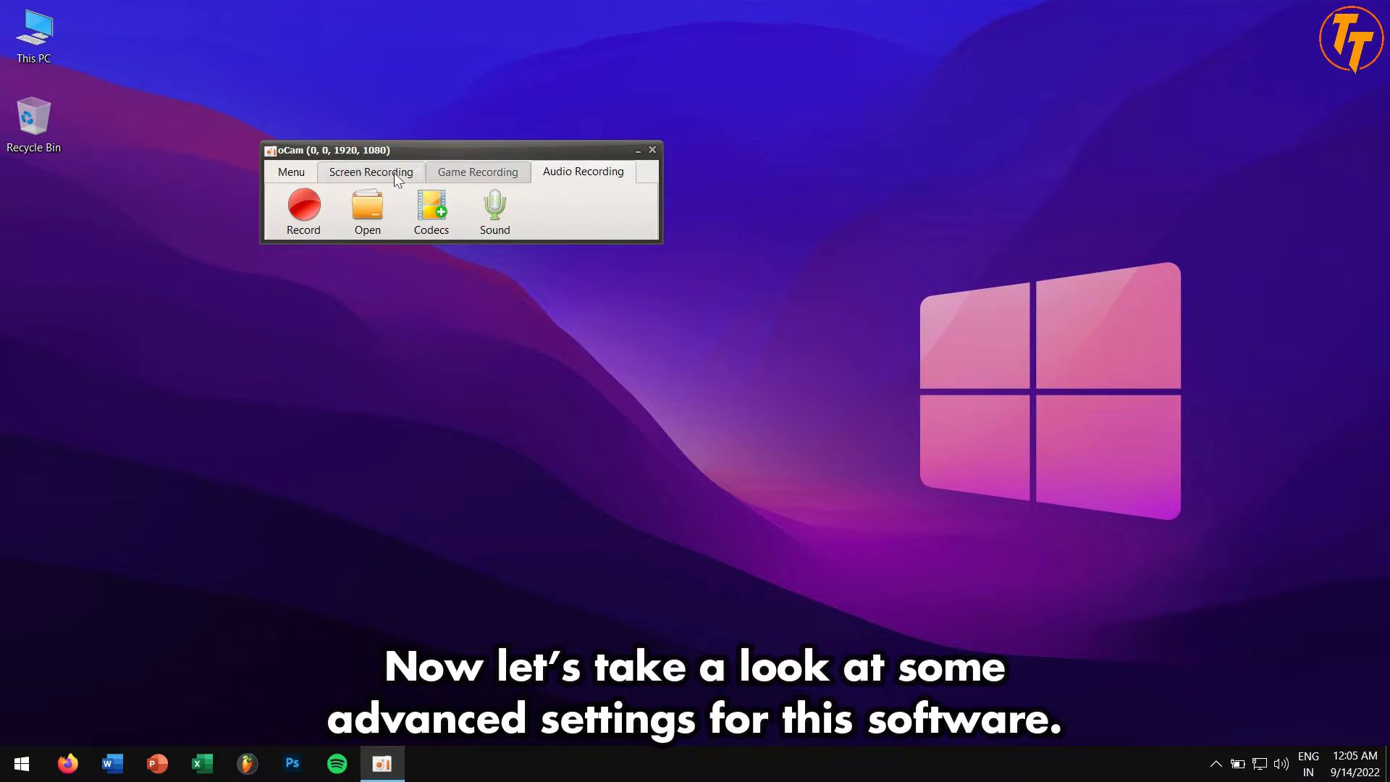
left_click(369, 173)
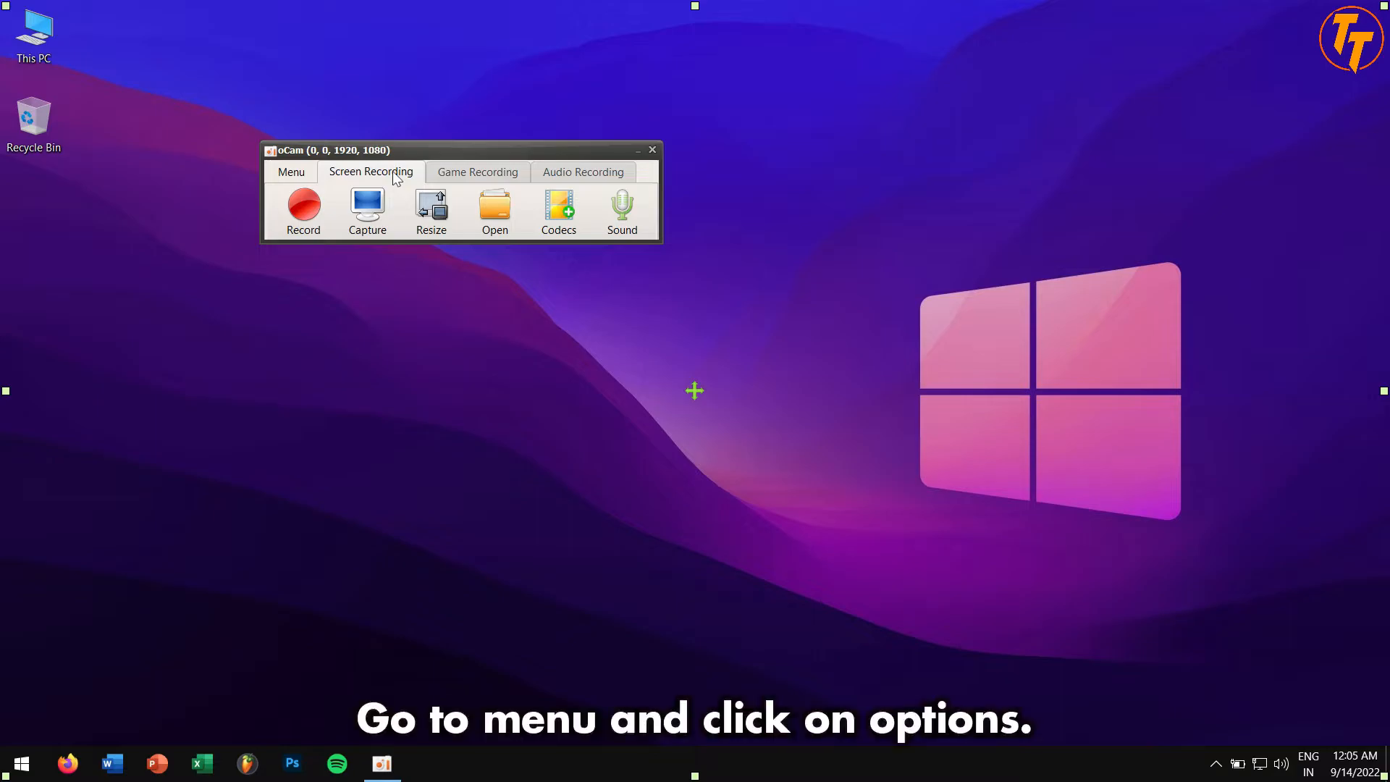
- In Options, set recording FPS to 60 on General and confirm FPS Limit is off on the Game tab
left_click(290, 171)
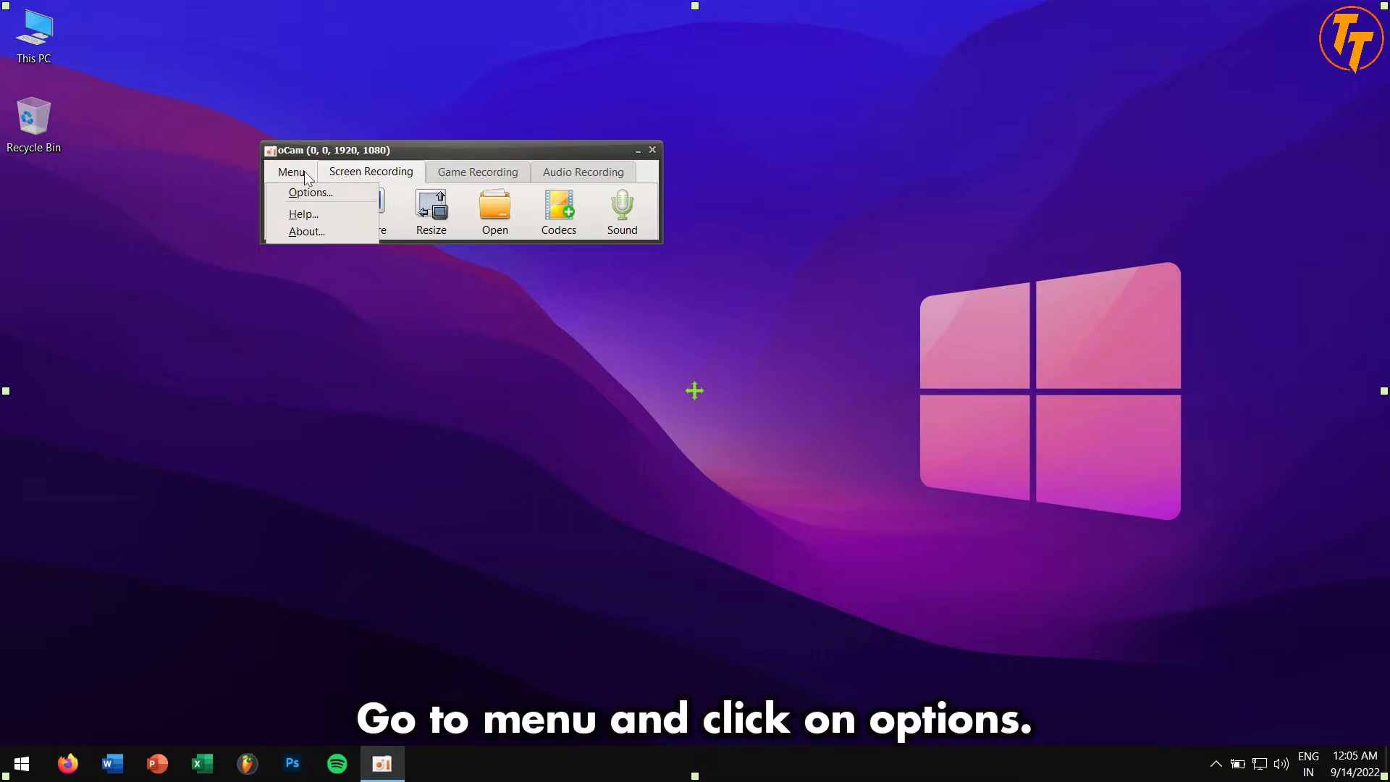
left_click(310, 192)
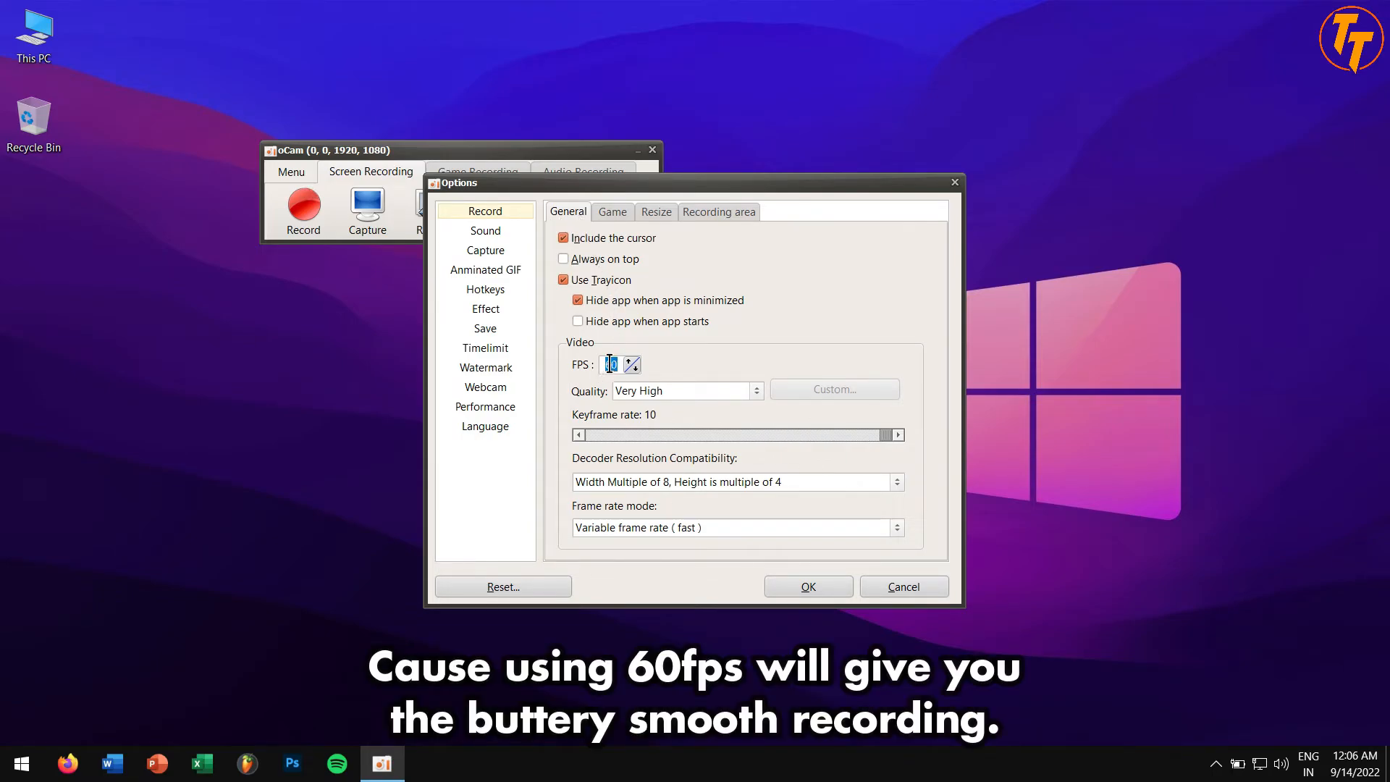
type("60")
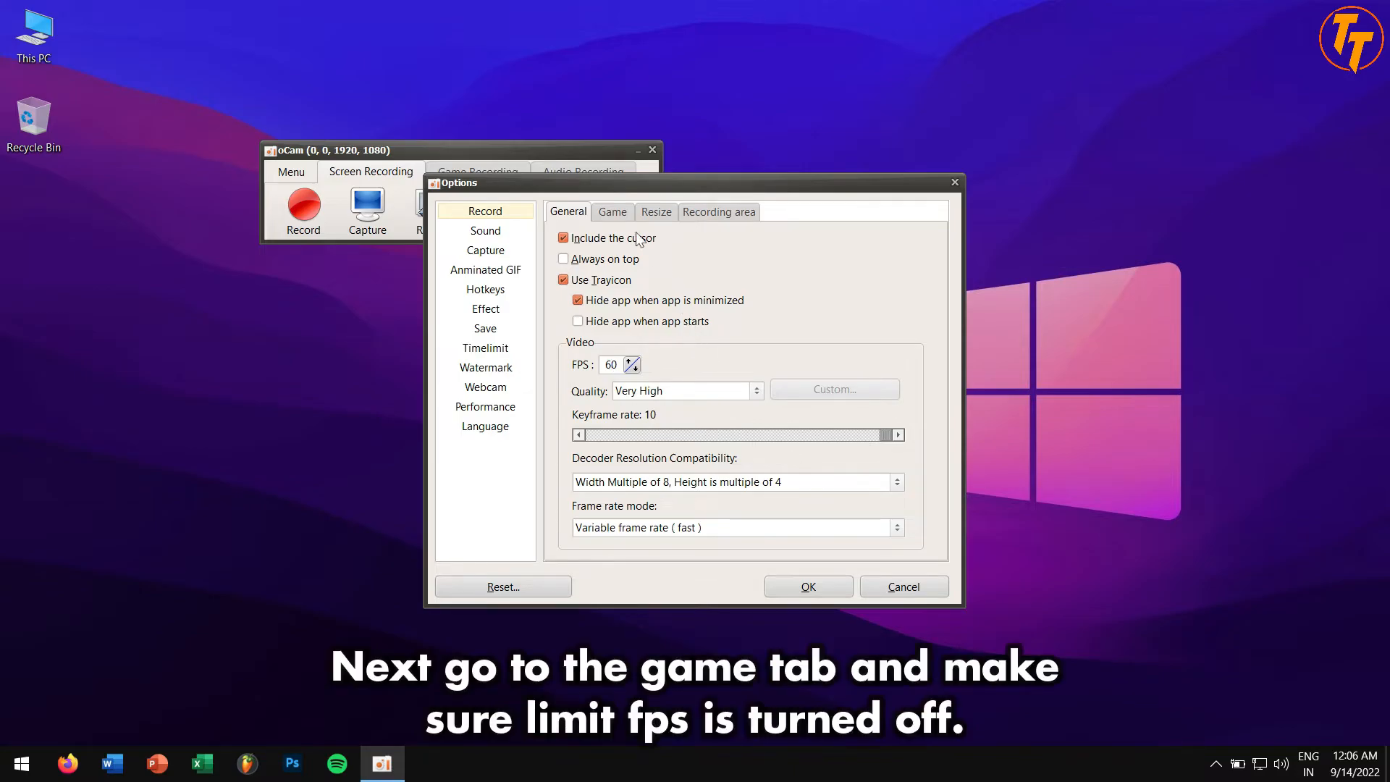
left_click(611, 211)
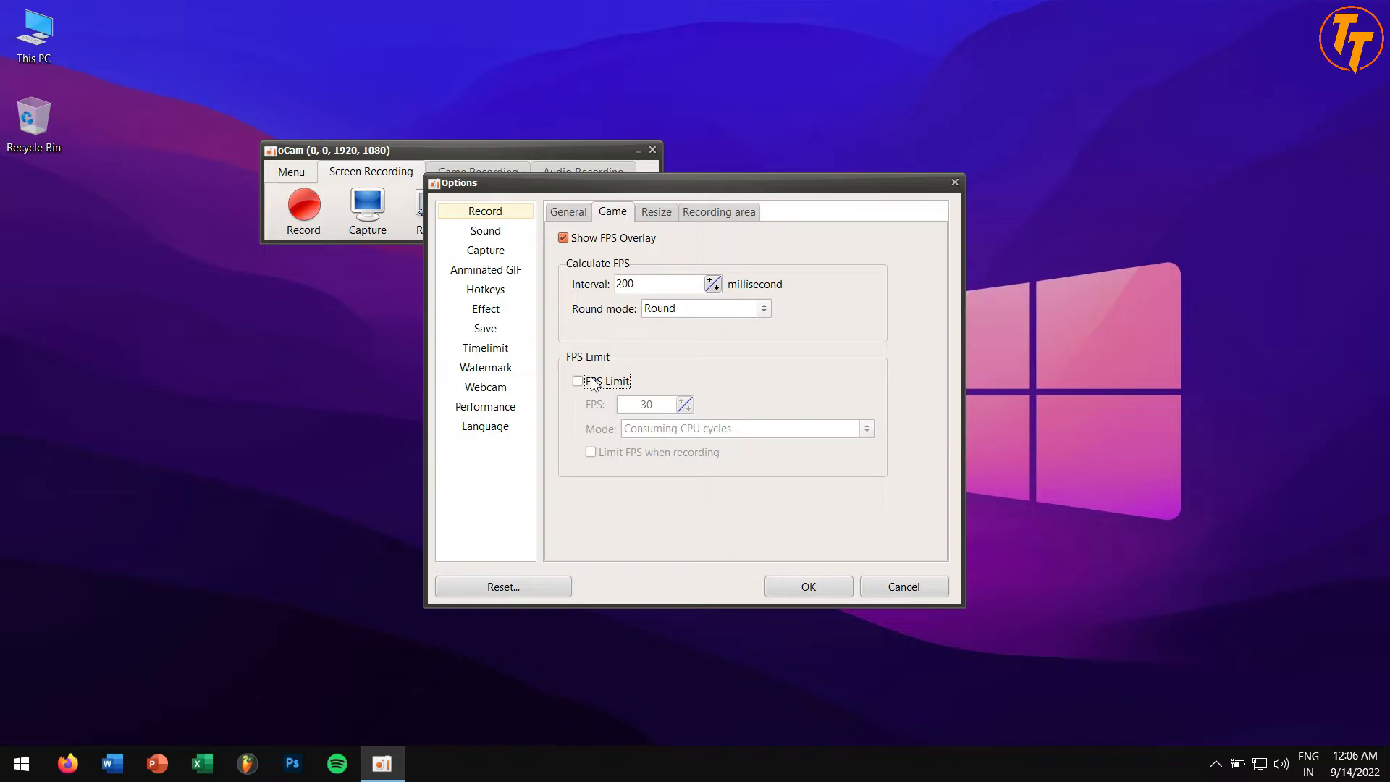
- Show the Hotkeys page listing Record, Pause, Capture and Target shortcuts
left_click(485, 289)
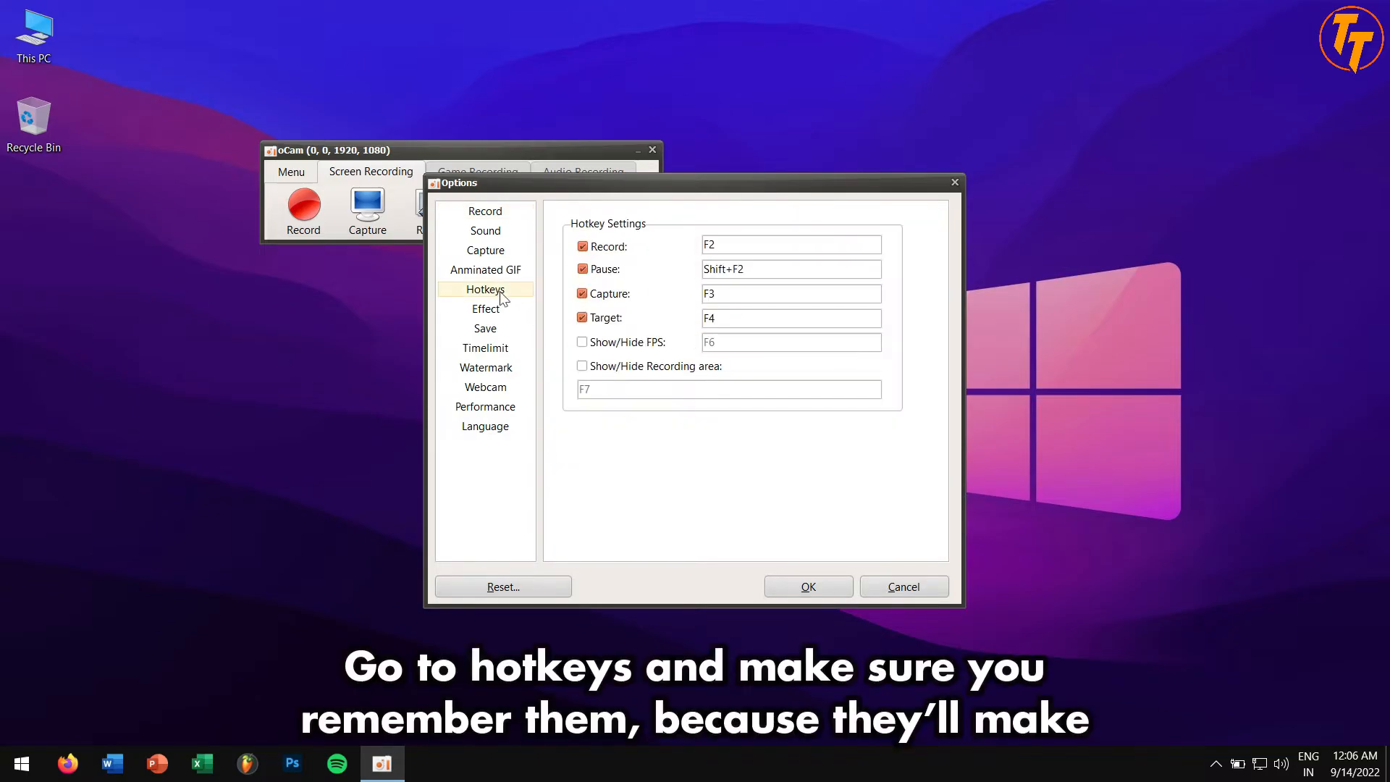
mouse_move(757, 278)
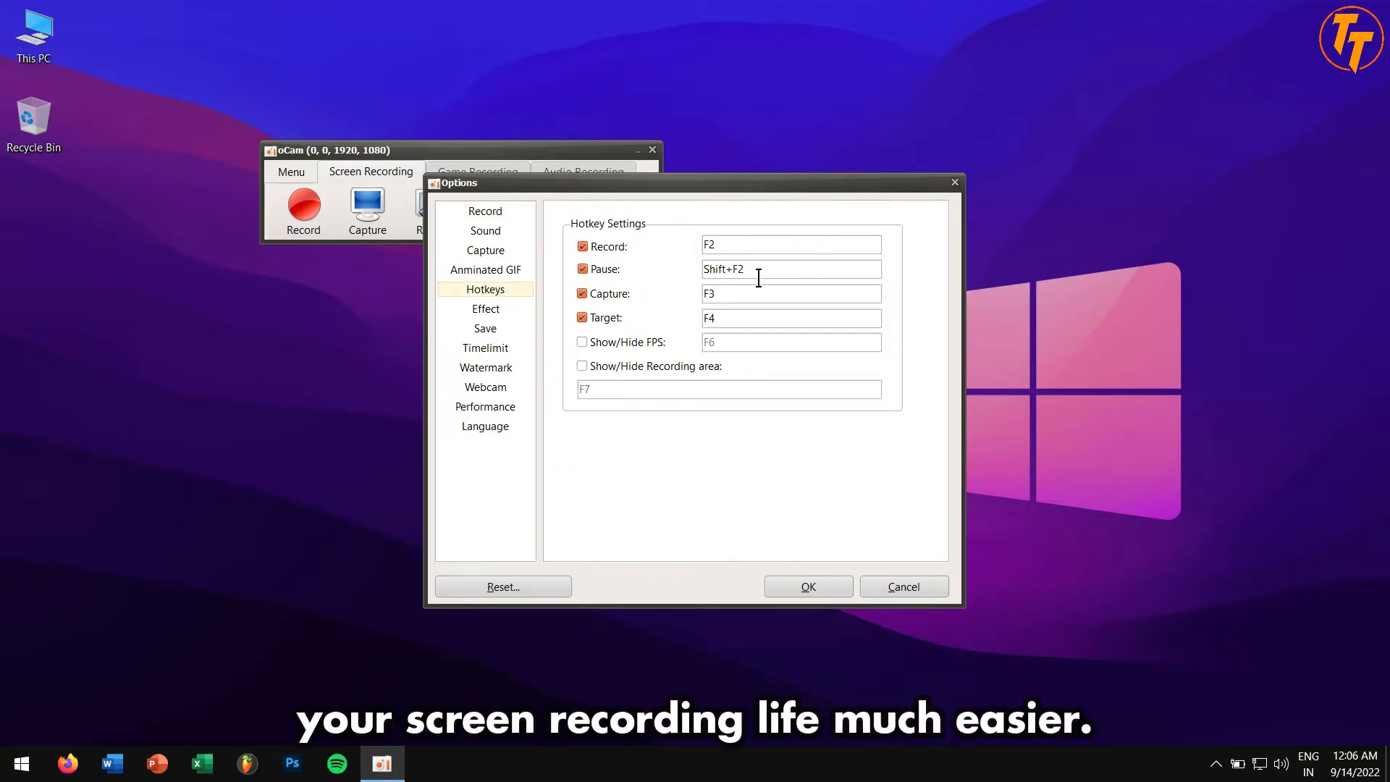
mouse_move(765, 246)
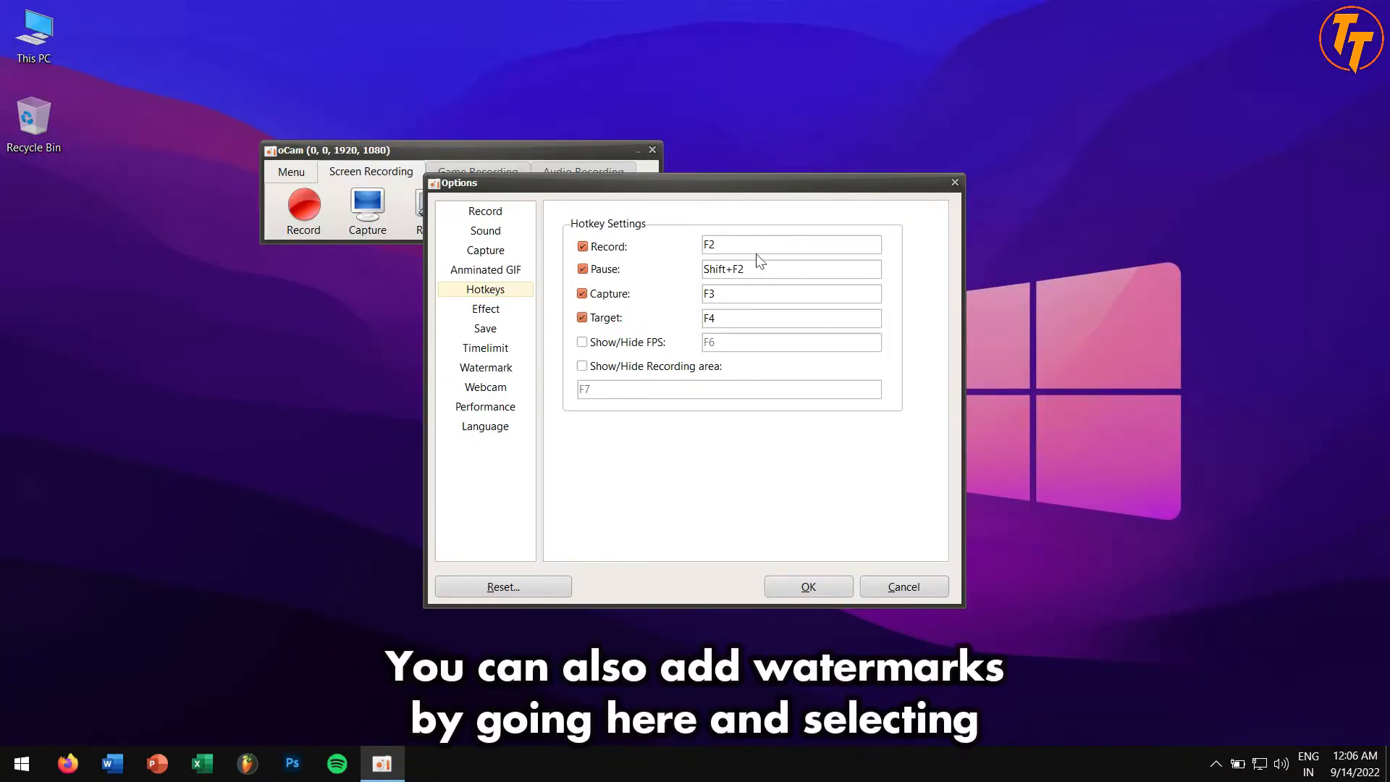
- Enable Using Watermarks on the Watermark page, then switch to the Webcam settings
left_click(485, 366)
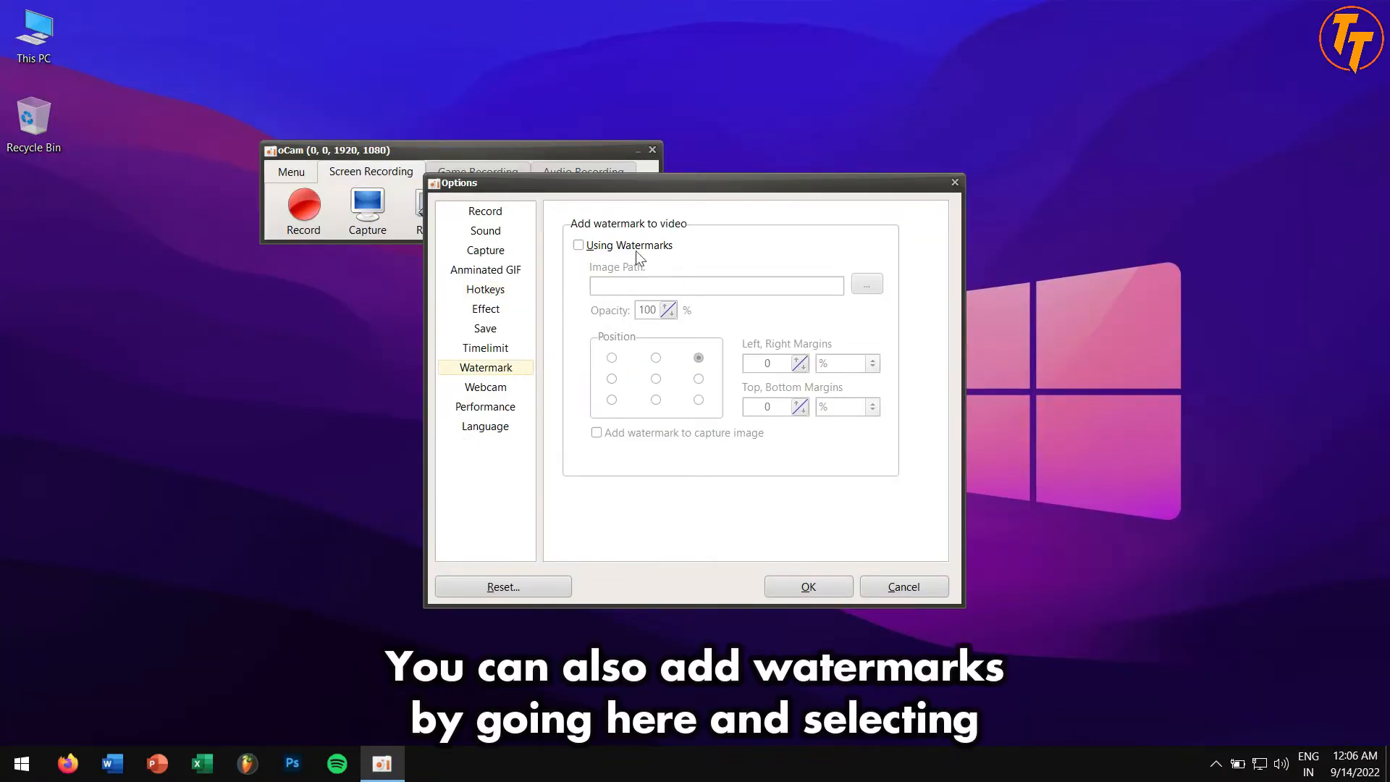
left_click(578, 245)
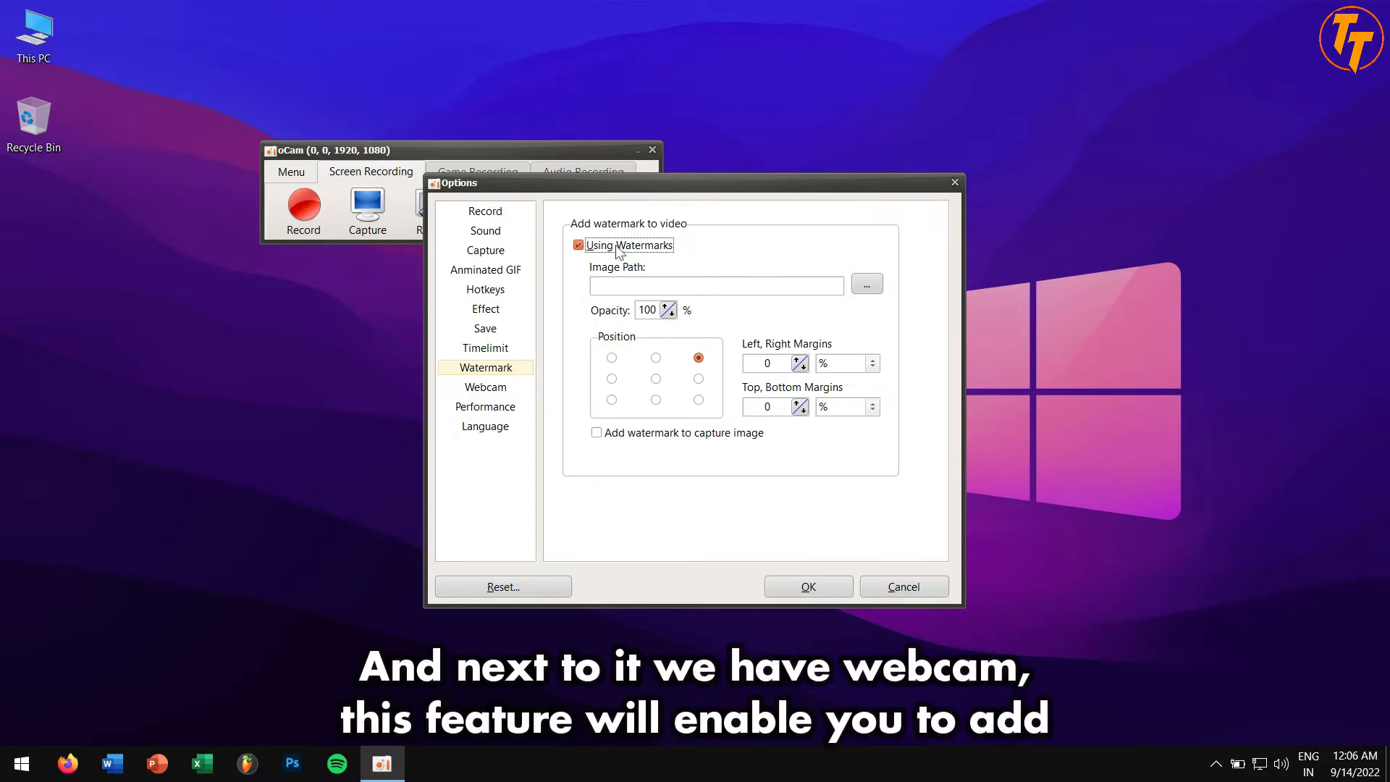
left_click(485, 386)
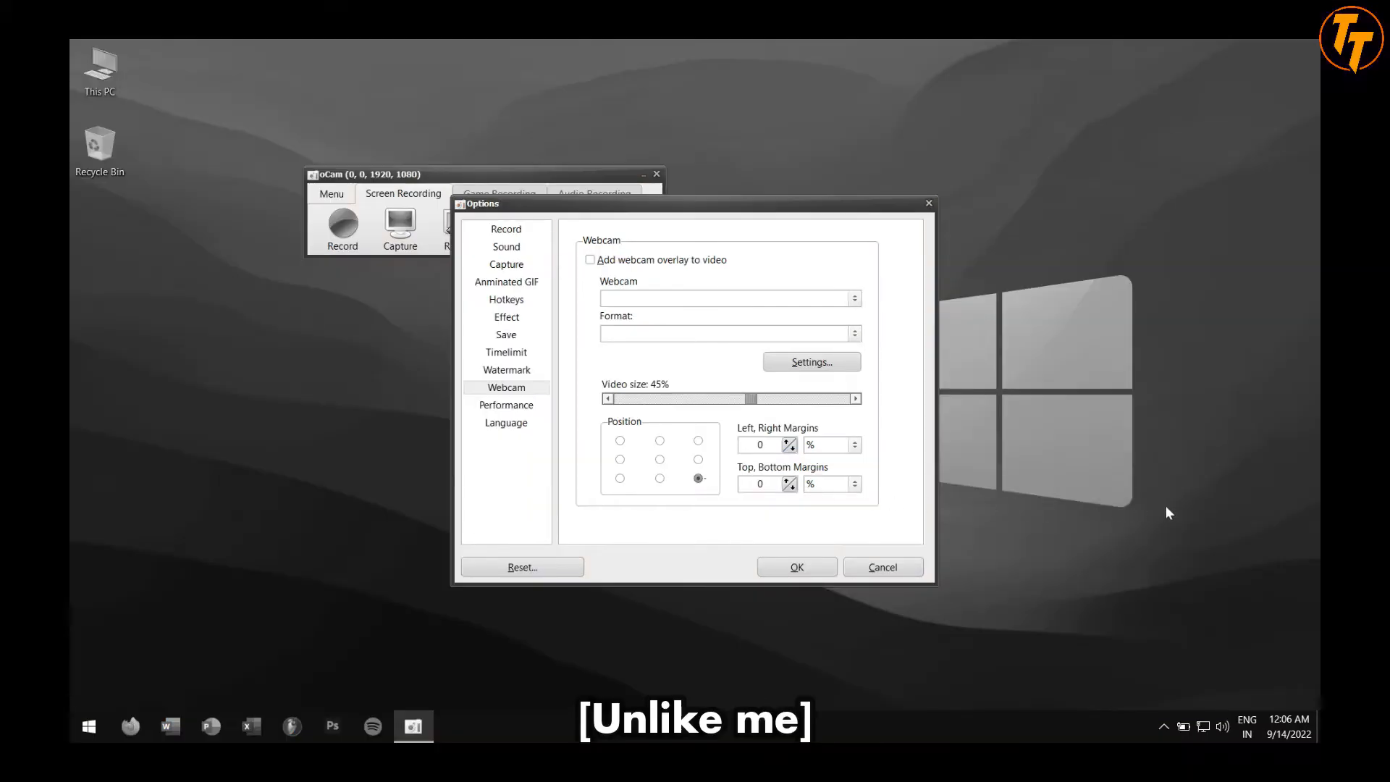
- View the Performance page (multi-core encoding, Desktop Duplication), then return to Record settings
left_click(485, 406)
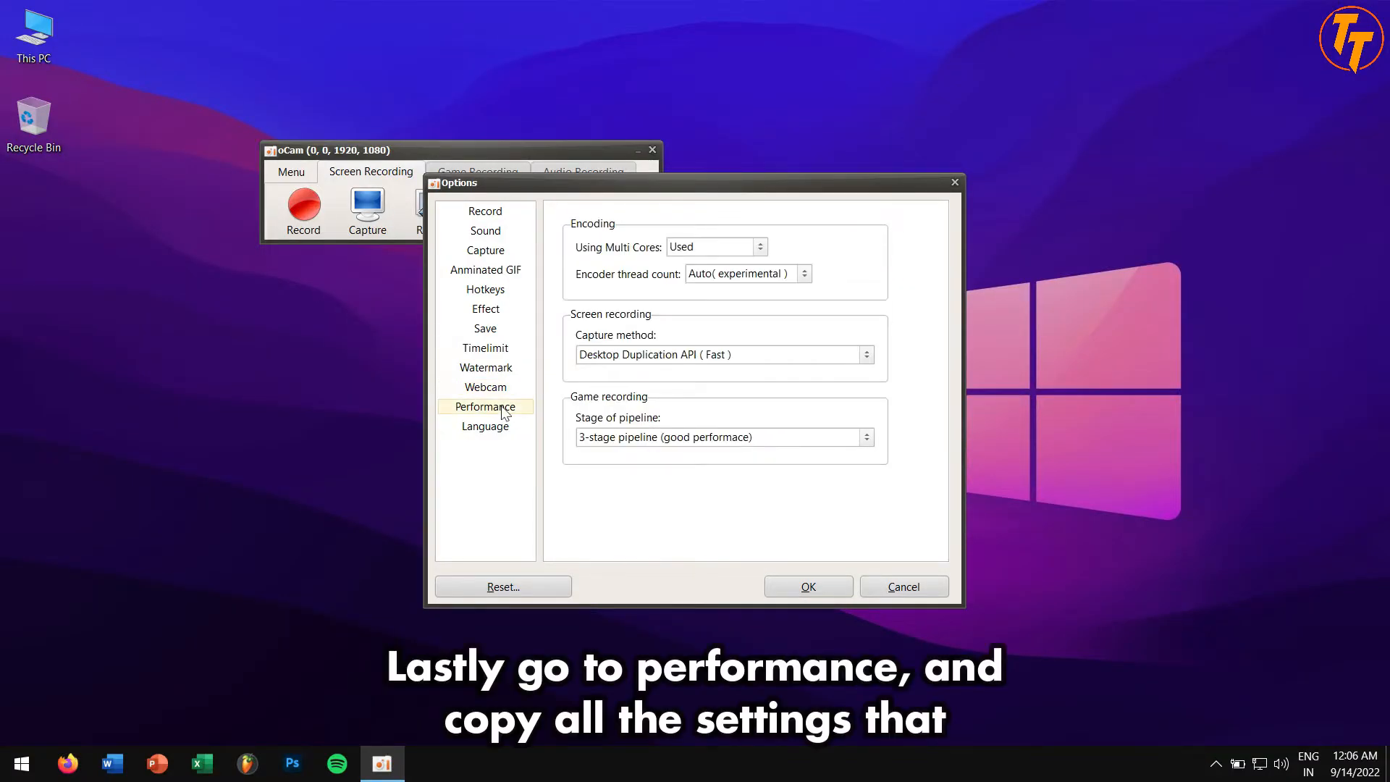
mouse_move(755, 268)
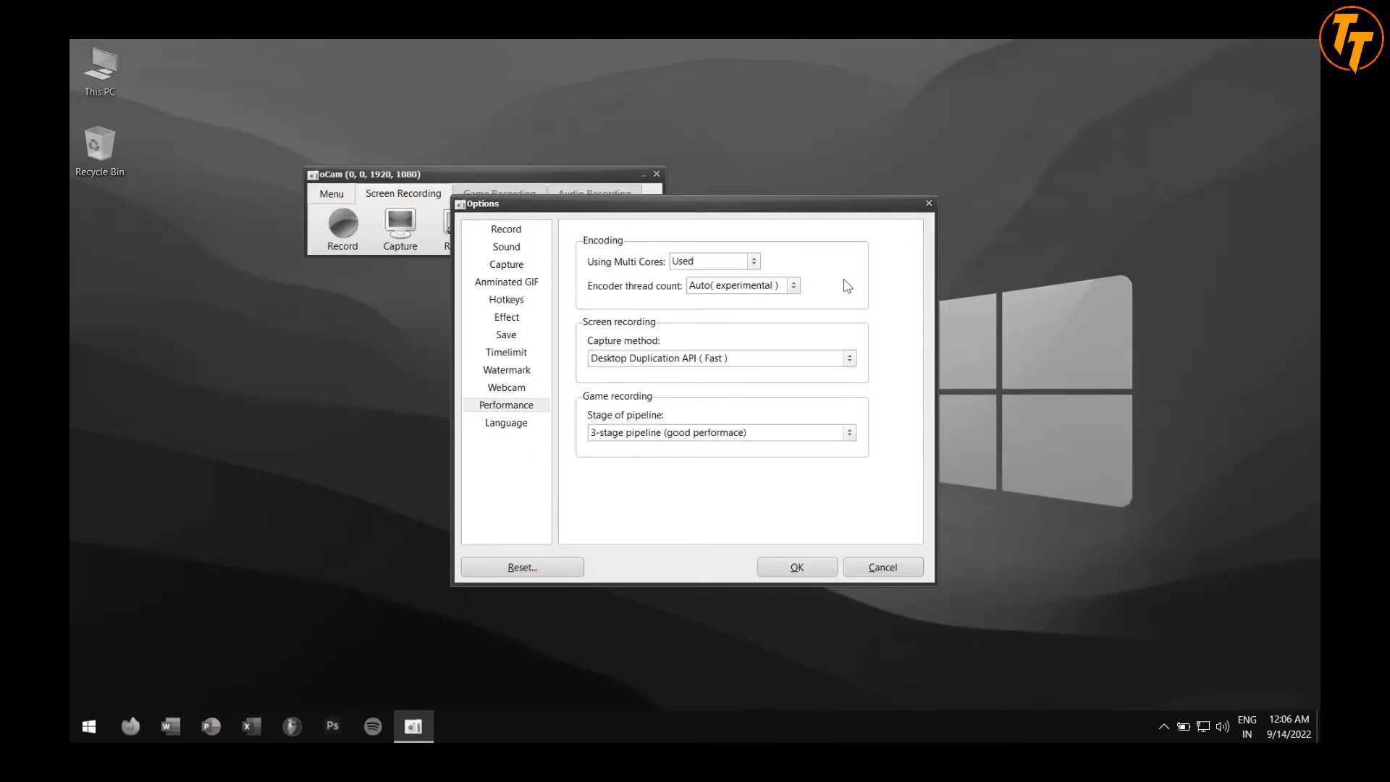
left_click(506, 227)
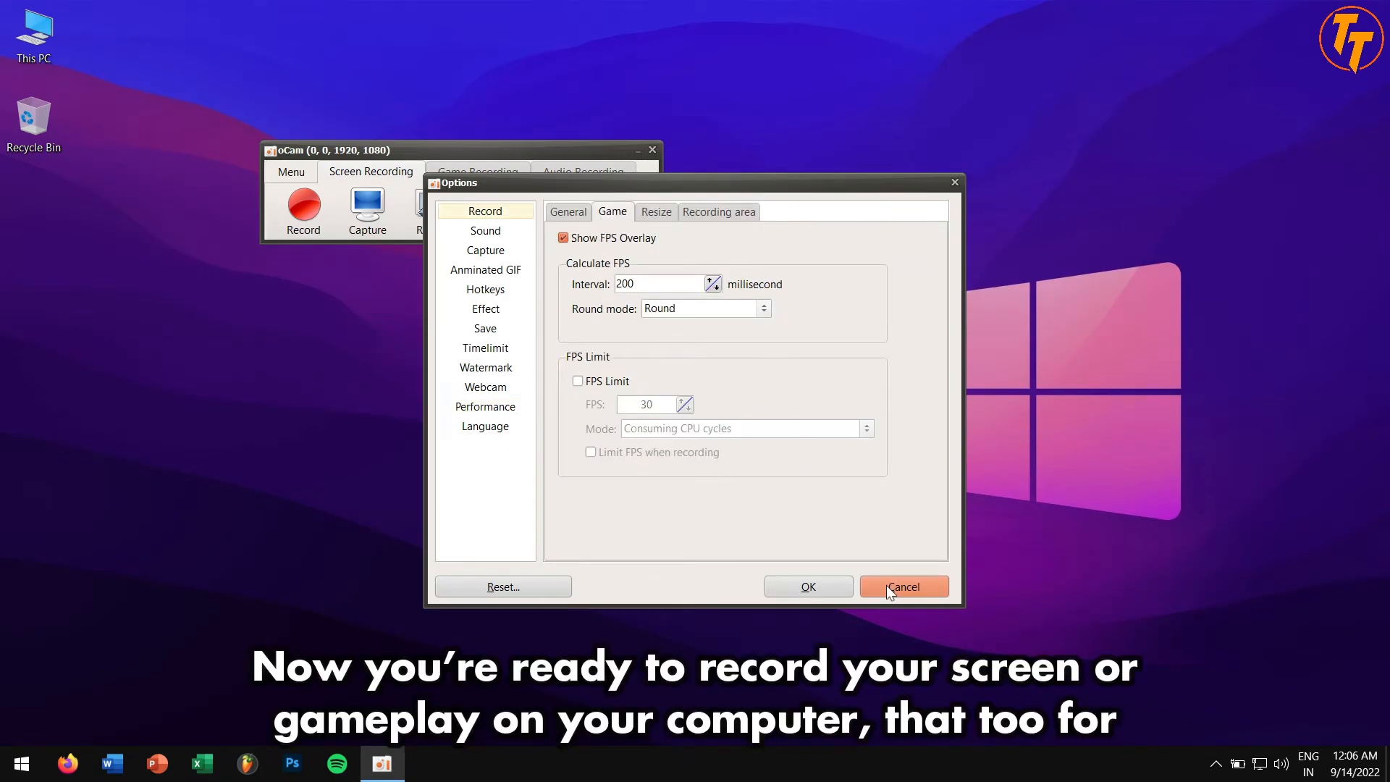
- Cancel the Options dialog and refresh the desktop, leaving only the recorder toolbar
left_click(902, 586)
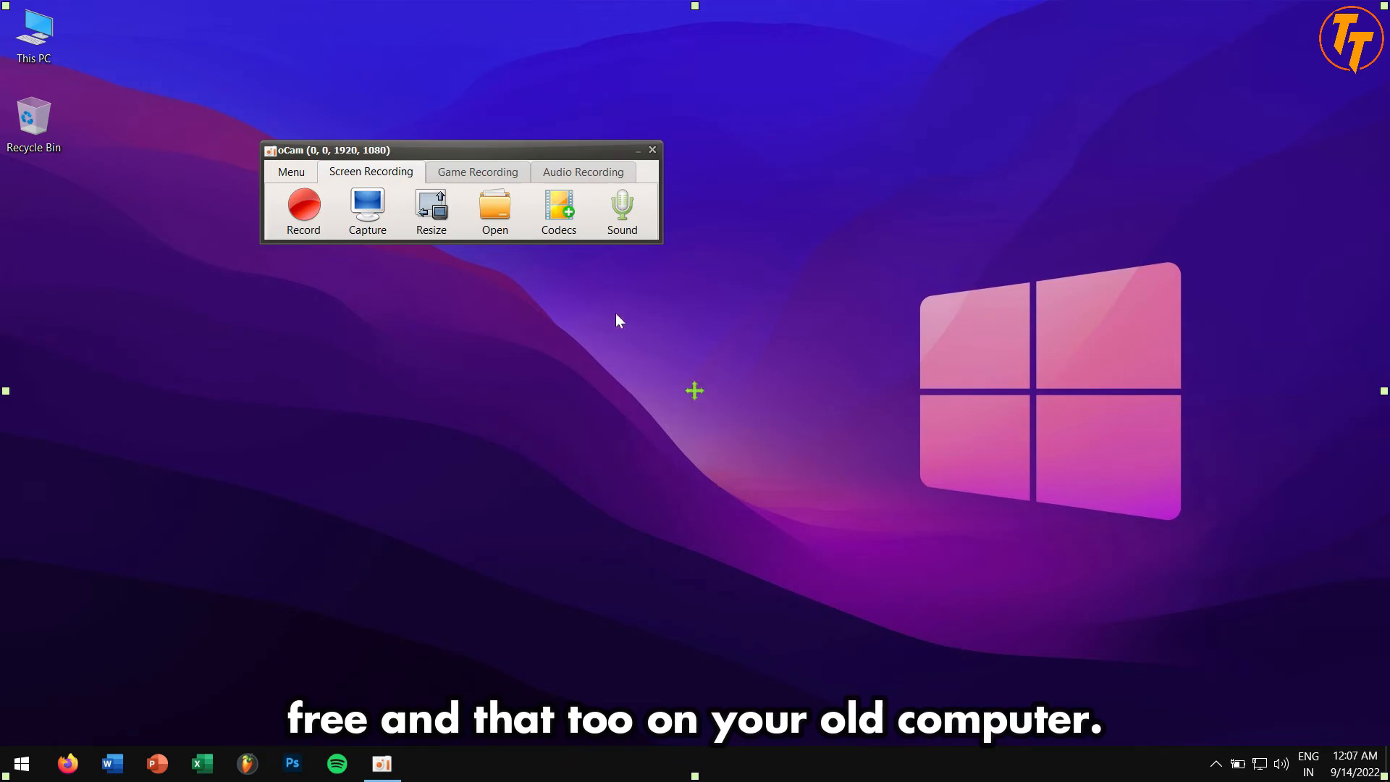
right_click(618, 320)
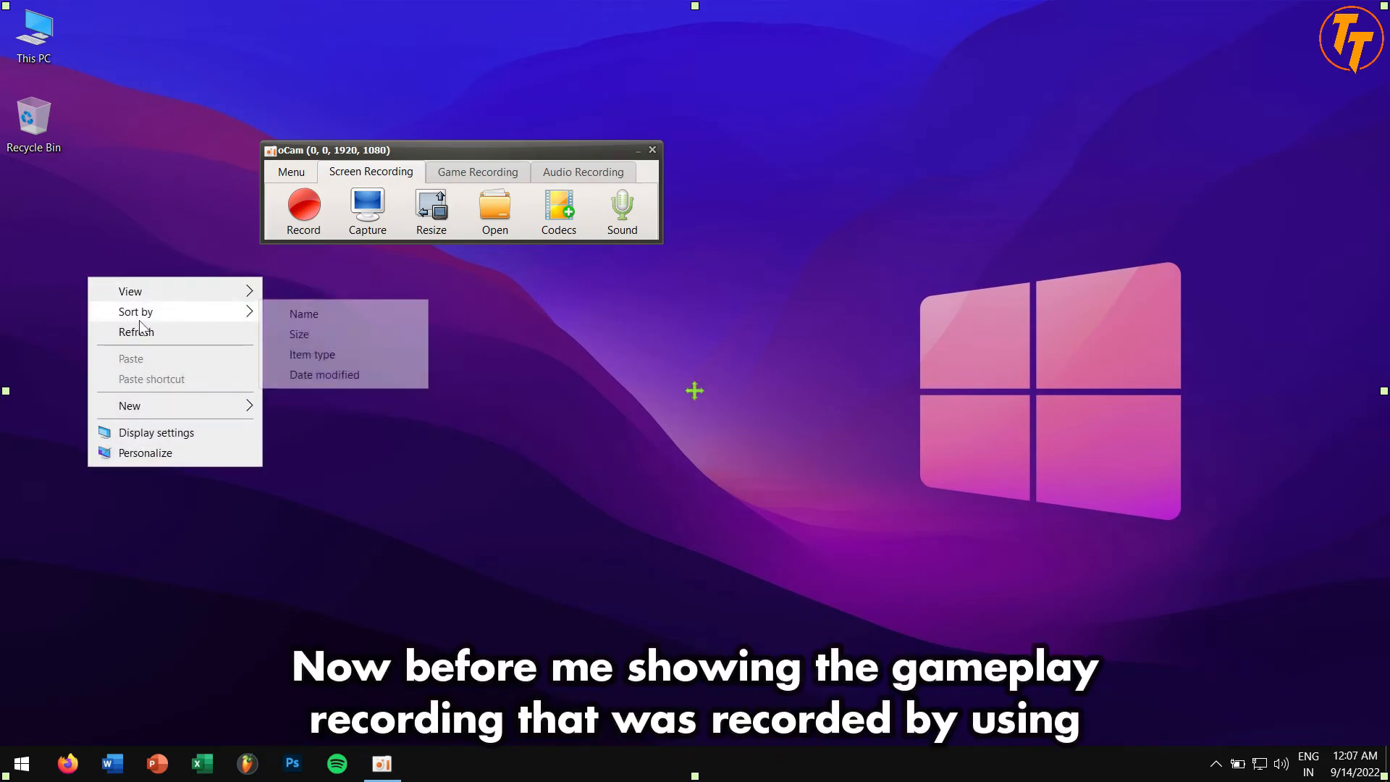
left_click(168, 343)
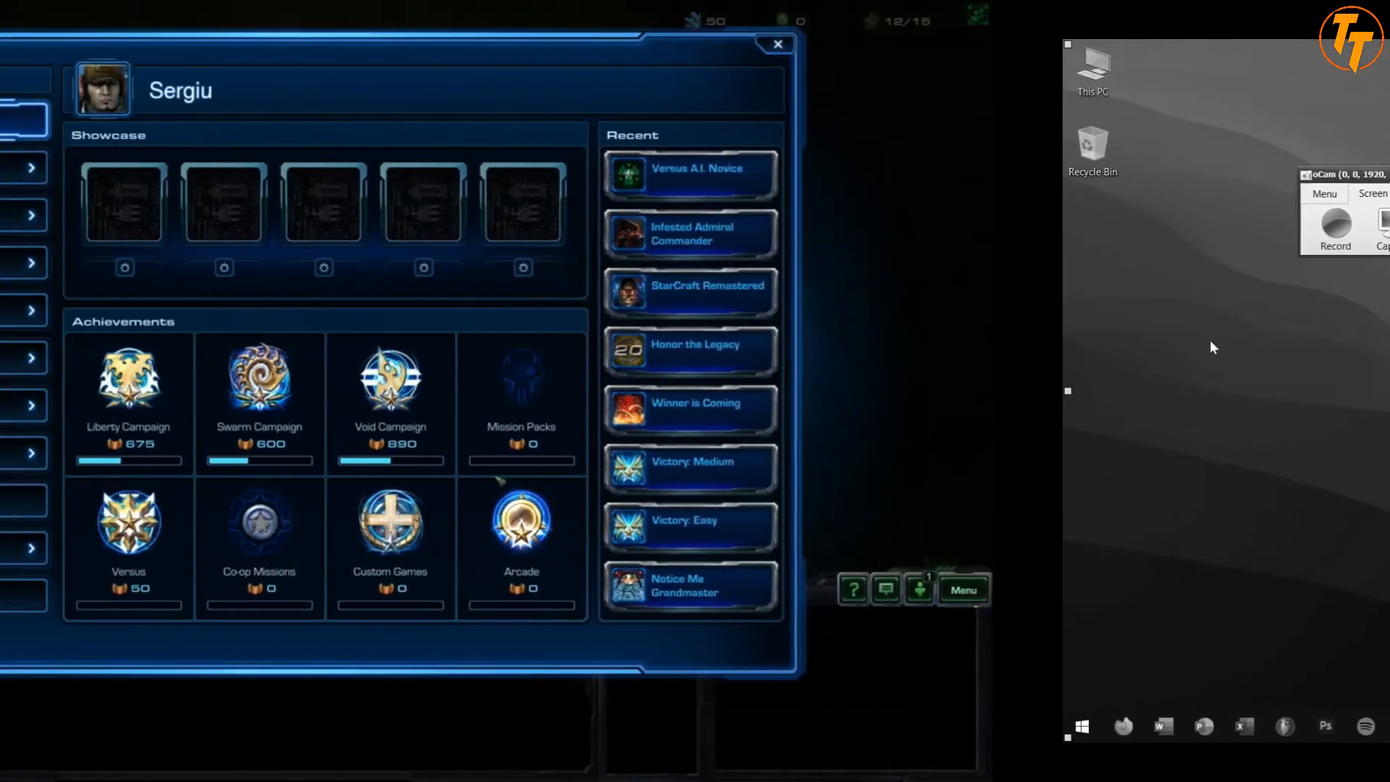
left_click(776, 45)
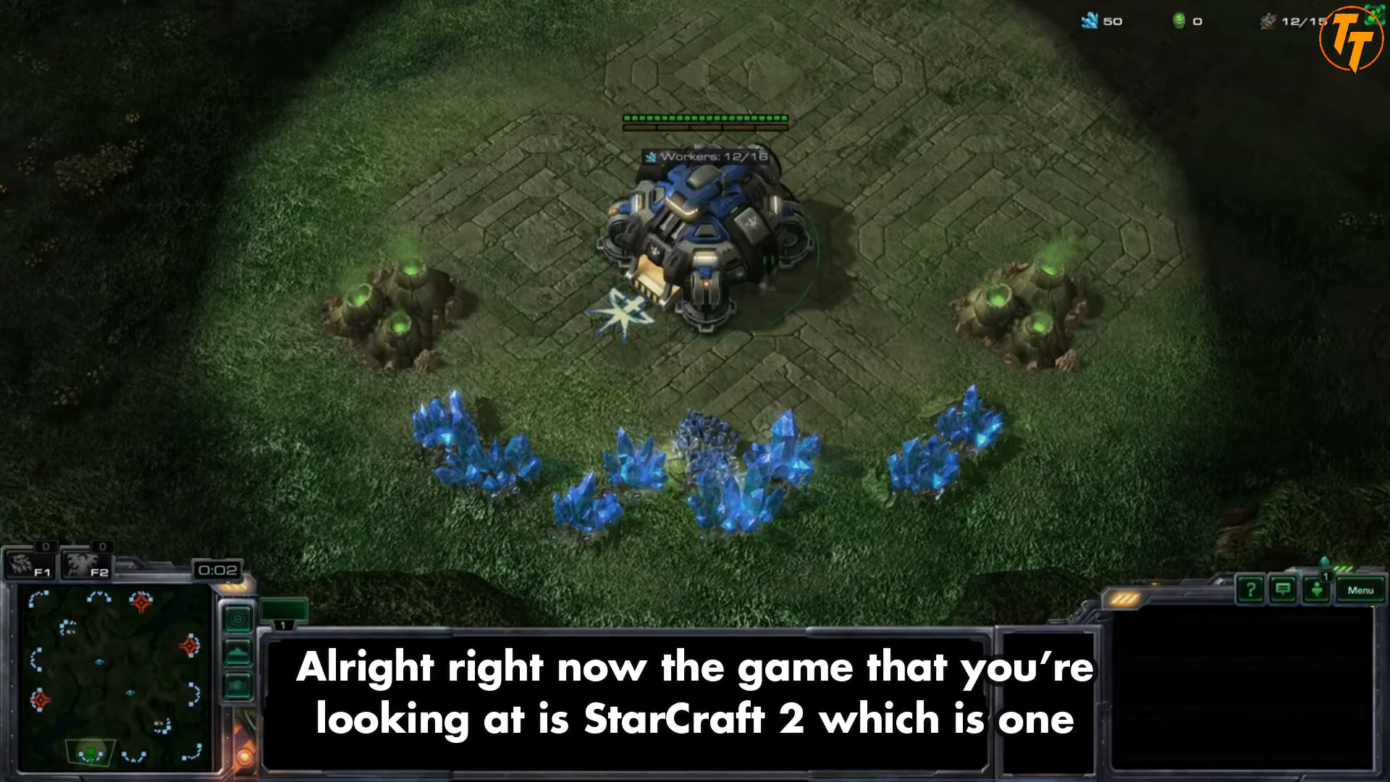